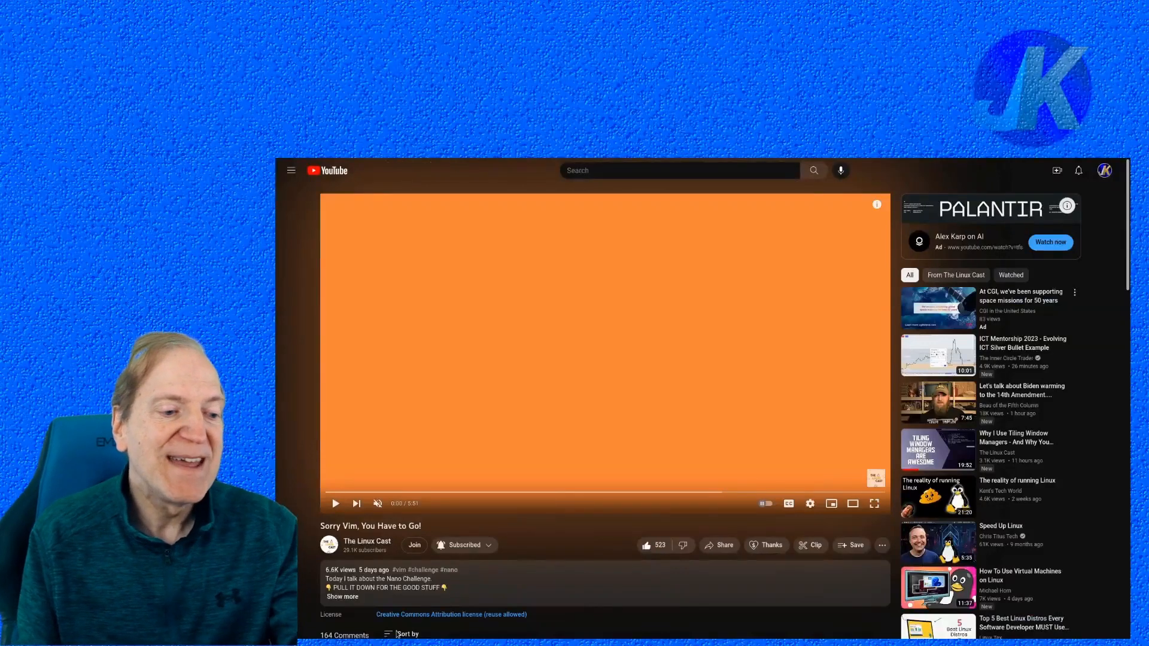
- Pause the 'Sorry Vim, You Have to Go!' video on a frame of the presenter
{"action": "left_click", "coordinate": [335, 503]}
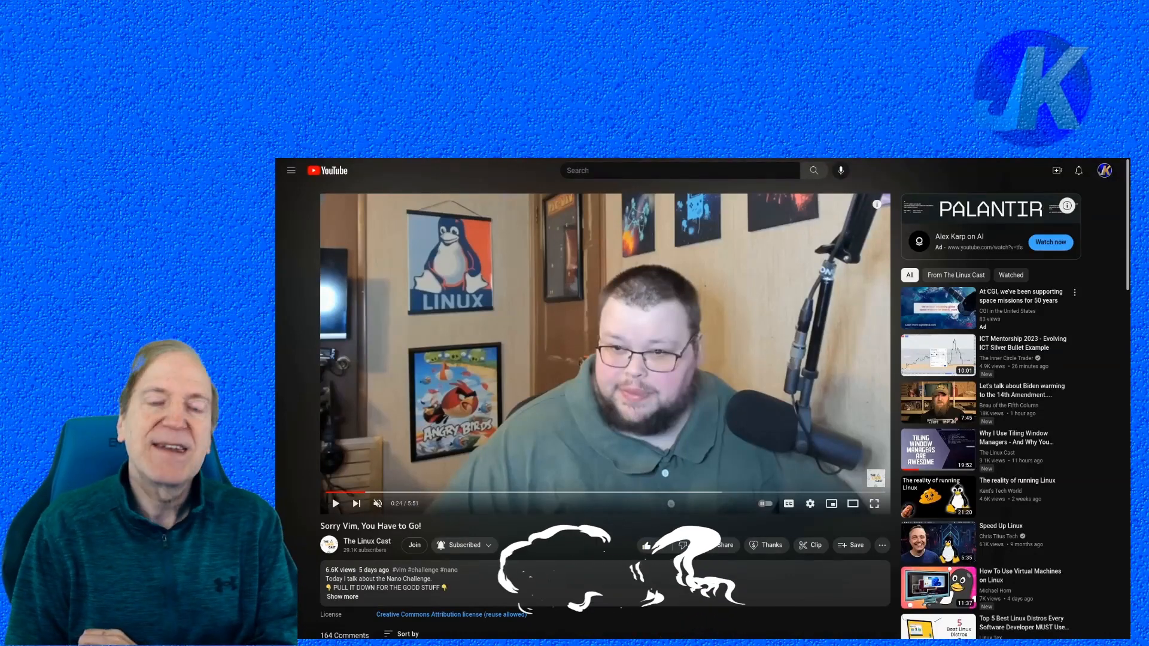
{"action": "left_click", "coordinate": [645, 546]}
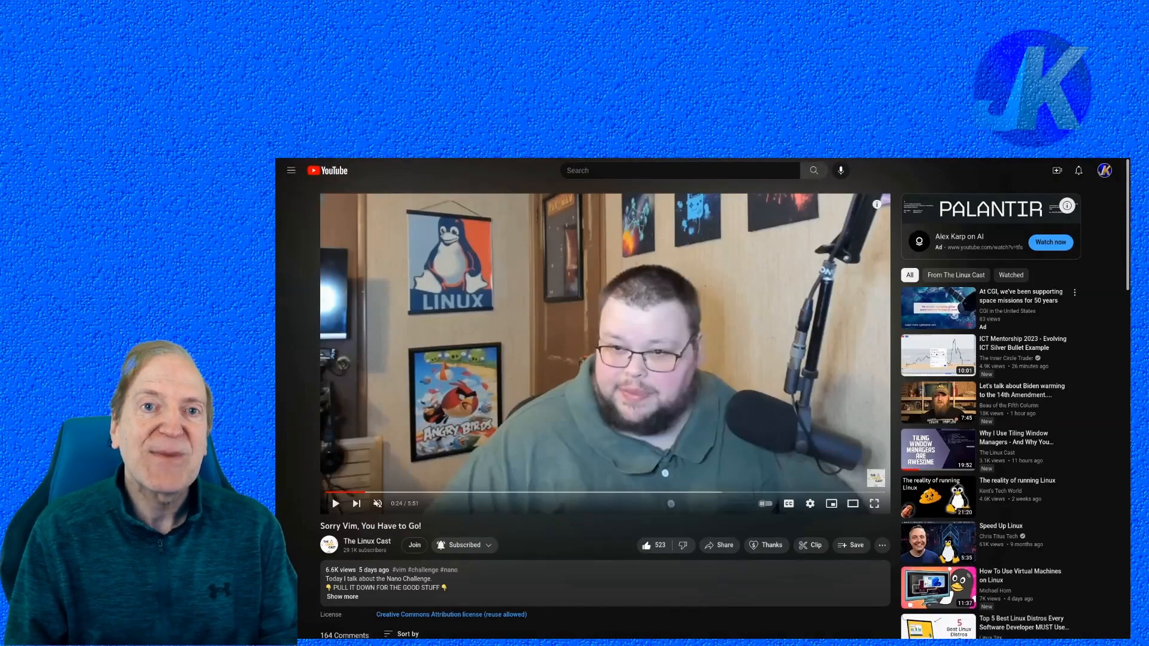
- Scroll down through the video's comments before leaving for an empty workspace
{"action": "scroll", "scroll_direction": "down", "scroll_amount": 3}
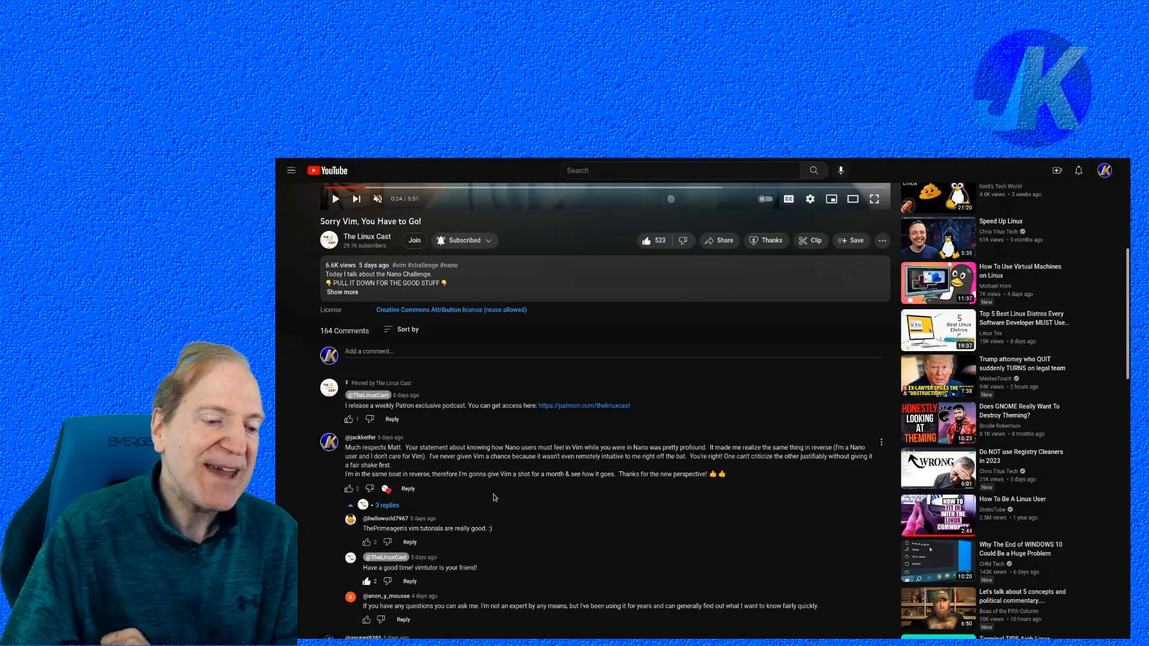
{"action": "scroll", "scroll_direction": "down", "scroll_amount": 3}
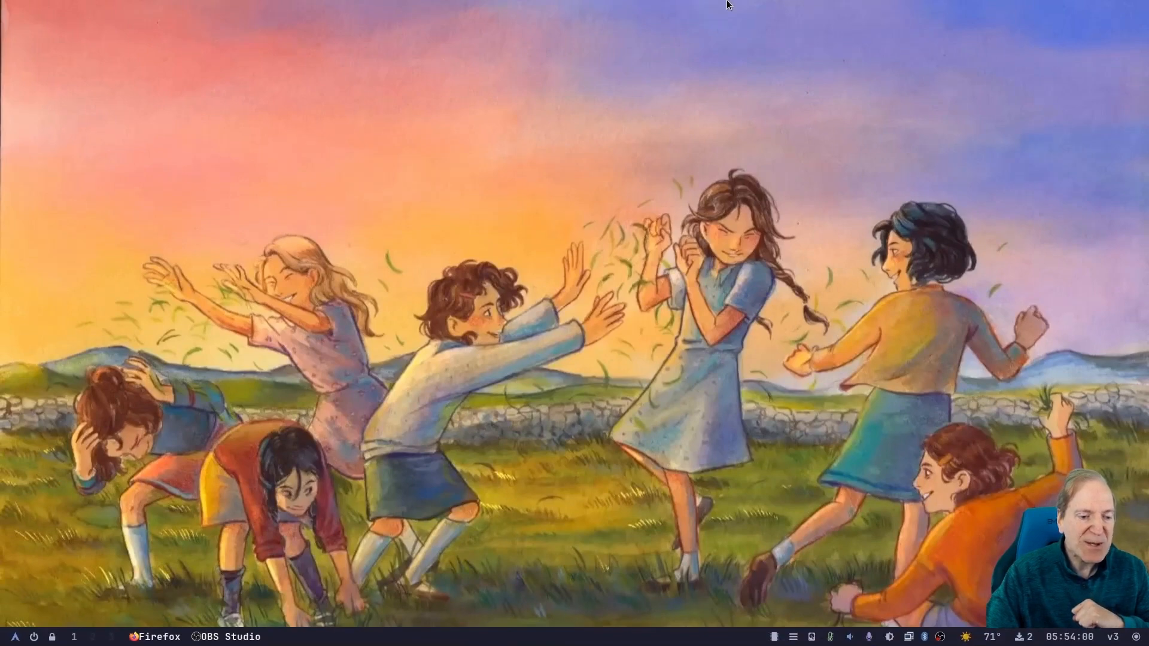
- Open a terminal and run sudo pacman -S vim with the sudo password, declining the reinstall
{"action": "left_click", "coordinate": [294, 635]}
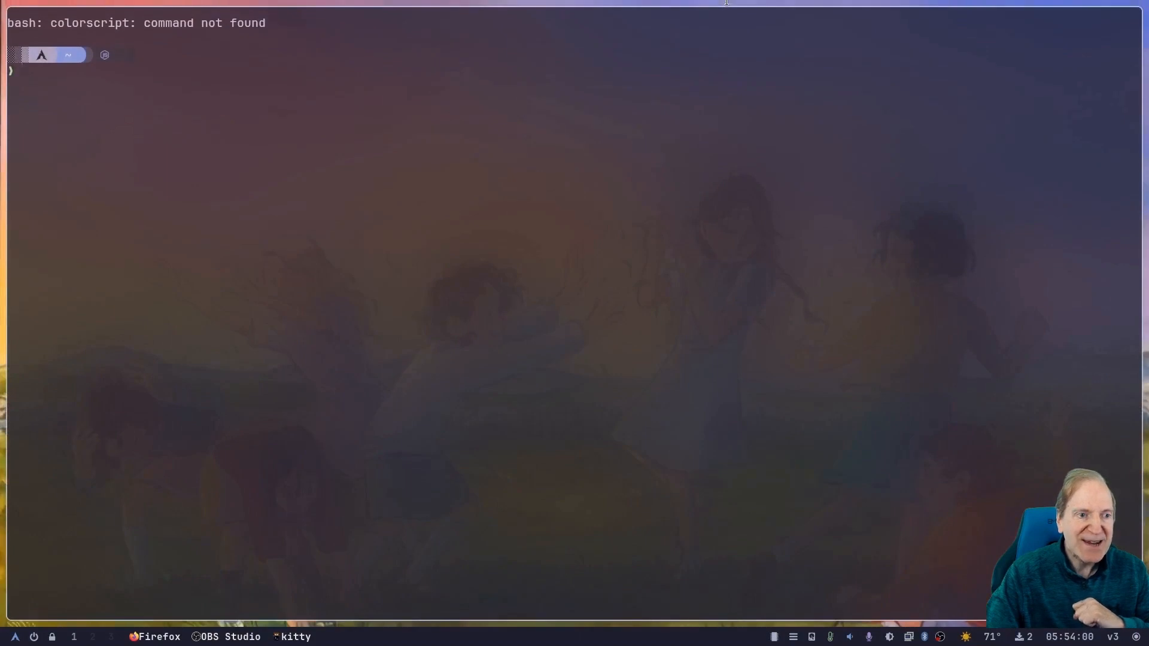
{"action": "type", "text": "s"}
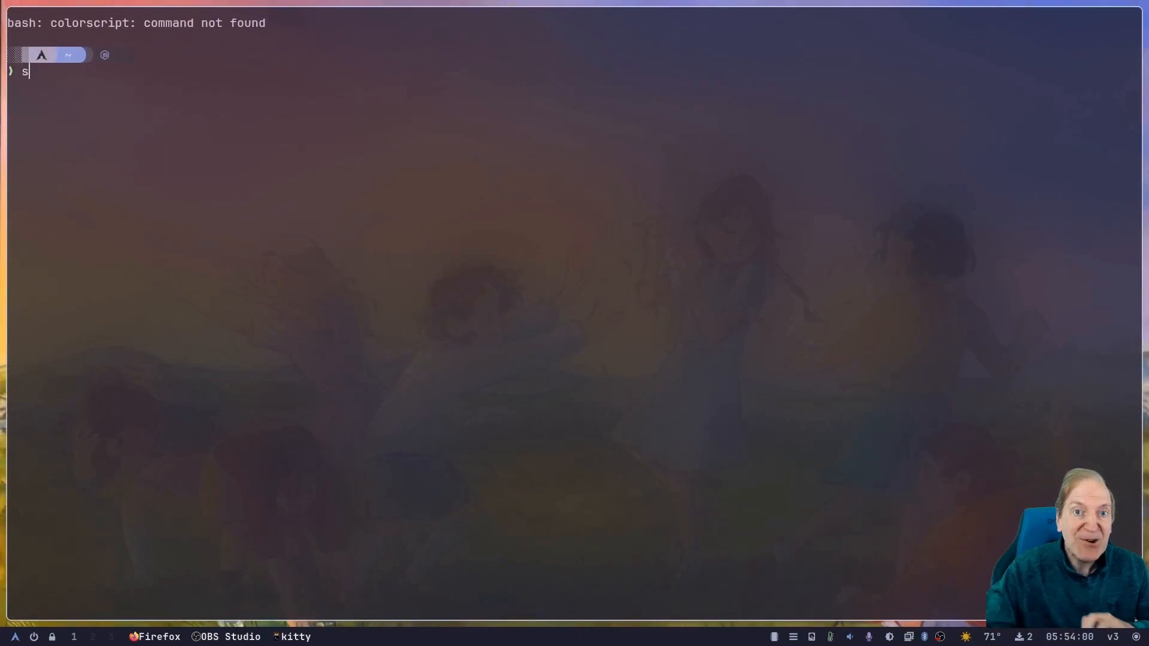
{"action": "type", "text": "udo pacman -S v"}
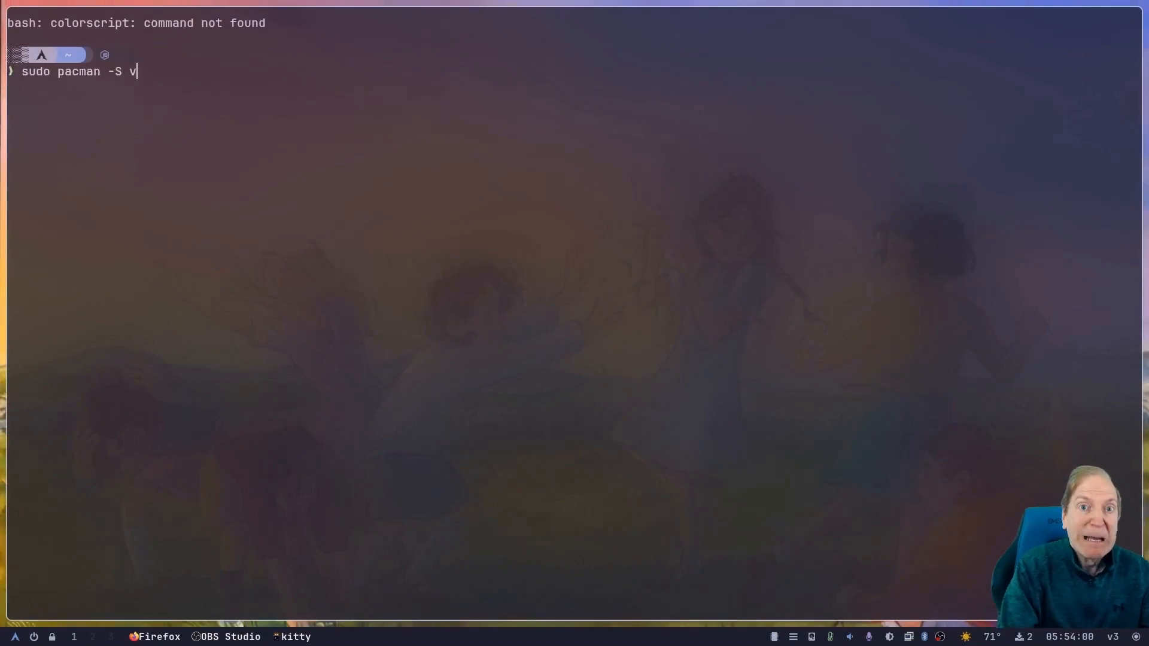
{"action": "key", "text": "Return"}
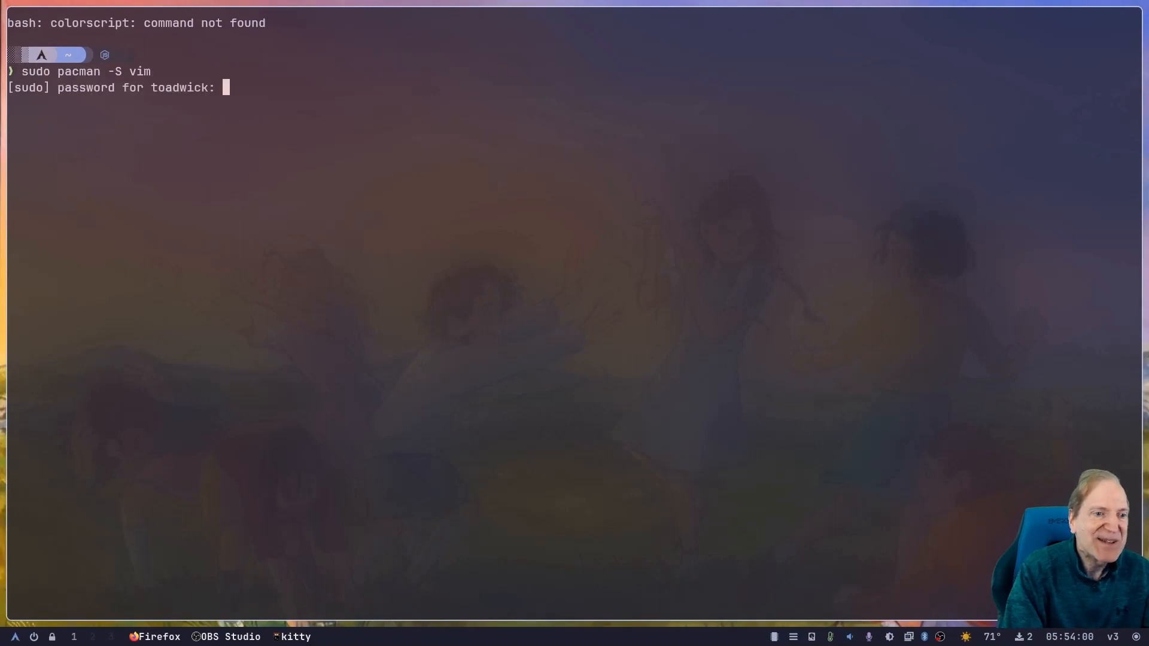
{"action": "key", "text": "Return"}
{"action": "type", "text": "sudo pacman -S vim"}
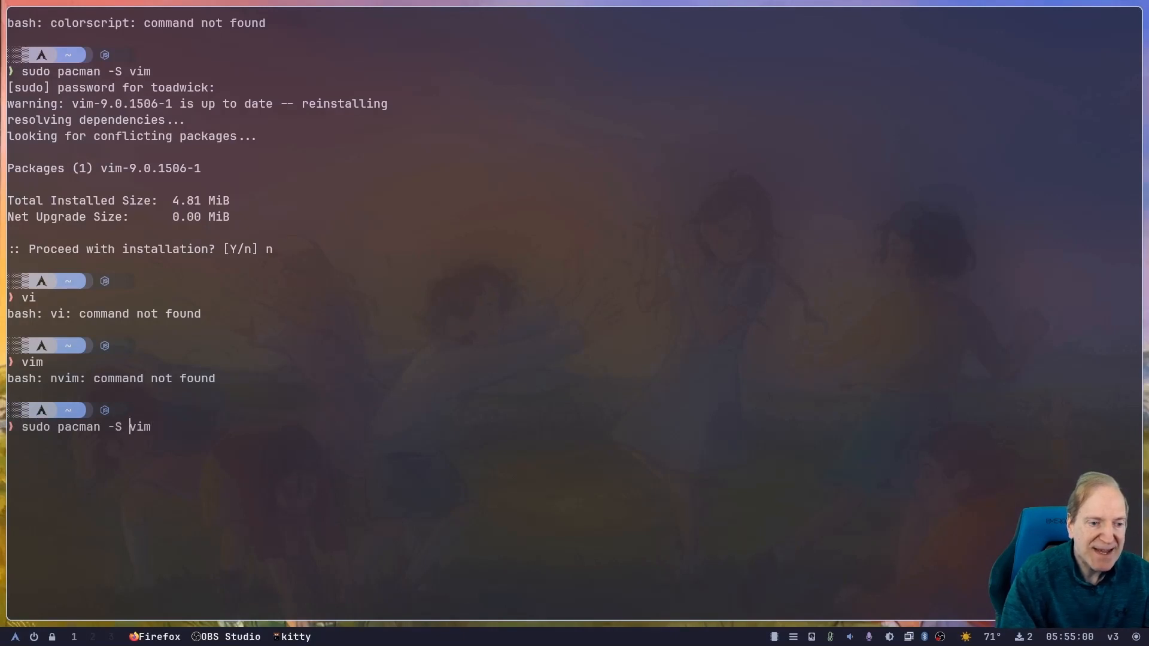
- After nvim is not found, run sudo pacman -S neovim and confirm the install with Y
{"action": "key", "text": "Return"}
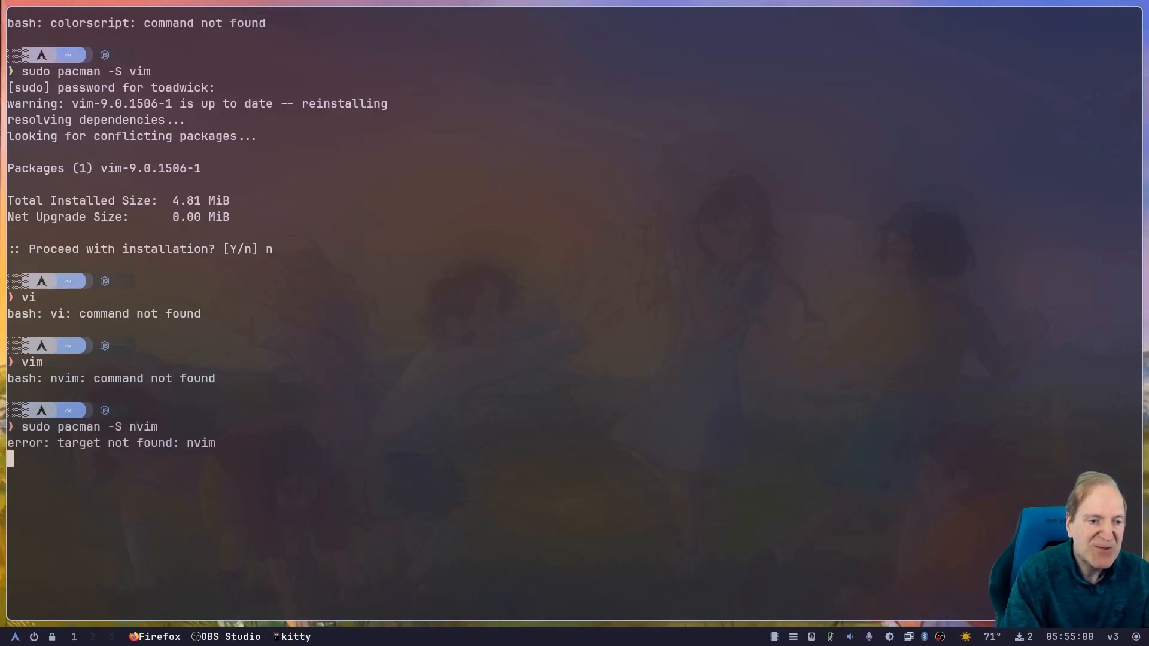
{"action": "key", "text": "Return"}
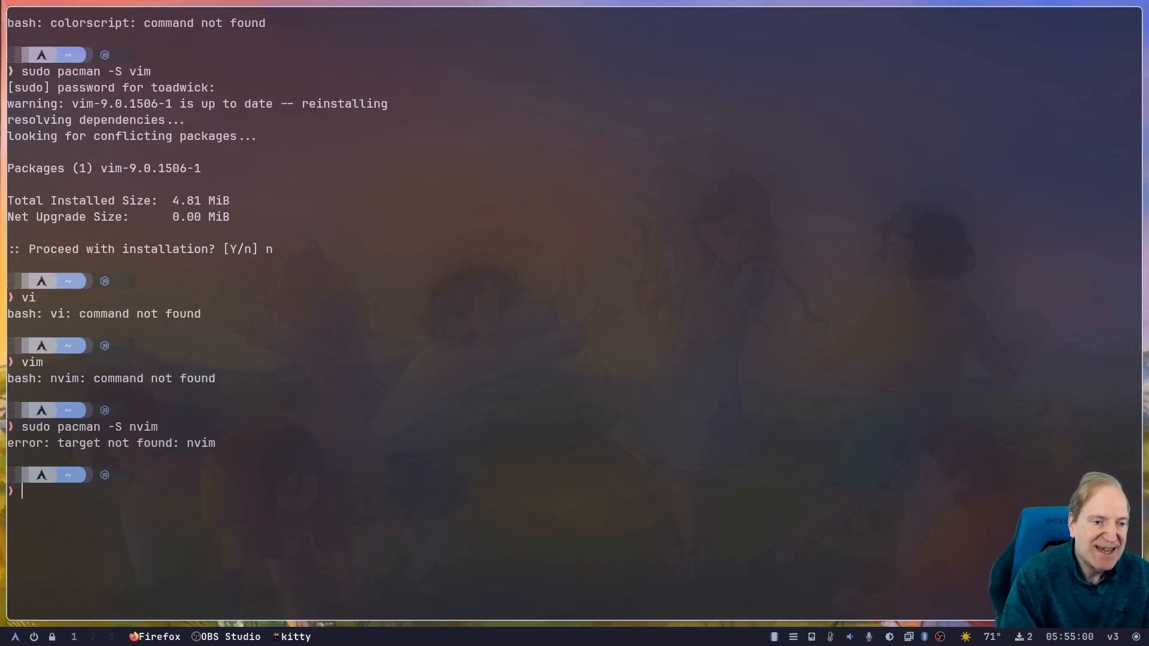
{"action": "type", "text": "sudo pacman -S nvim"}
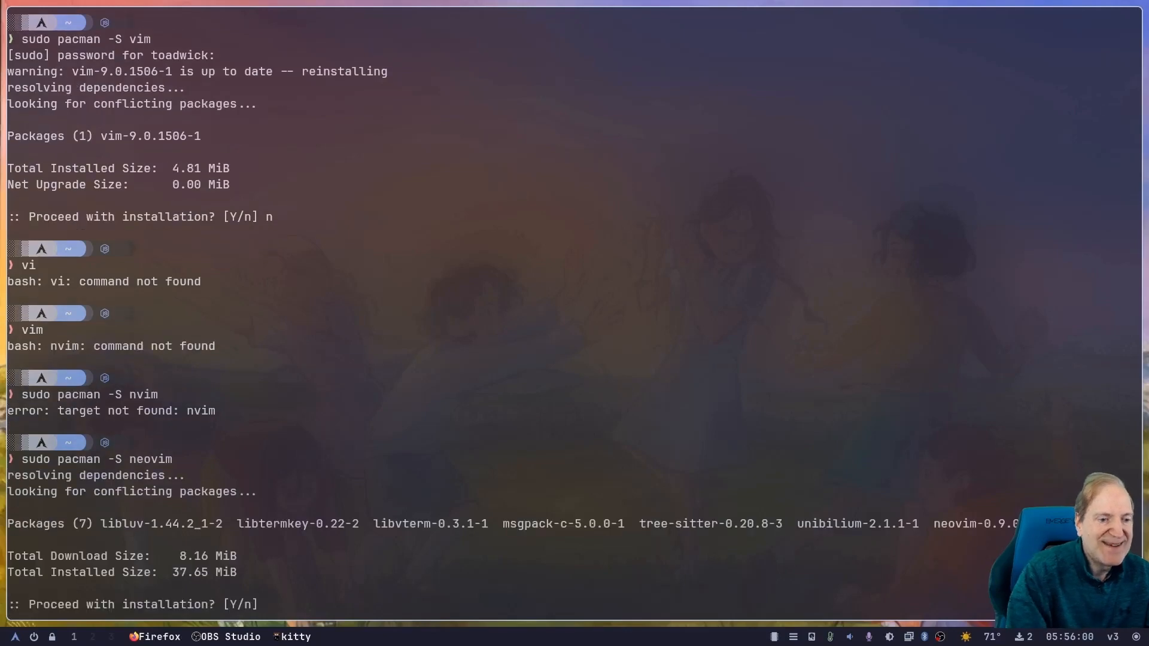
{"action": "type", "text": "Y"}
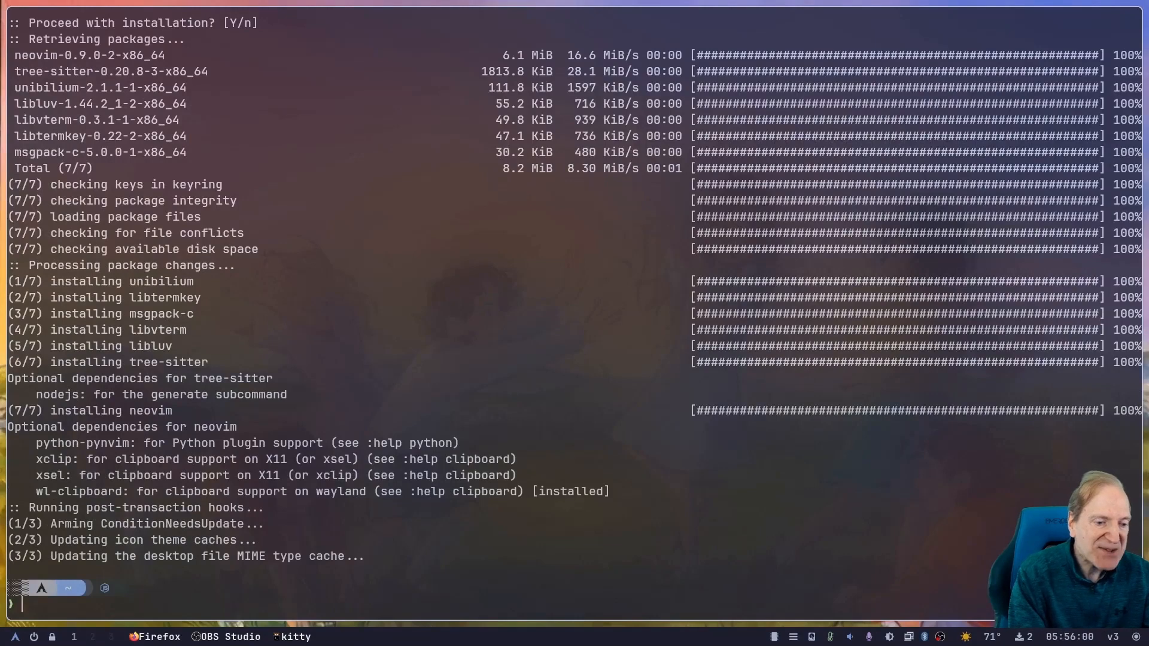
{"action": "type", "text": "nvim"}
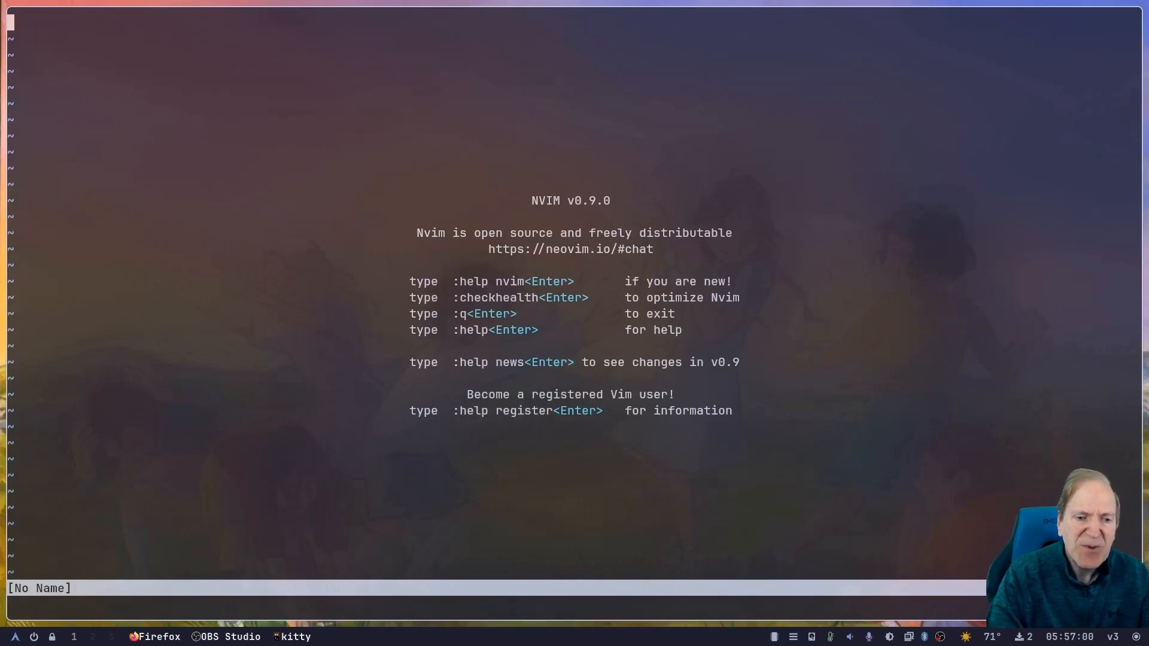
{"action": "type", "text": ":h"}
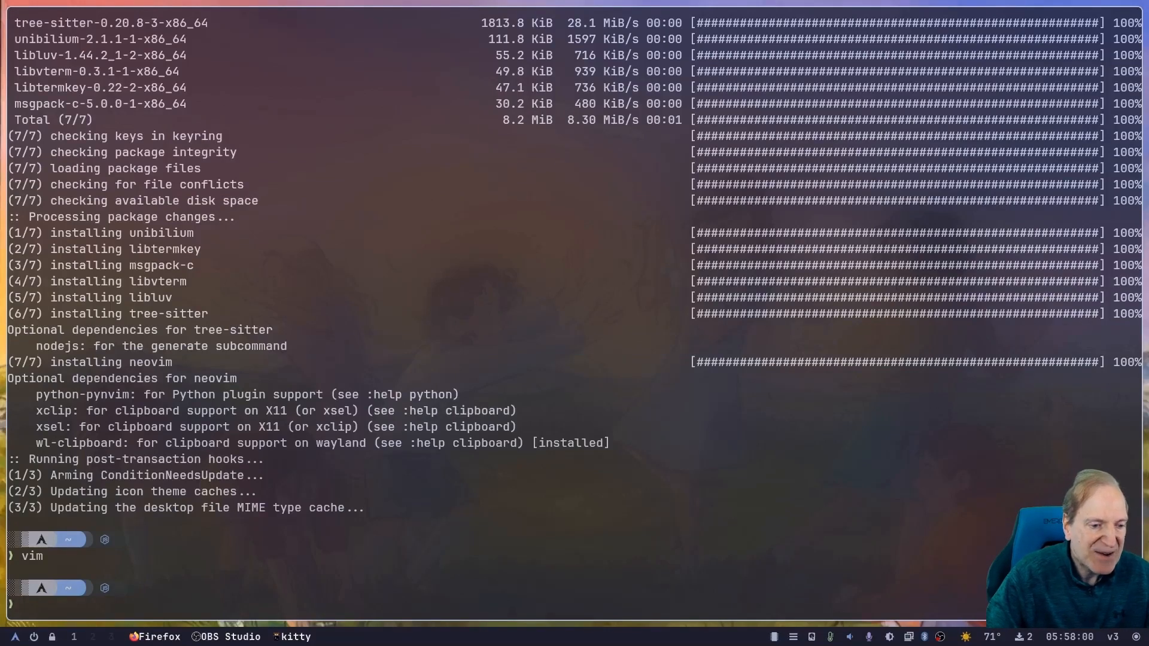
- Type the path .config/hypr/hyprland.c after vim at the kitty prompt
{"action": "type", "text": ".con"}
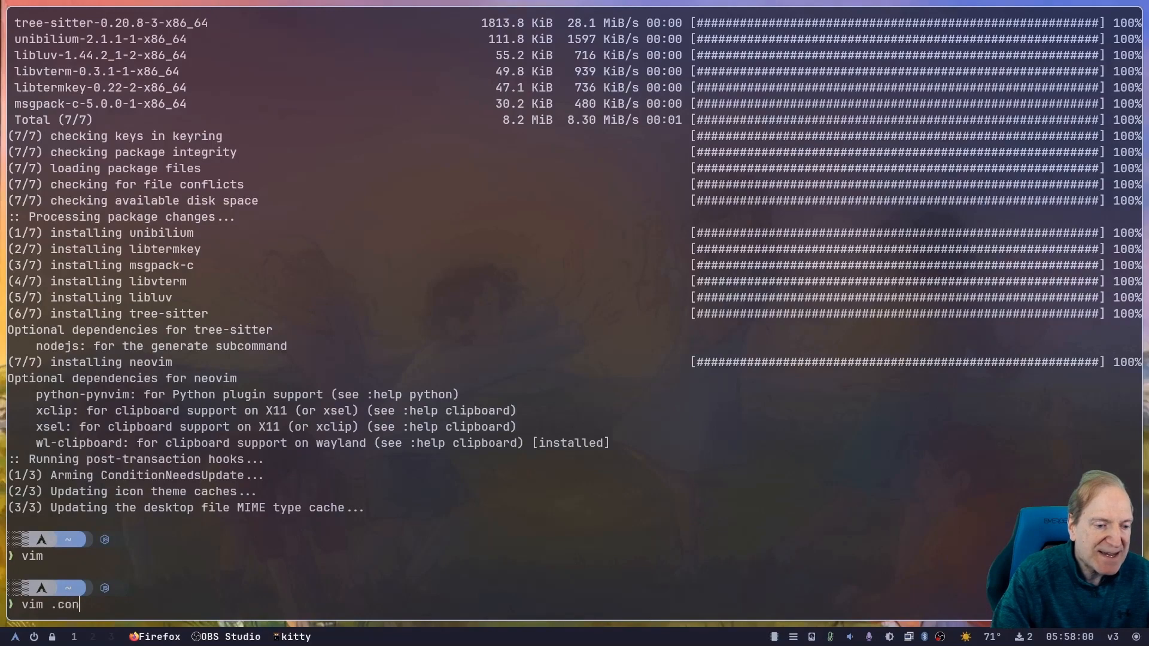
{"action": "type", "text": "fig/h"}
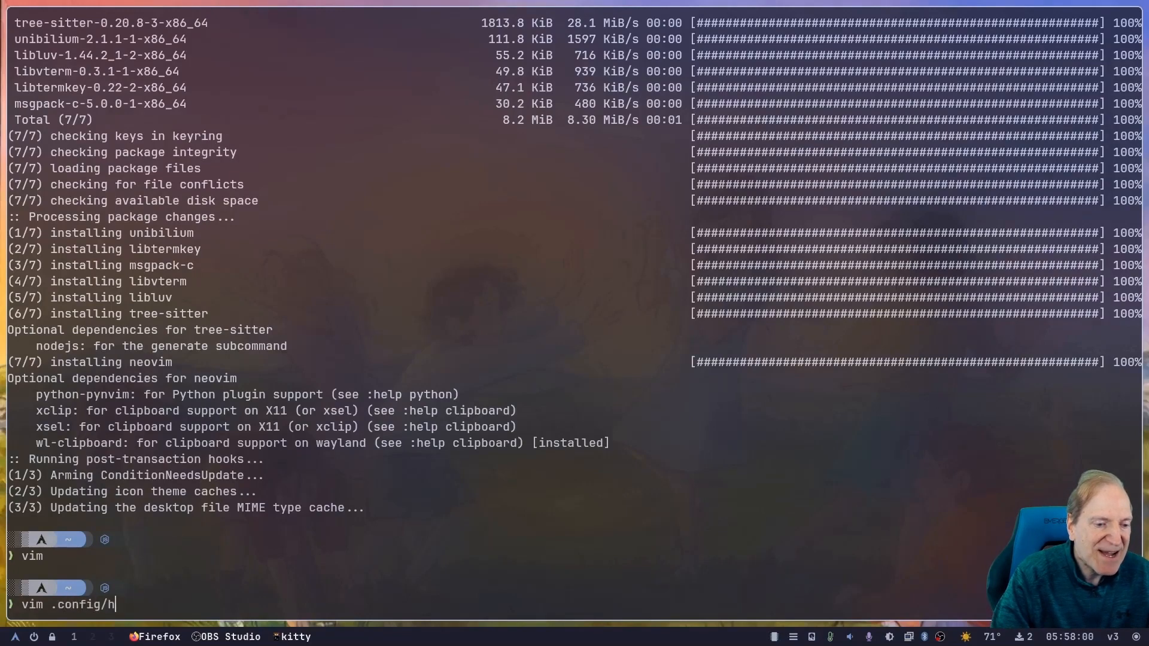
{"action": "type", "text": "ypr/hy"}
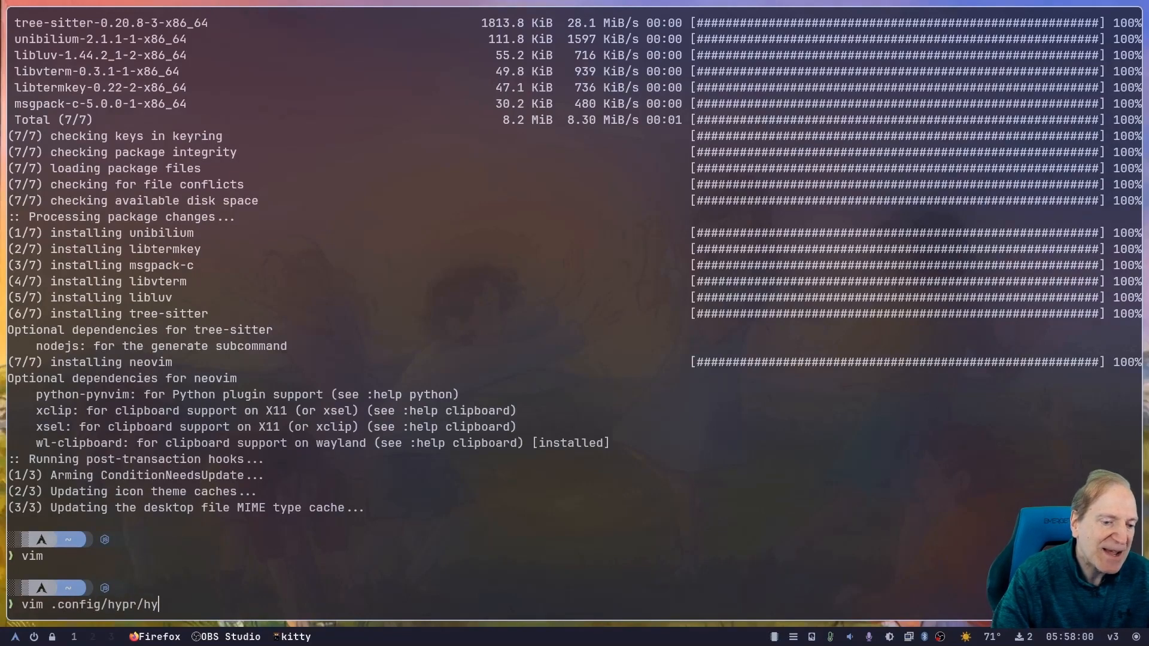
{"action": "type", "text": "prland.c"}
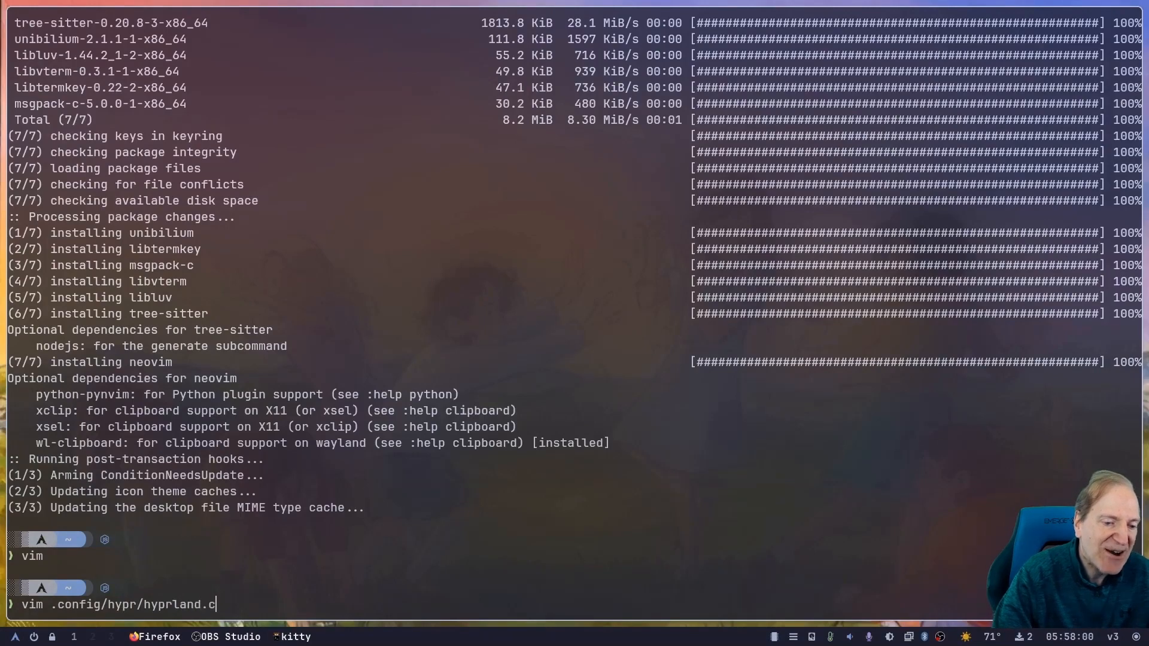
- Finish the .conf path, open hyprland.conf in vim and scroll through its settings sections
{"action": "type", "text": "onf"}
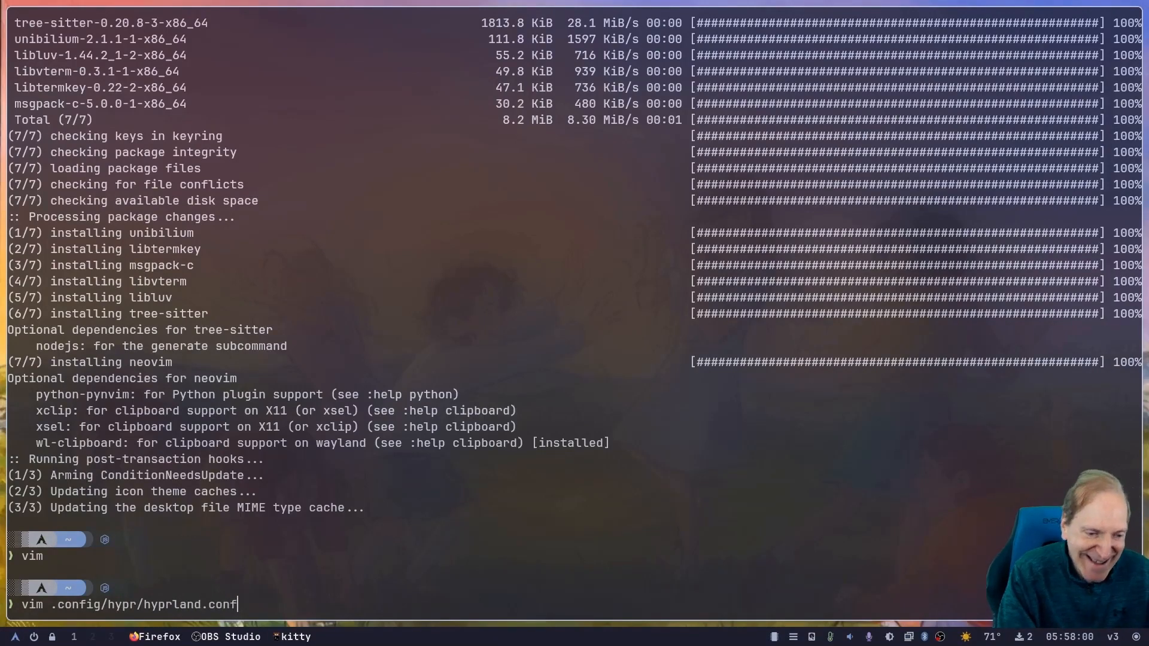
{"action": "key", "text": "Return"}
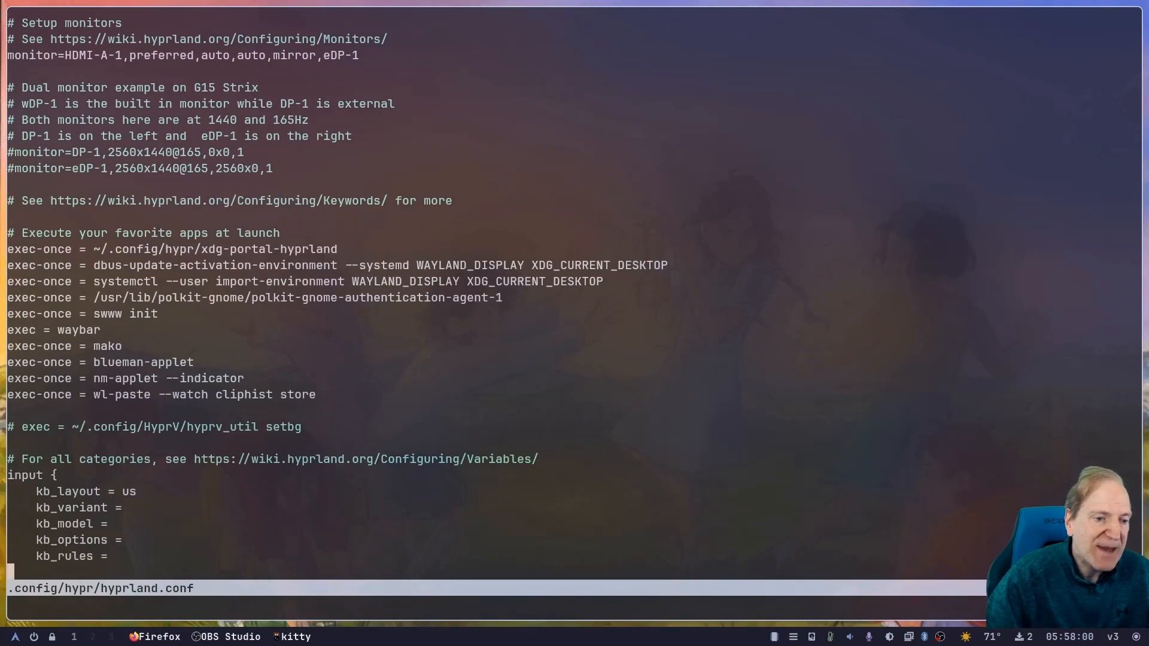
{"action": "scroll", "scroll_direction": "down", "scroll_amount": 3}
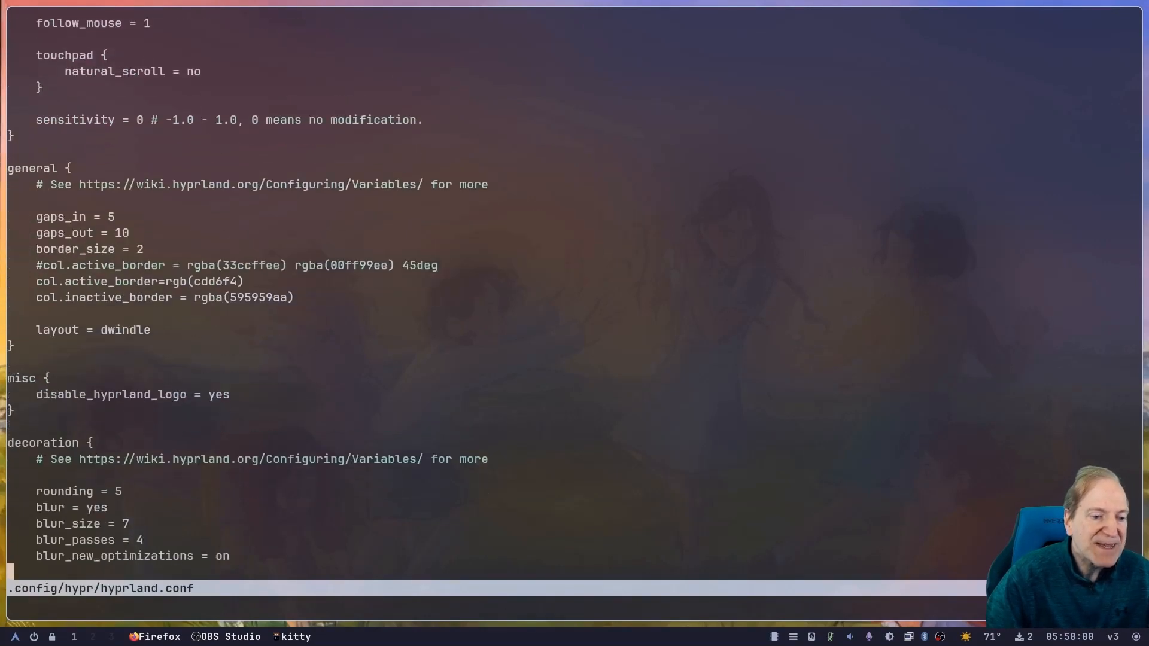
{"action": "scroll", "scroll_direction": "down", "scroll_amount": 3}
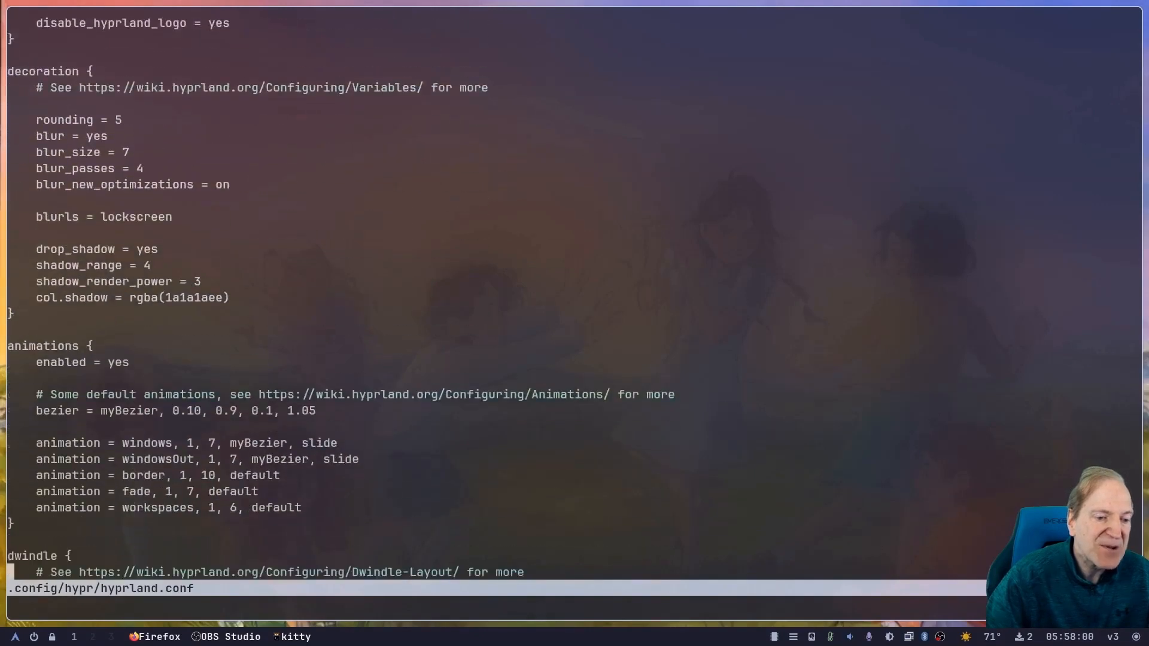
{"action": "scroll", "scroll_direction": "down", "scroll_amount": 3}
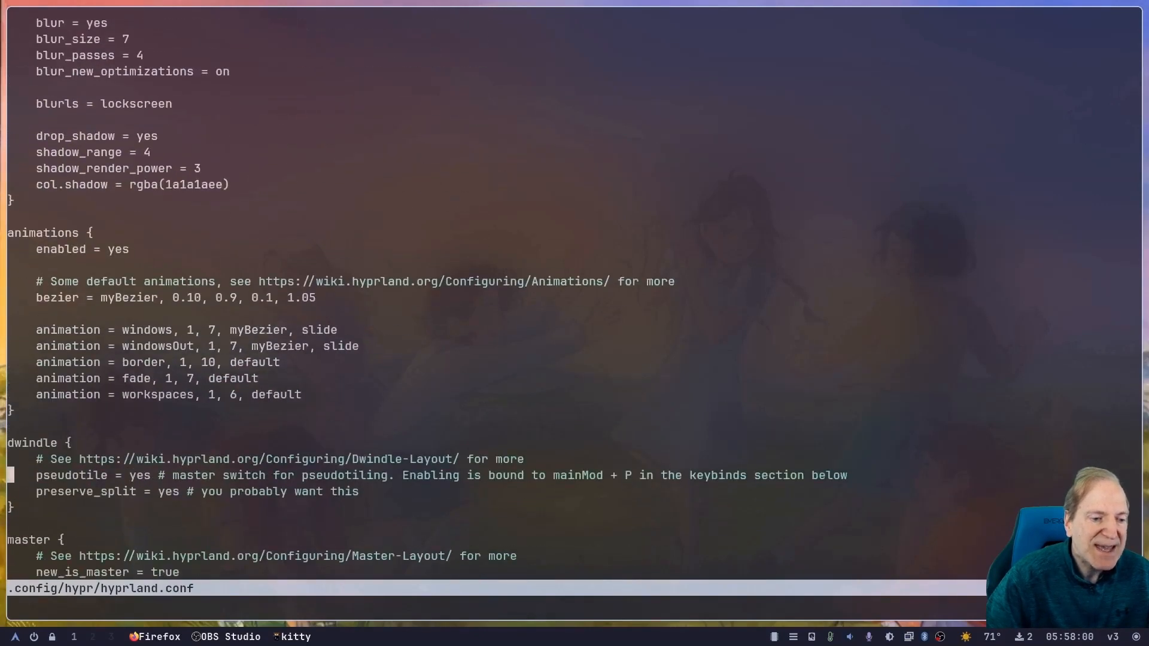
{"action": "scroll", "scroll_direction": "up", "scroll_amount": 3}
{"action": "type", "text": ":help"}
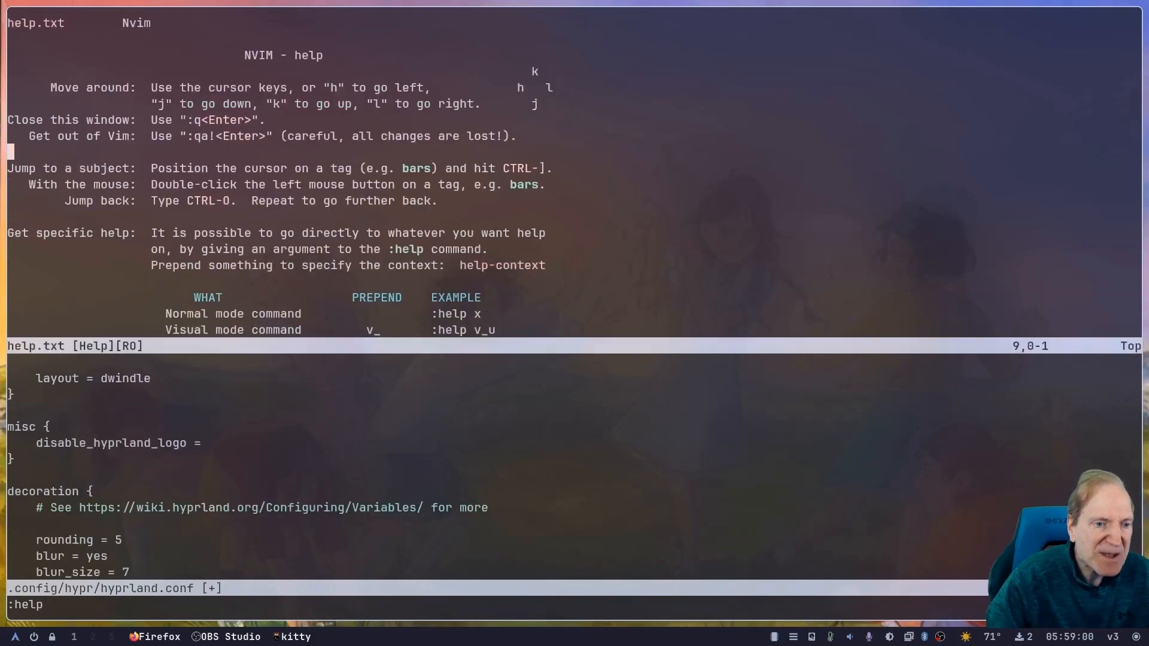
{"action": "scroll", "scroll_direction": "down", "scroll_amount": 3}
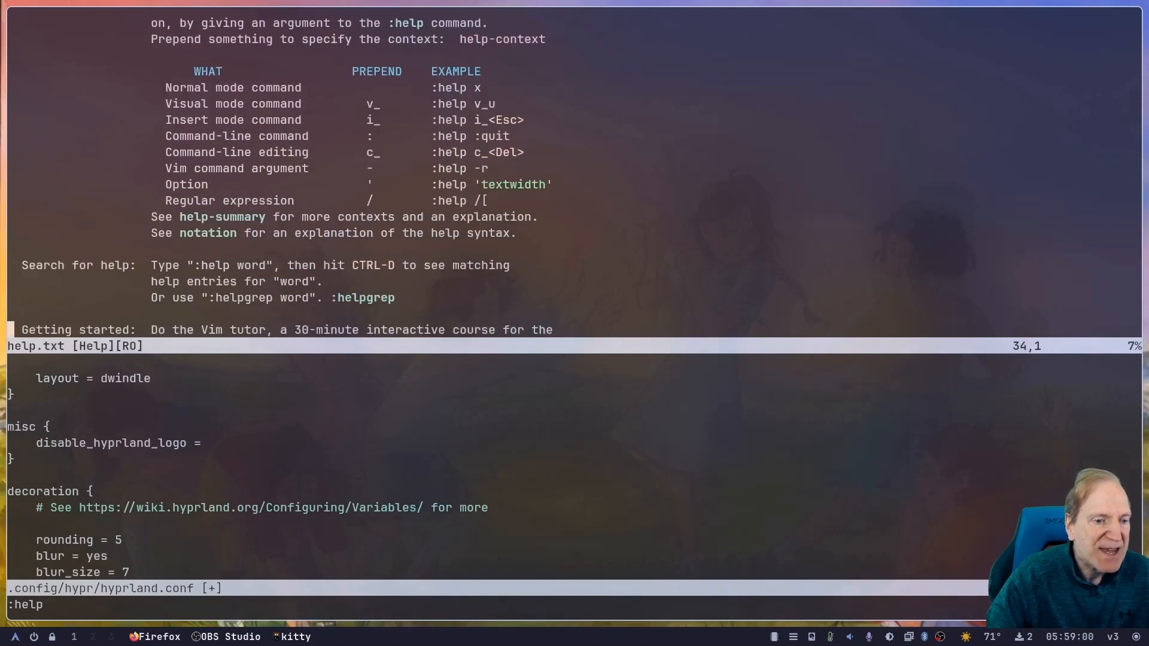
{"action": "scroll", "scroll_direction": "down", "scroll_amount": 3}
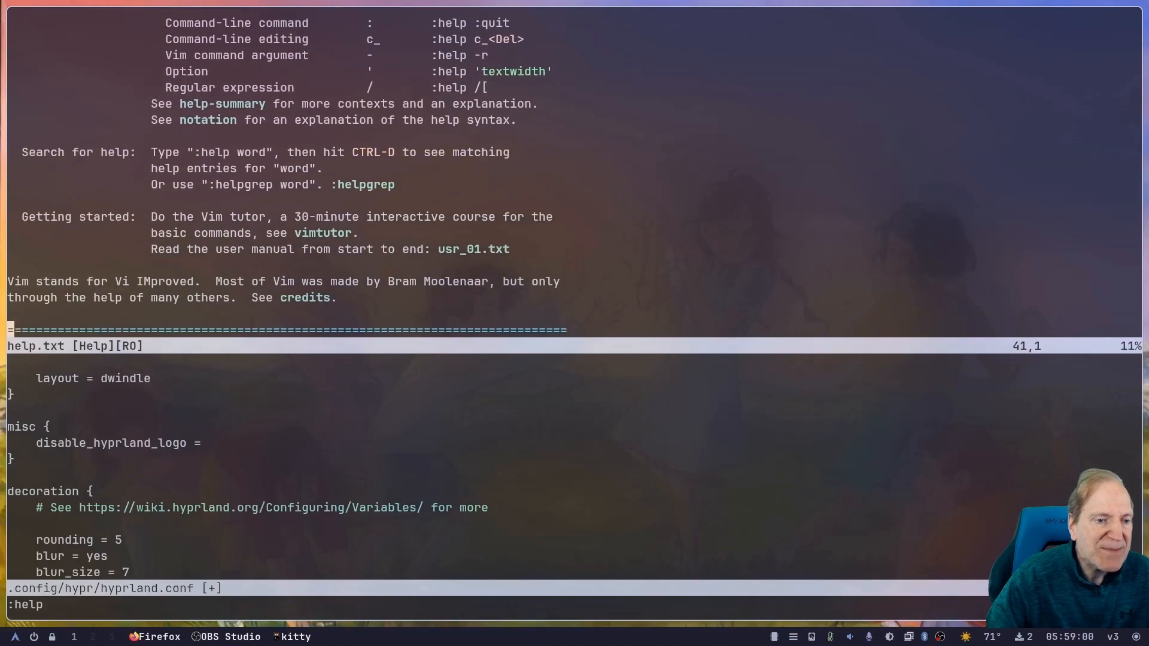
{"action": "key", "text": "k"}
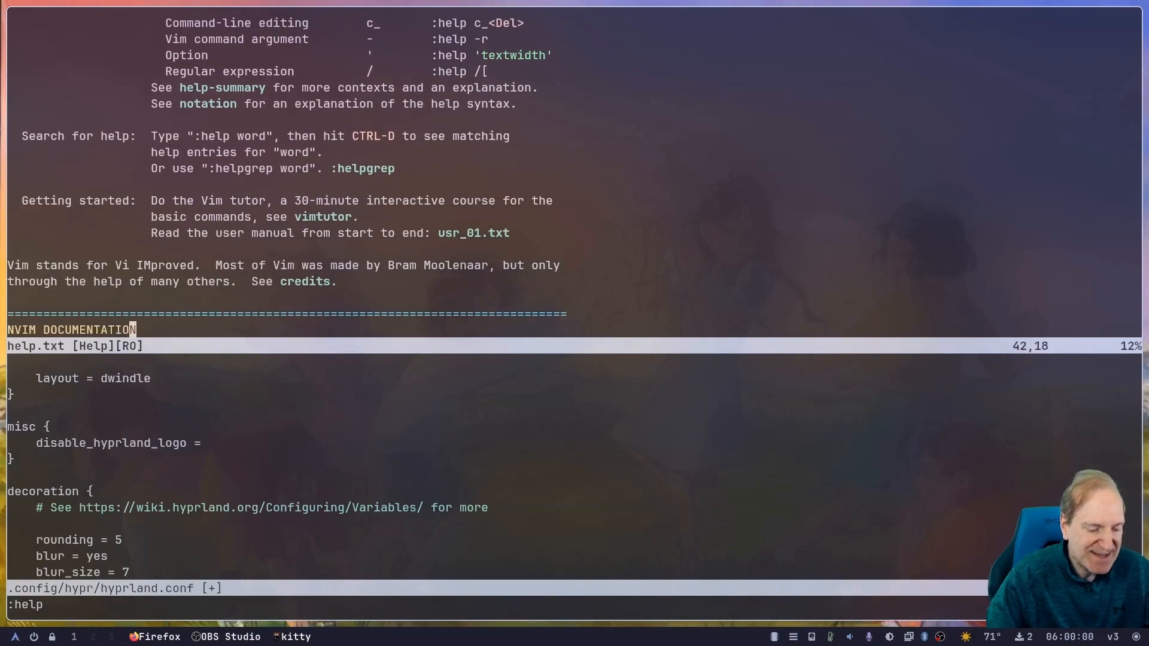
{"action": "type", "text": "qa"}
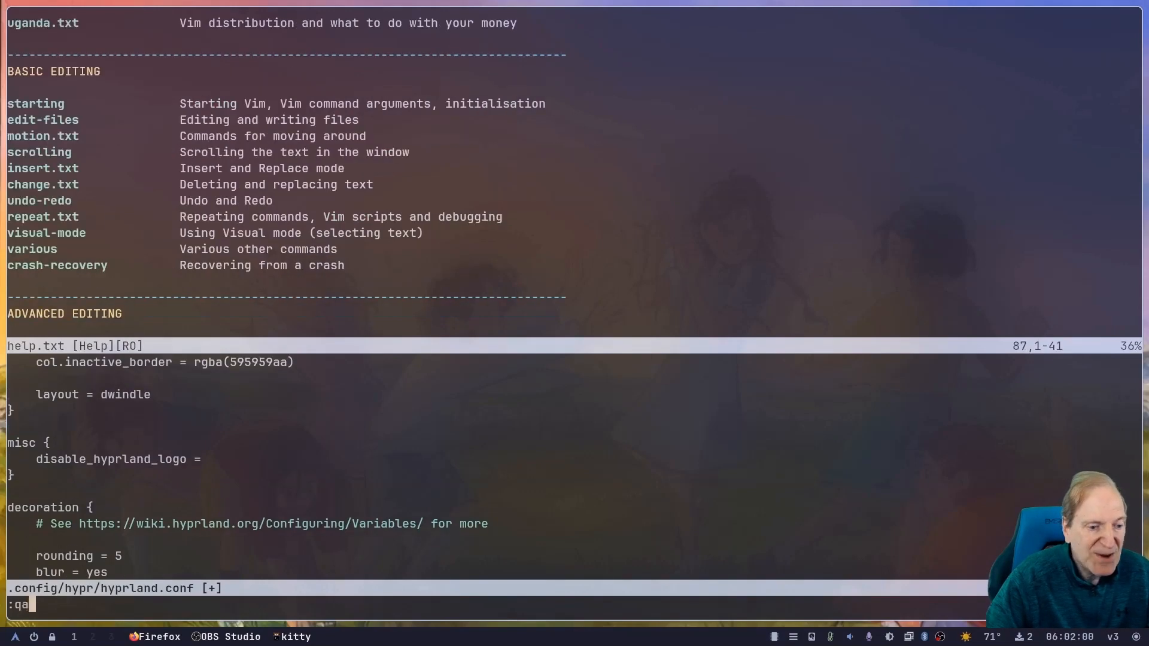
{"action": "key", "text": "Return"}
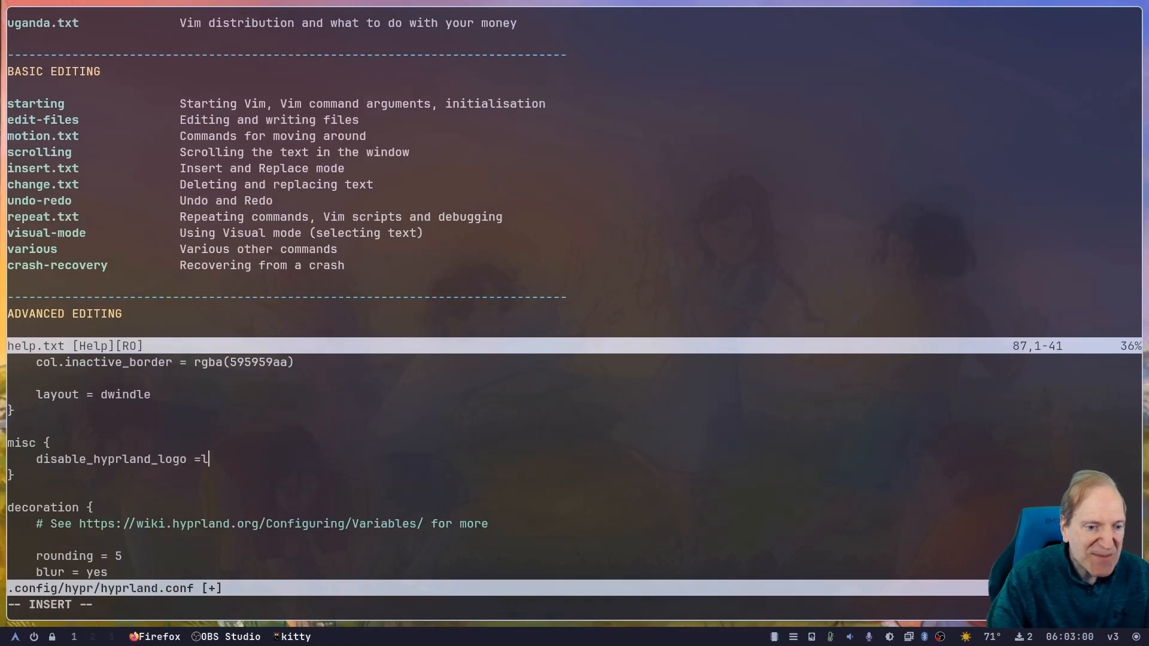
{"action": "key", "text": "Backspace"}
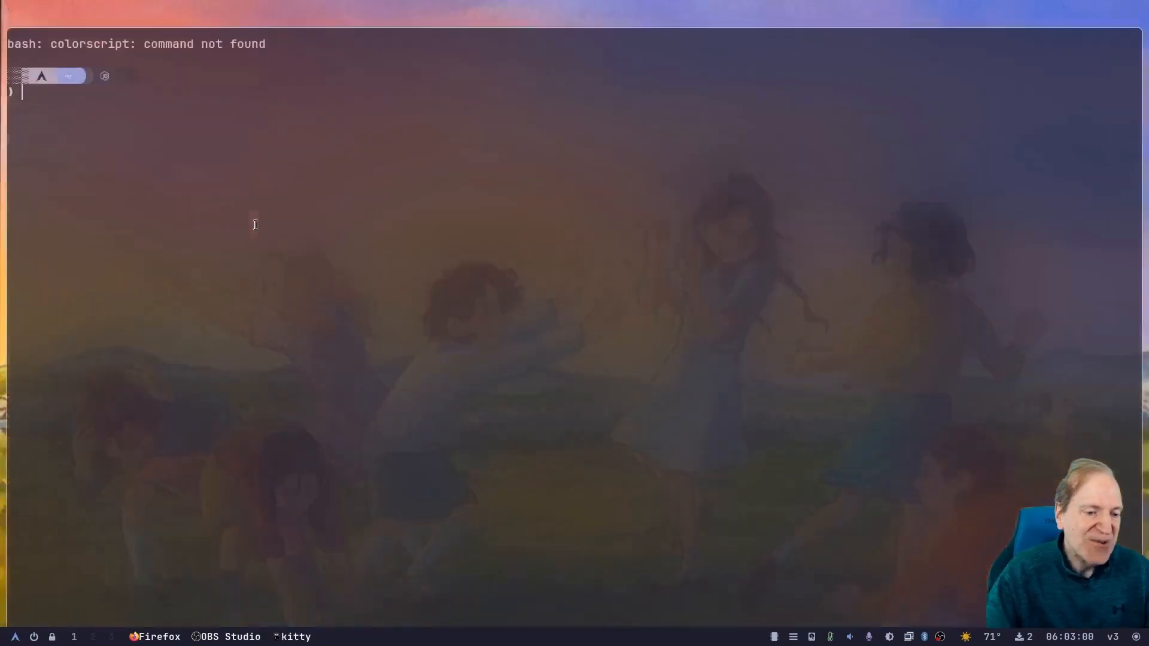
- Run man vimtutor, then start sudo pacman -S man when man is not found
{"action": "type", "text": "man v"}
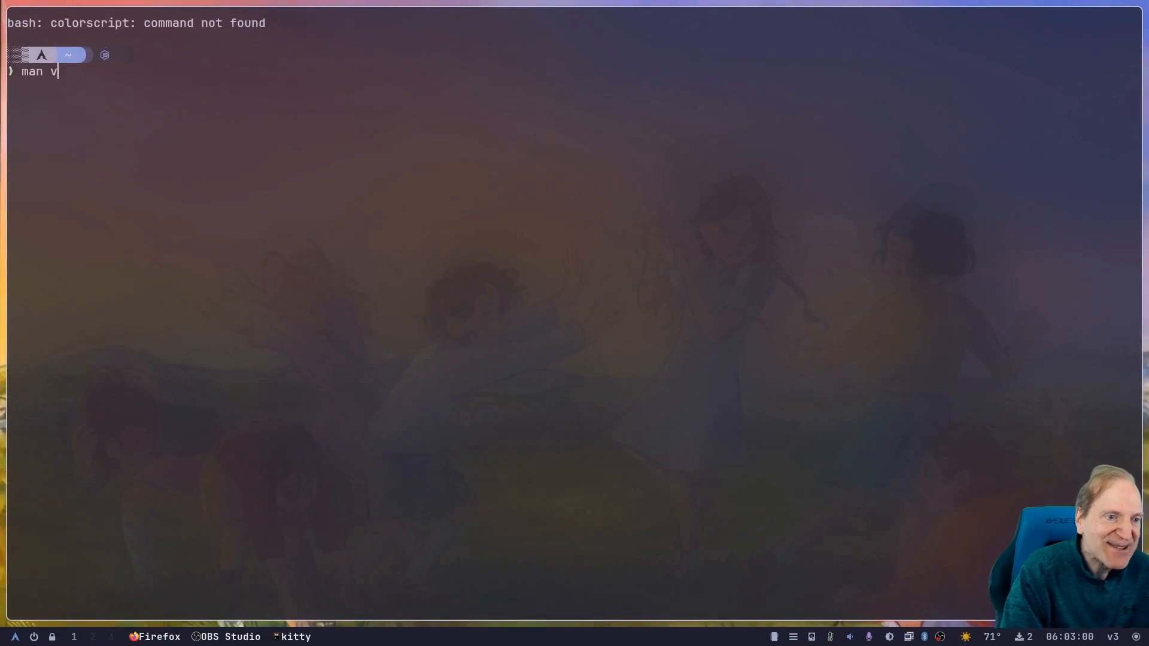
{"action": "key", "text": "Return"}
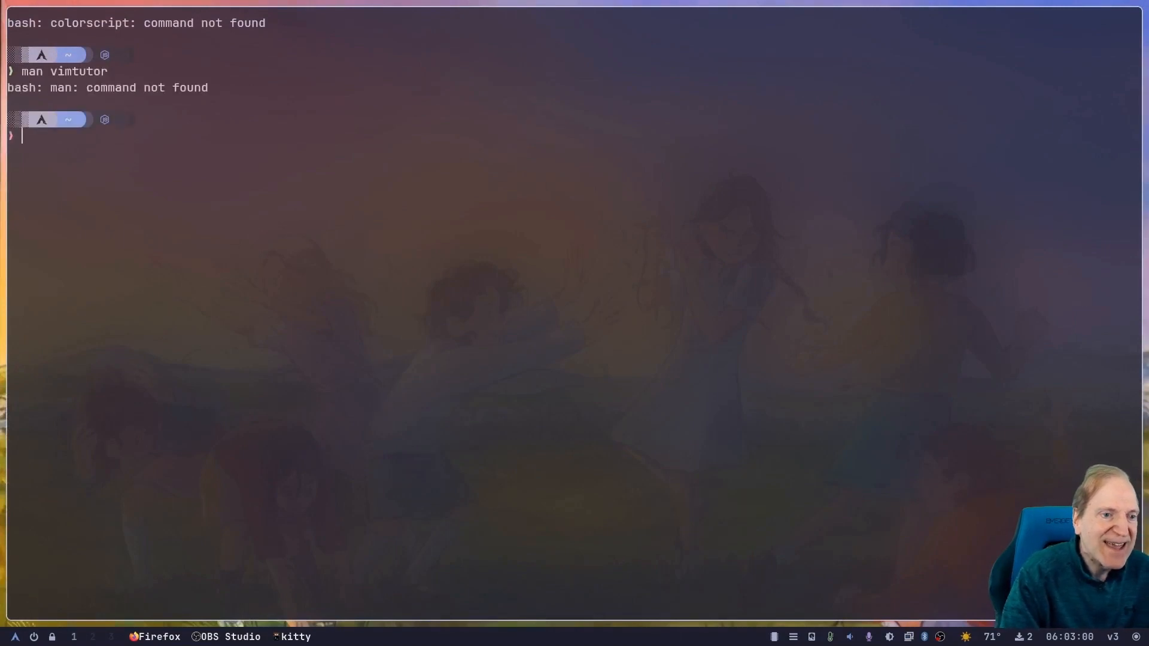
{"action": "type", "text": "s"}
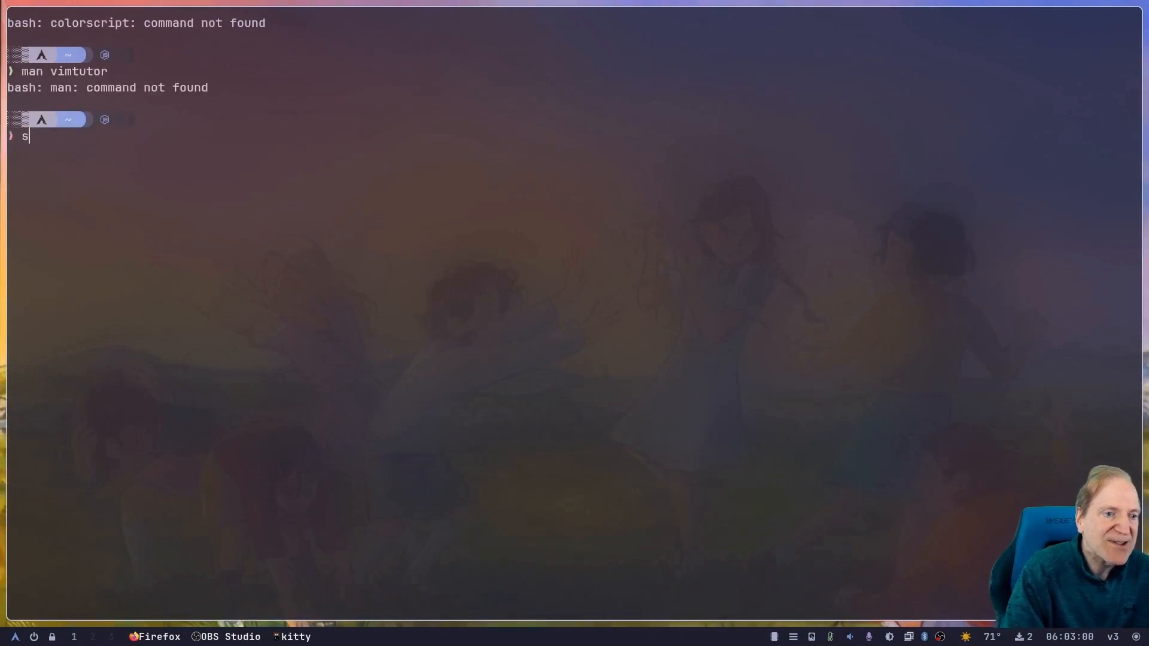
{"action": "type", "text": "udo pacman"}
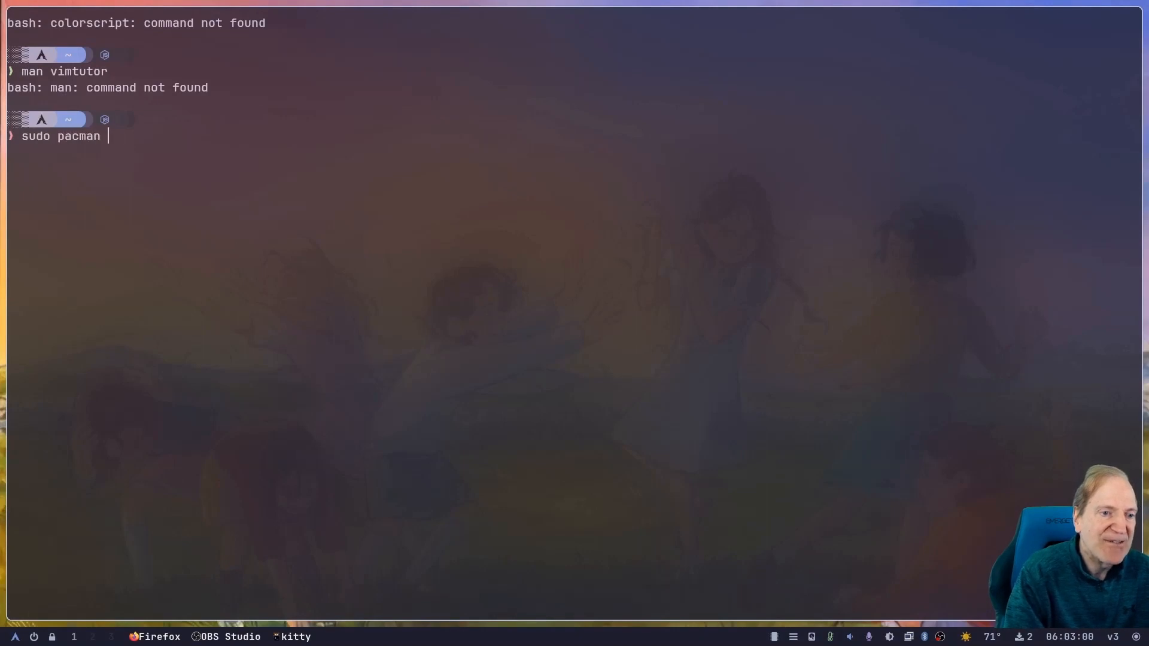
{"action": "key", "text": "Return"}
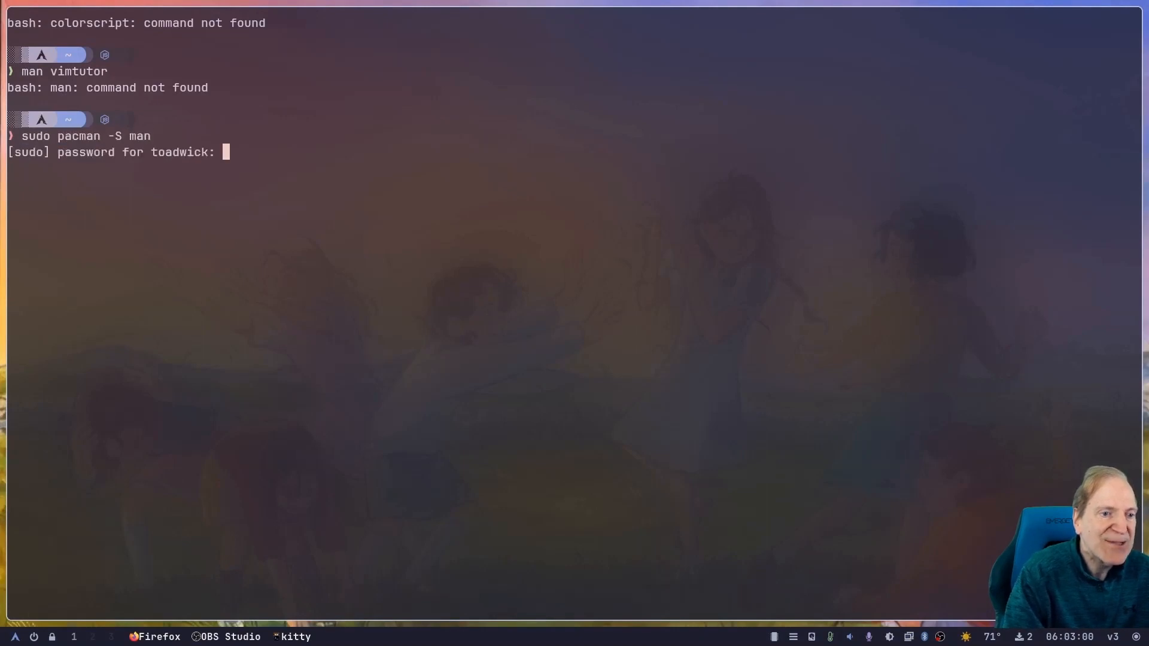
- Authenticate, accept the default man-db provider 1 and confirm the installation
{"action": "key", "text": "Return"}
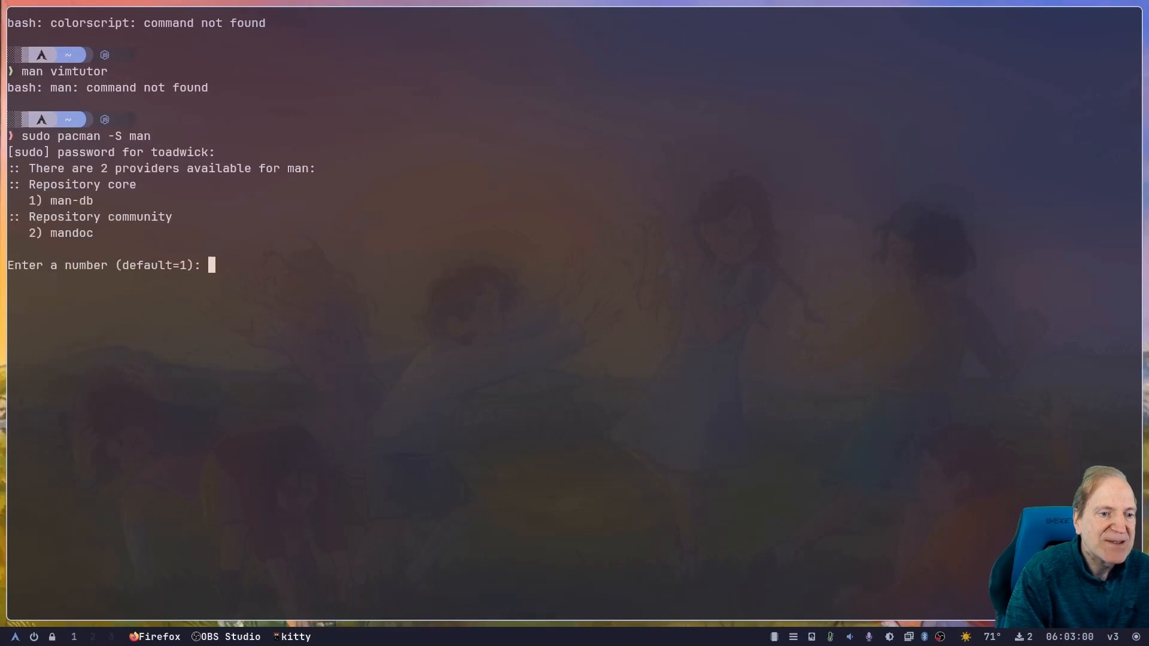
{"action": "key", "text": "Return"}
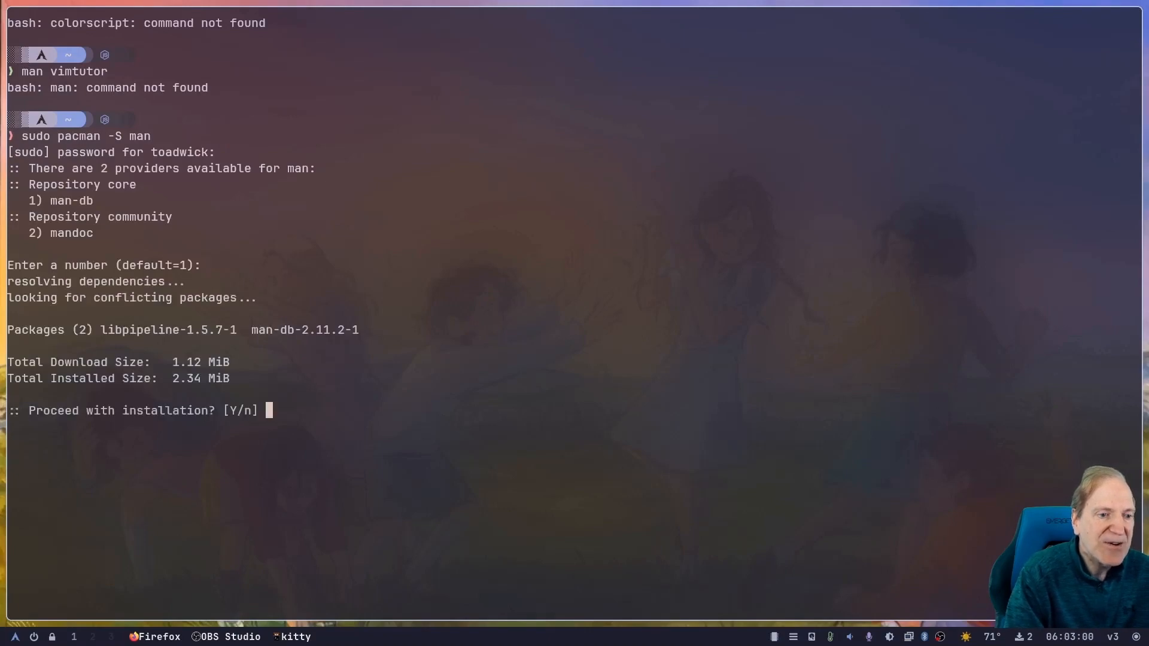
{"action": "key", "text": "Return"}
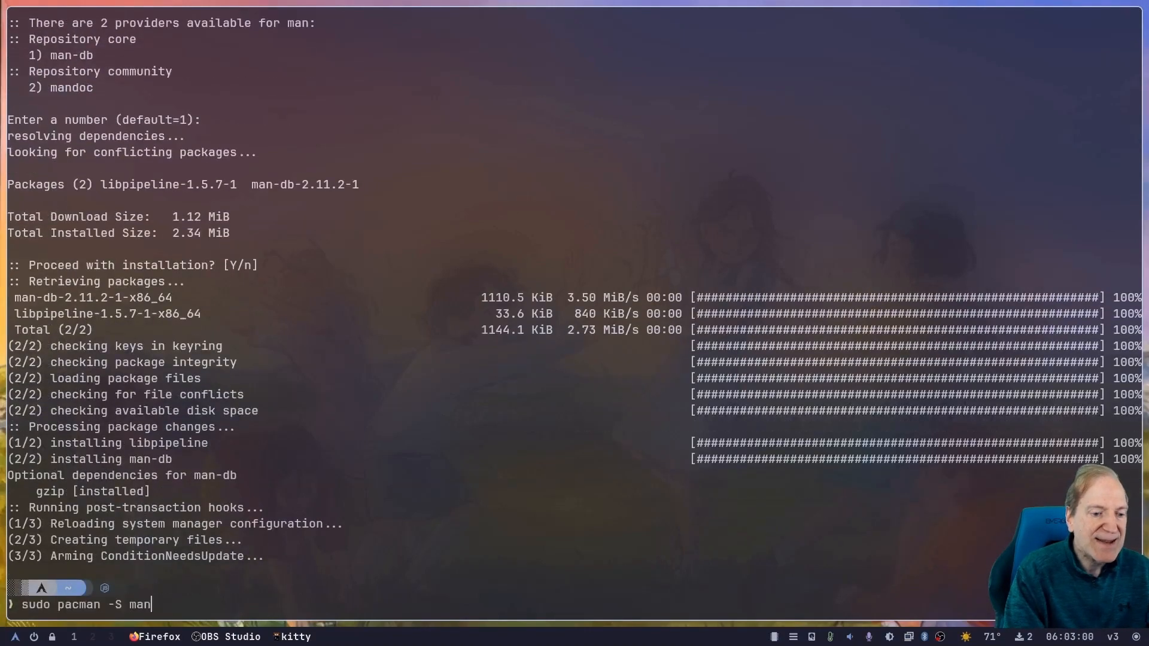
{"action": "key", "text": "Return"}
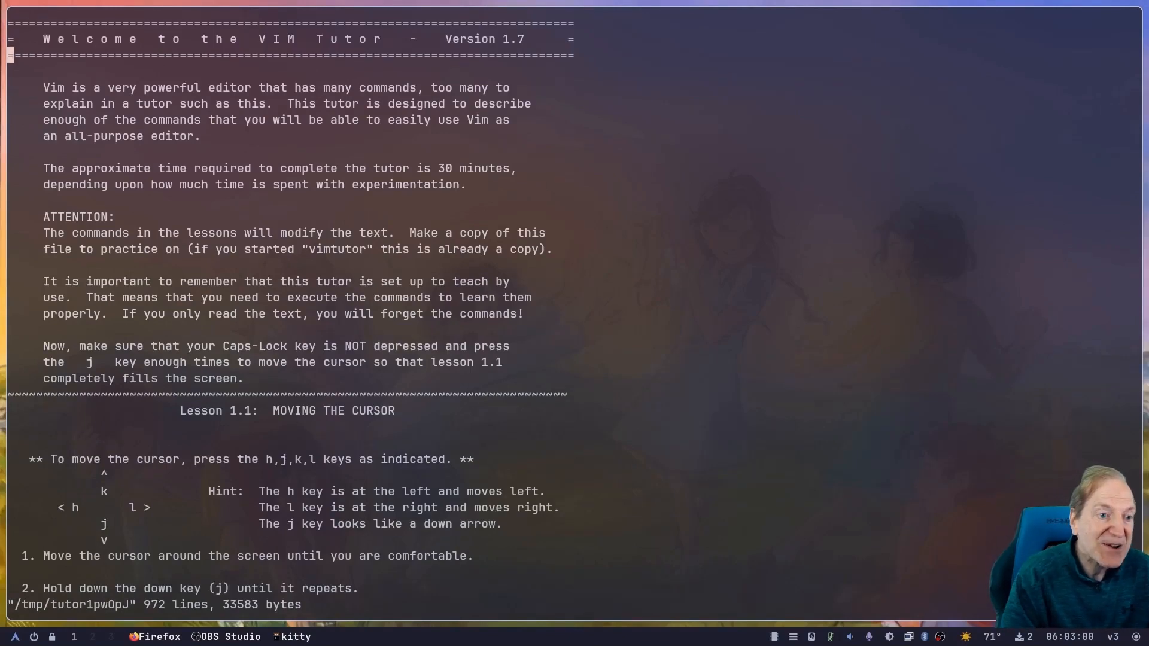
- Scroll down the Vim Tutor's welcome page toward Lesson 1.1
{"action": "scroll", "scroll_direction": "down", "scroll_amount": 3}
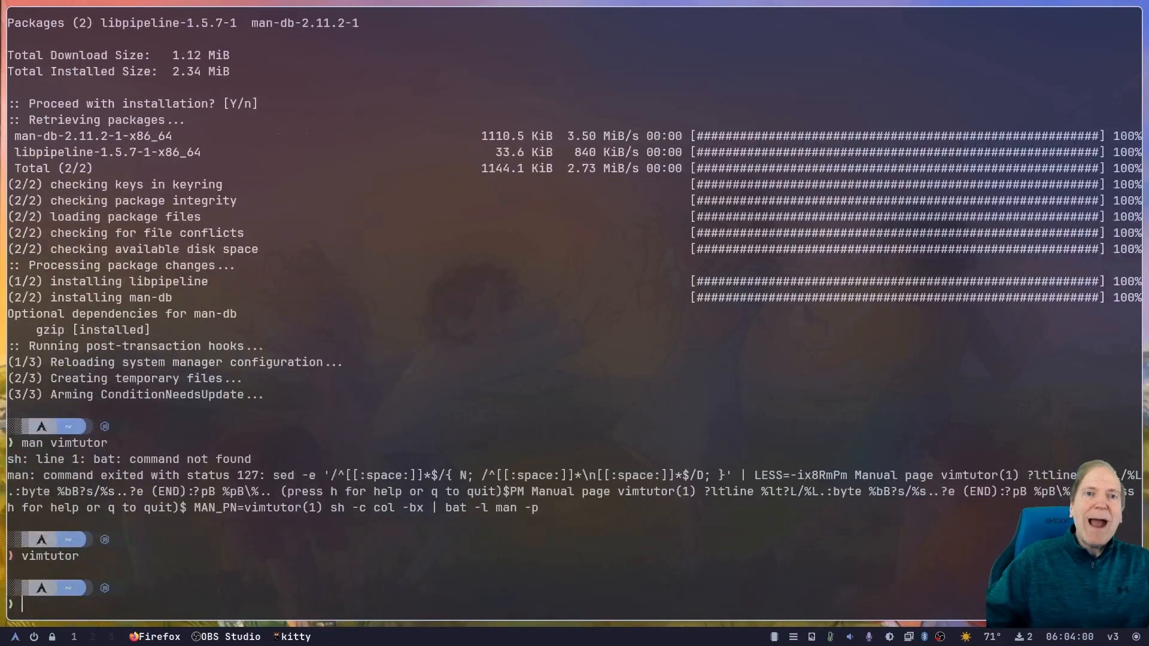
- Run vimtutor from the shell and enter Insert mode with i on the welcome text
{"action": "type", "text": "vimt"}
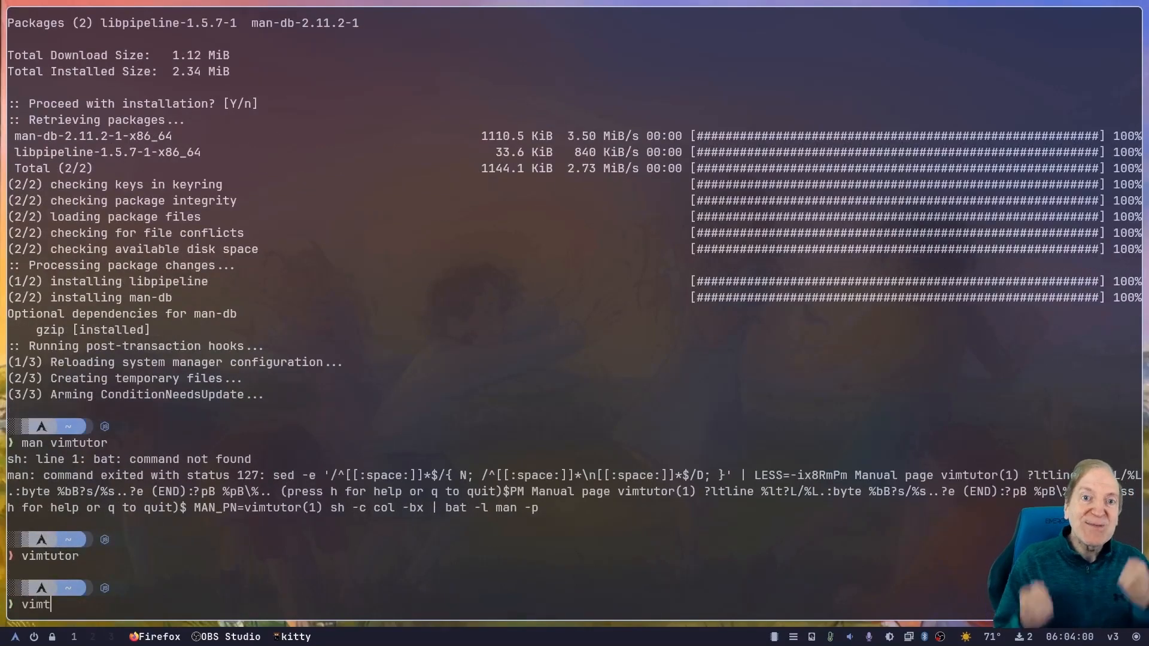
{"action": "key", "text": "Return"}
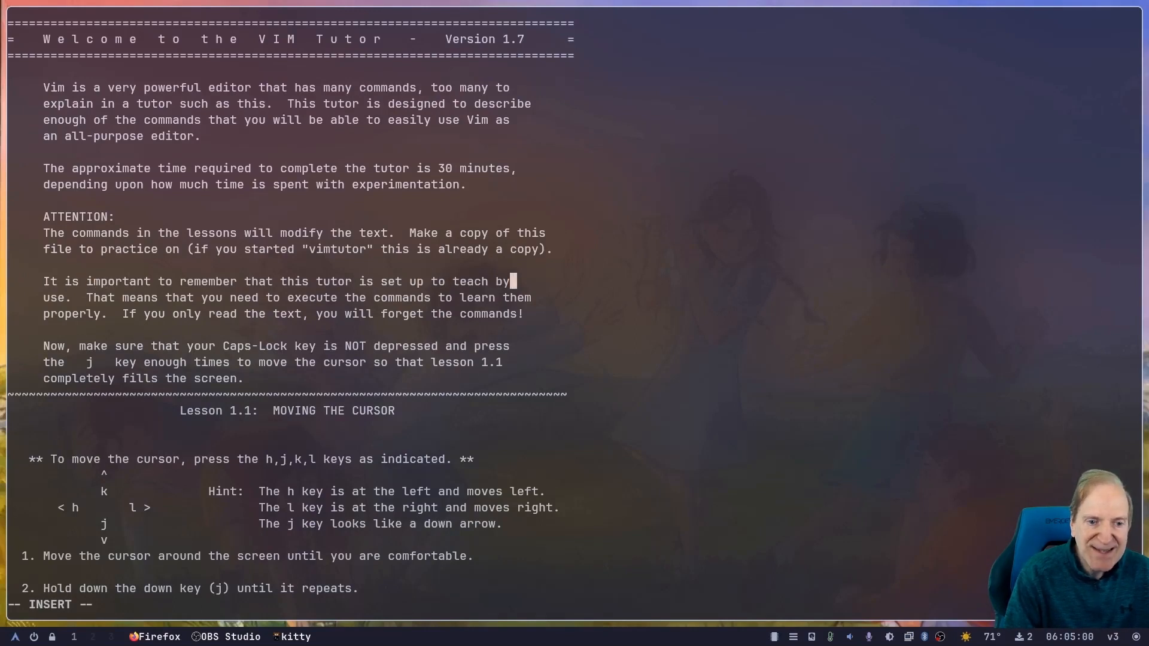
{"action": "type", "text": "i"}
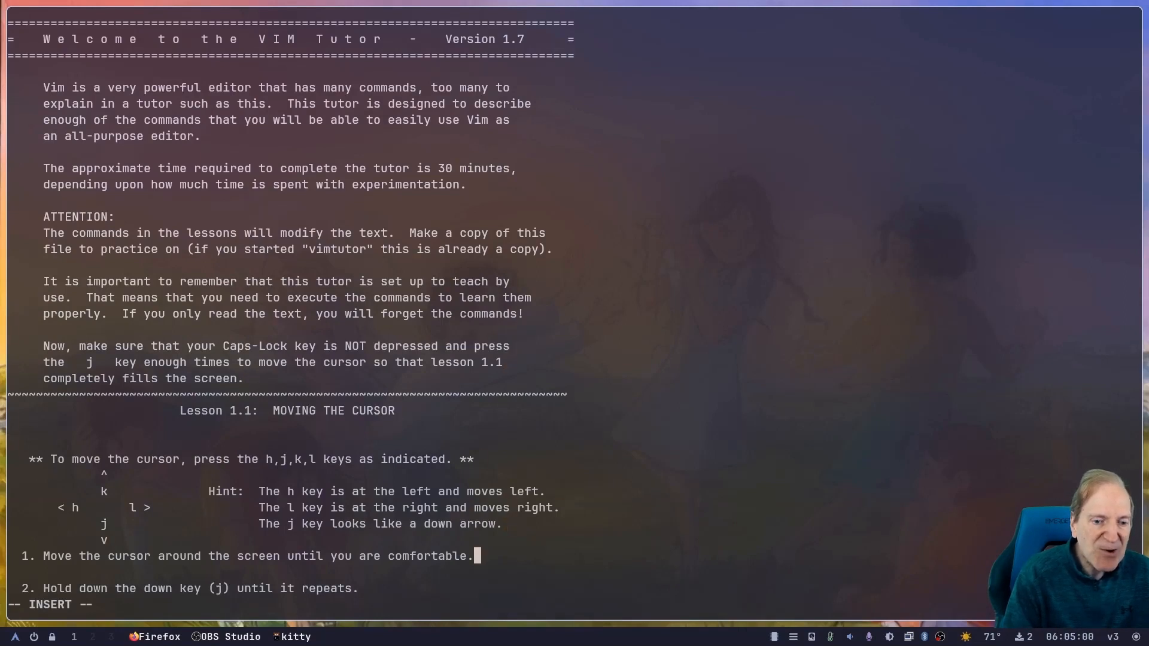
- Move down with j, backspacing the inserted characters, until the Lesson 1.2 heading shows
{"action": "key", "text": "j"}
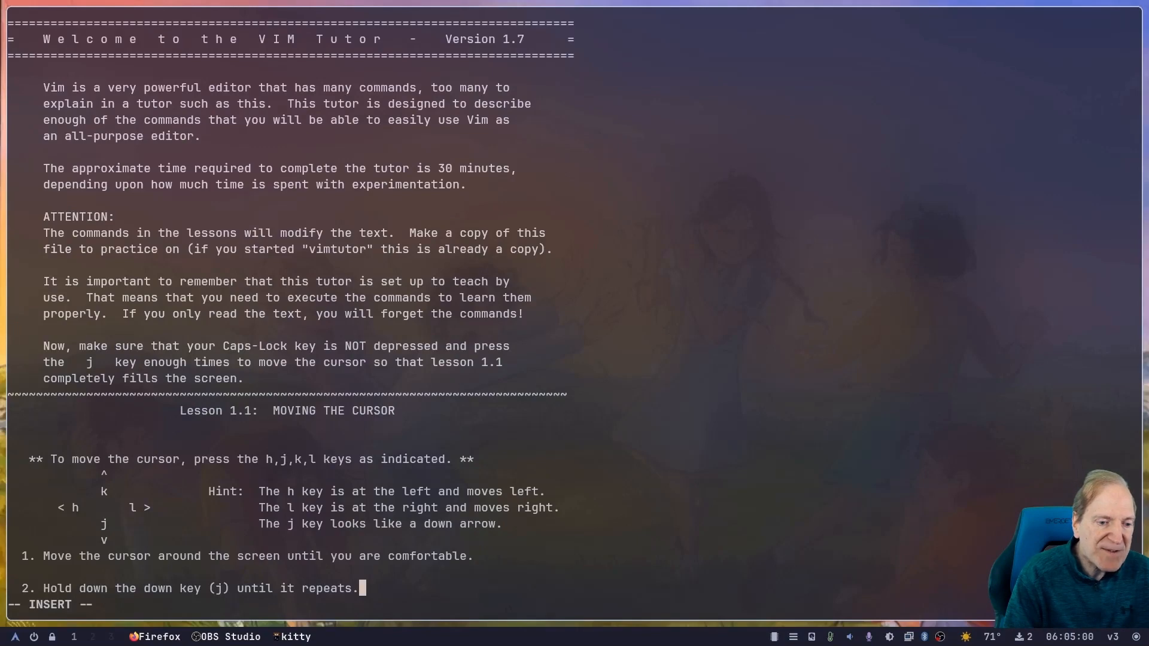
{"action": "type", "text": "jjjjjj"}
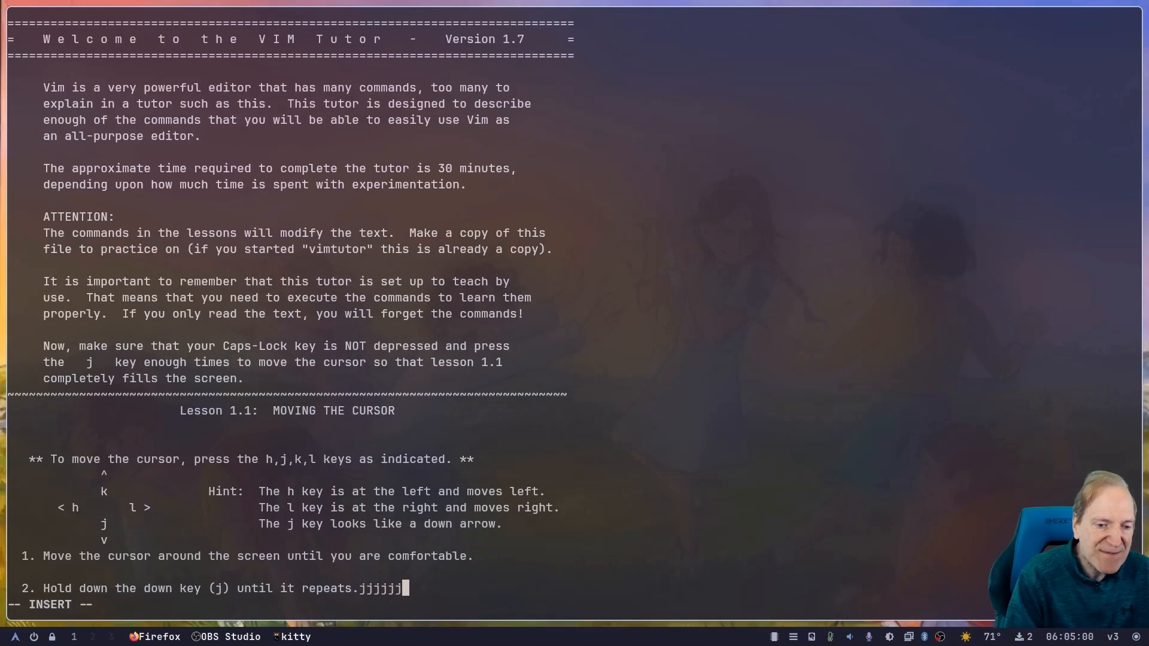
{"action": "key", "text": "BackSpace"}
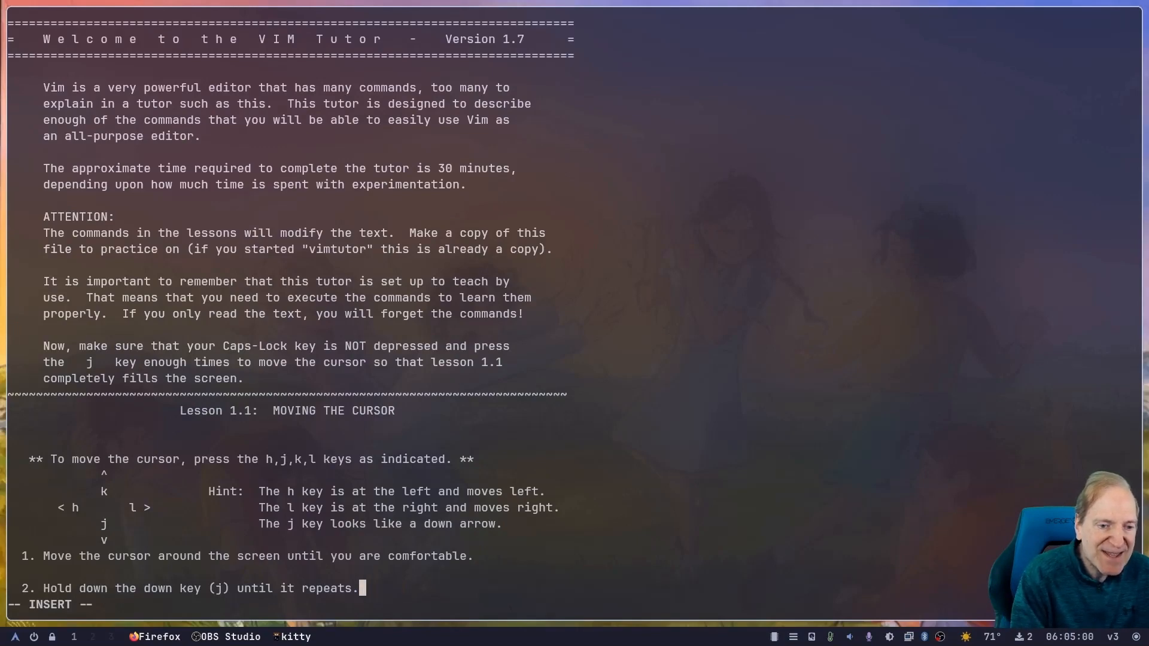
{"action": "type", "text": "i"}
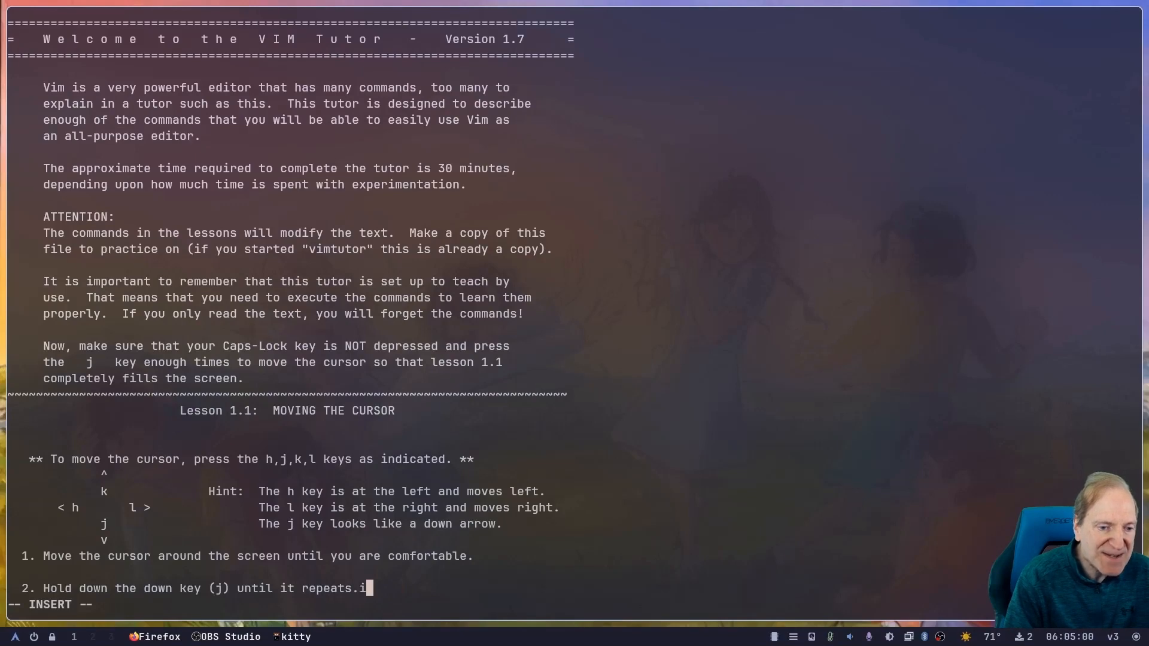
{"action": "key", "text": "BackSpace"}
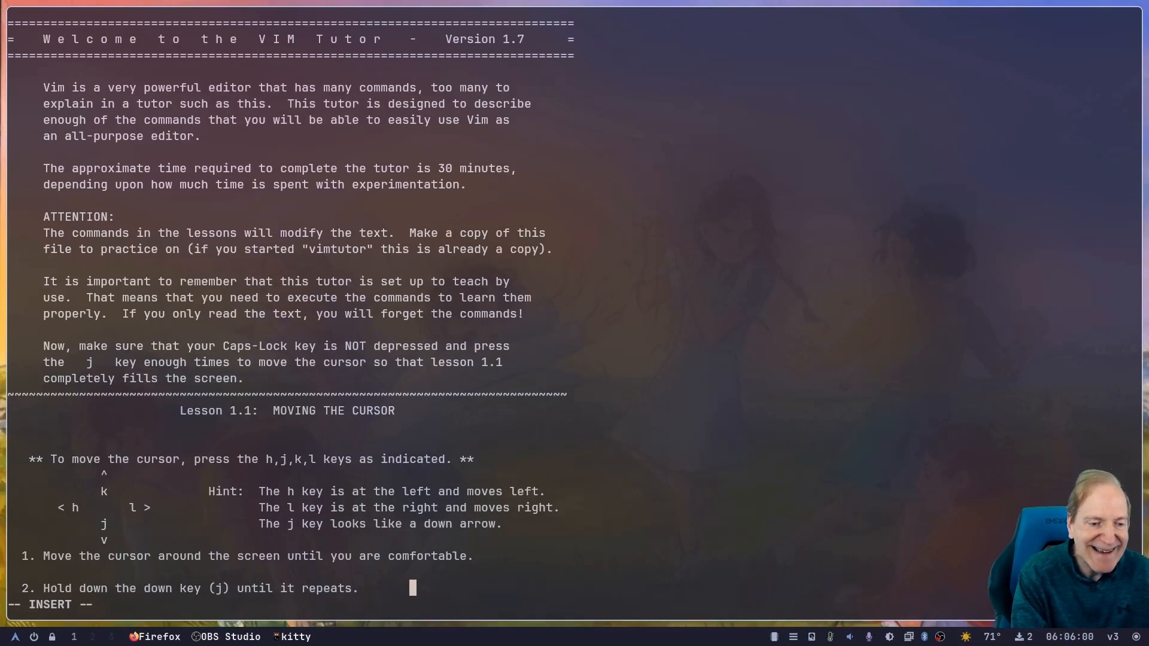
{"action": "scroll", "scroll_direction": "down", "scroll_amount": 3}
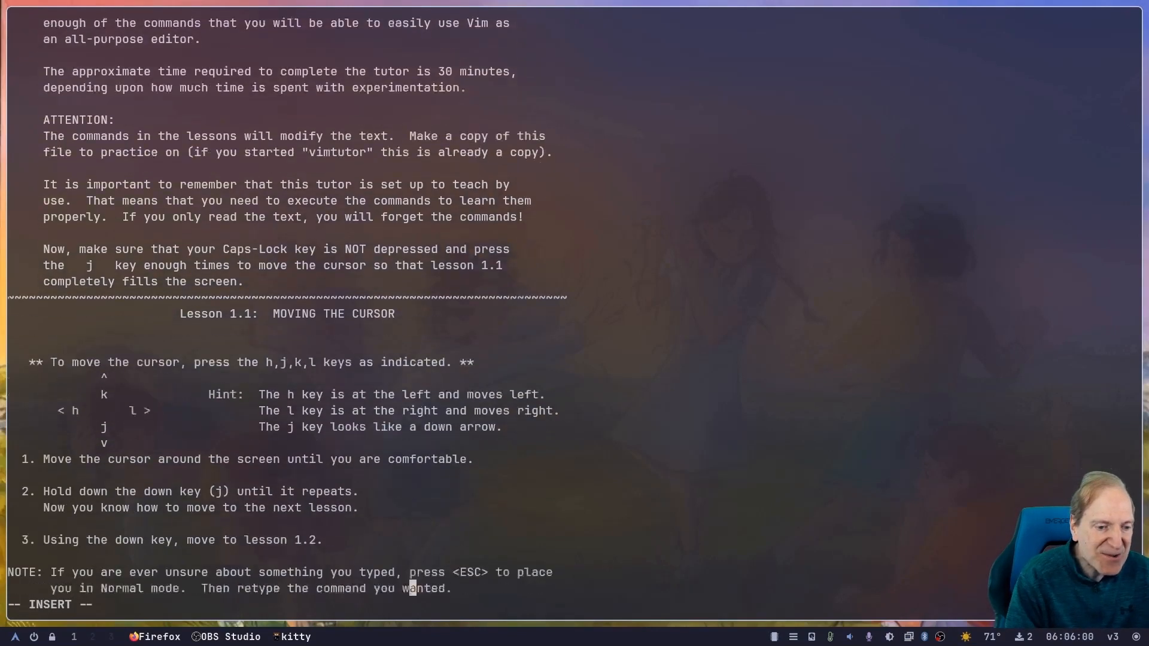
{"action": "scroll", "scroll_direction": "down", "scroll_amount": 3}
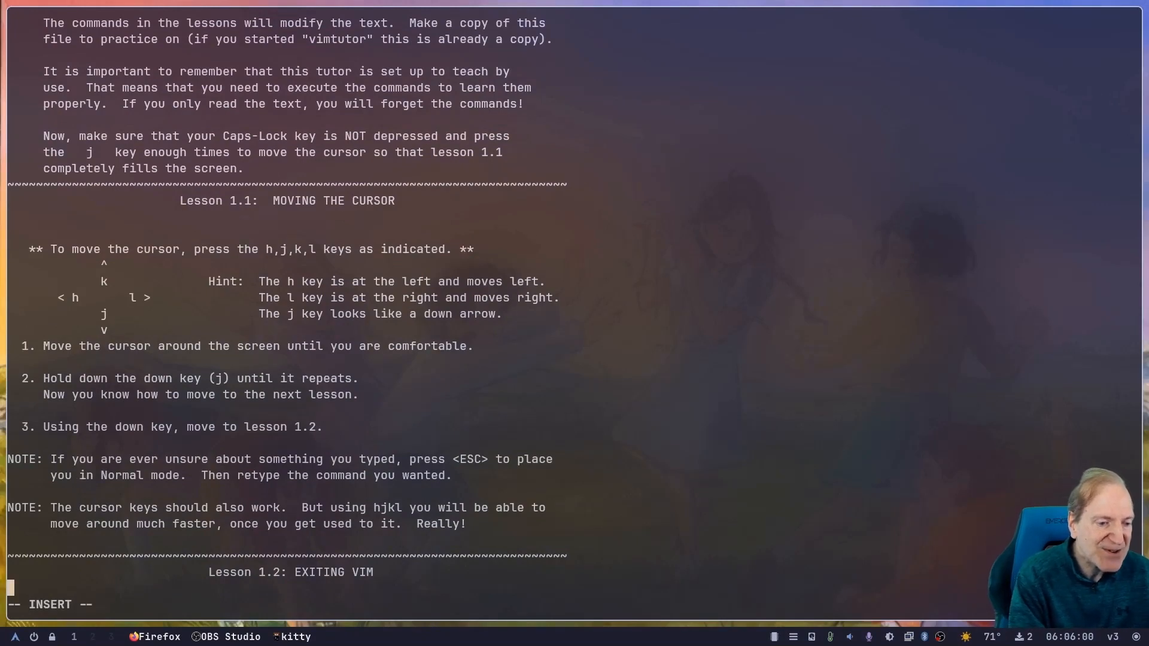
- Return to Normal mode with Esc and jj, then scroll through Lesson 1.2 into Lesson 1.3's deletion exercise
{"action": "key", "text": "Escape"}
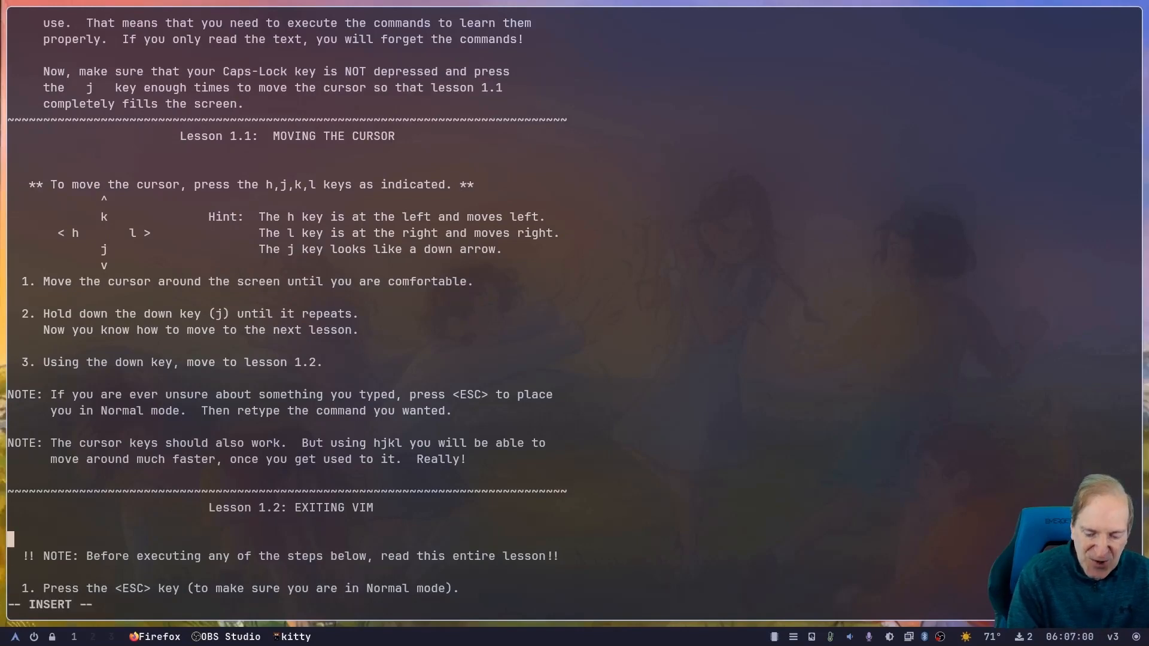
{"action": "type", "text": "jj"}
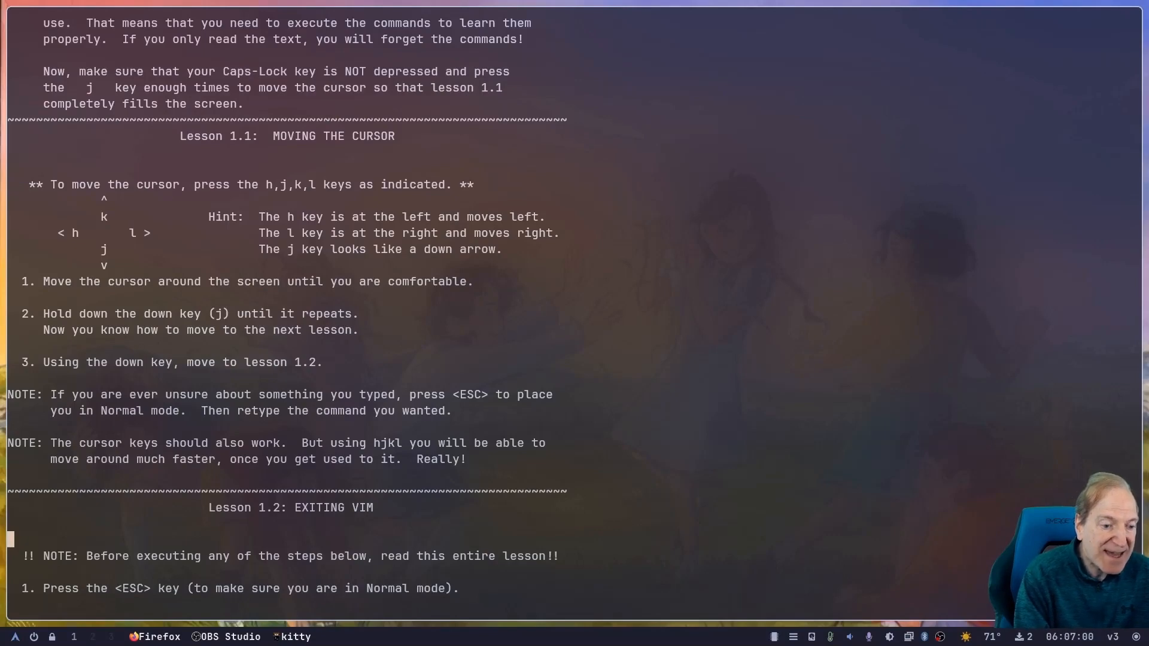
{"action": "scroll", "scroll_direction": "down", "scroll_amount": 3}
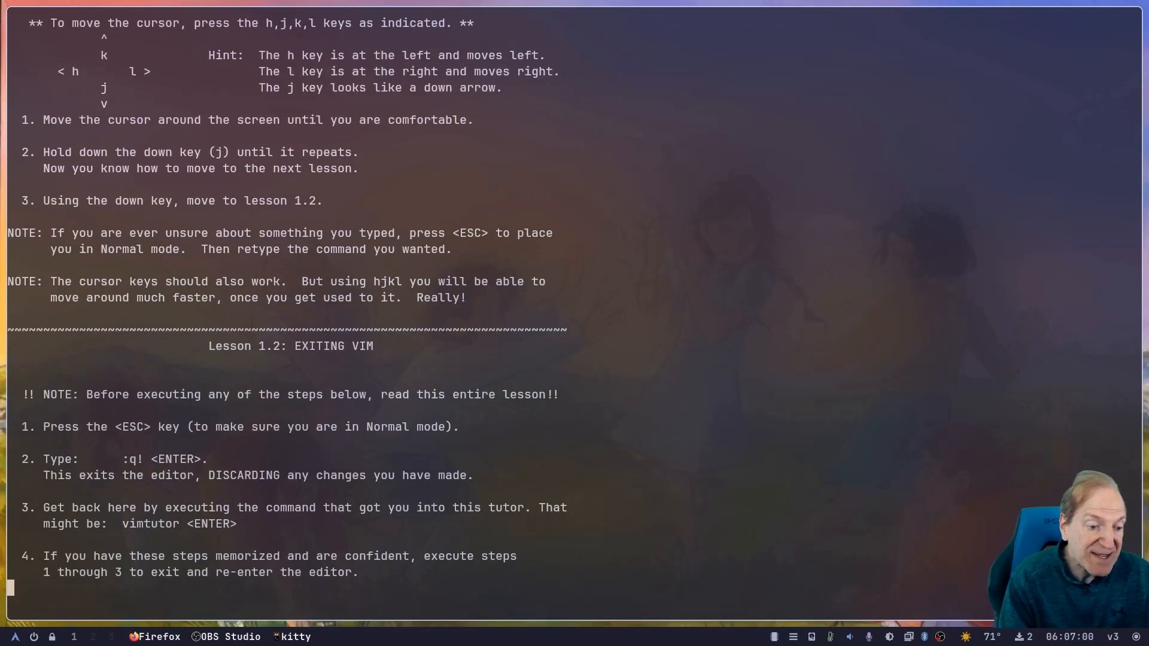
{"action": "scroll", "scroll_direction": "down", "scroll_amount": 3}
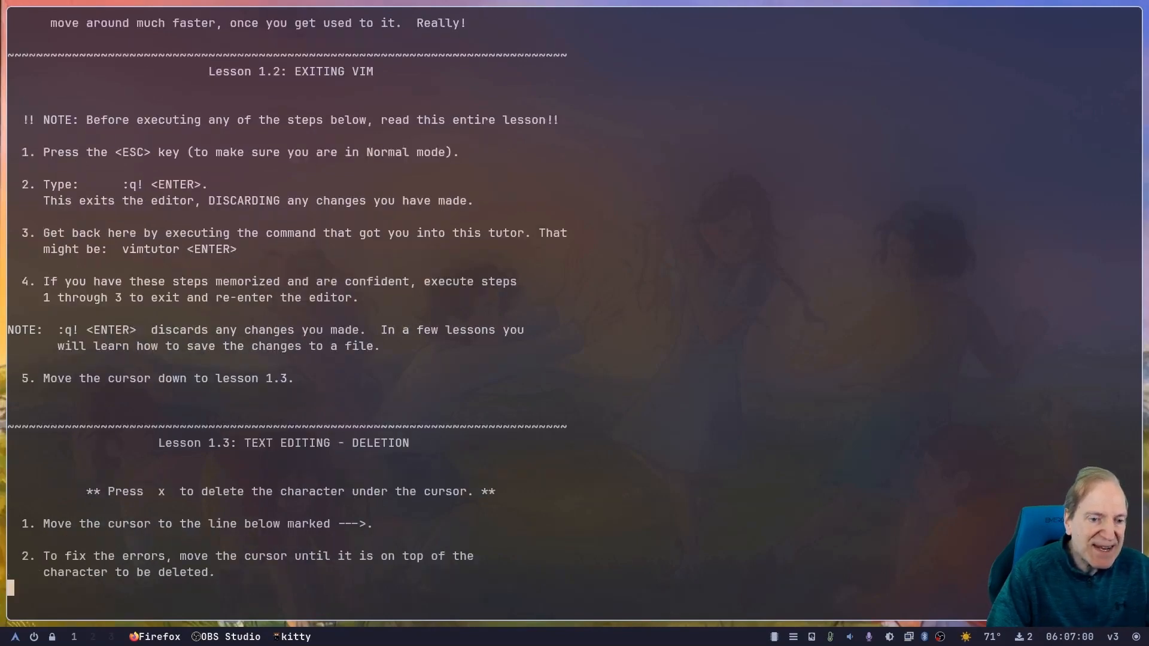
{"action": "scroll", "scroll_direction": "down", "scroll_amount": 3}
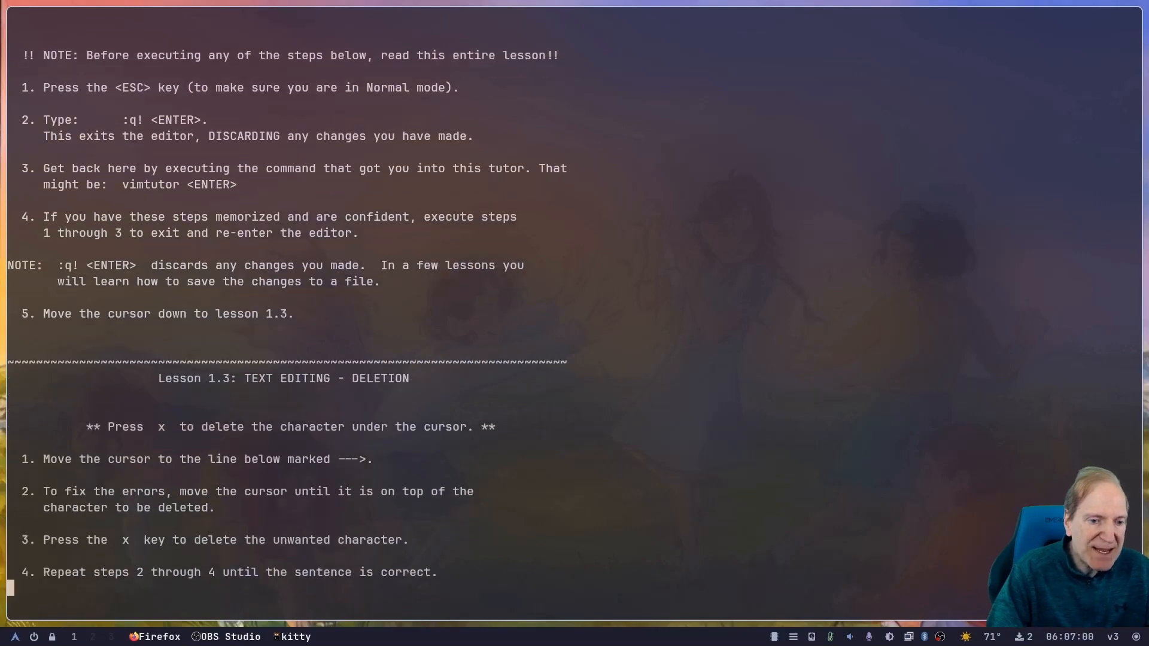
{"action": "scroll", "scroll_direction": "down", "scroll_amount": 3}
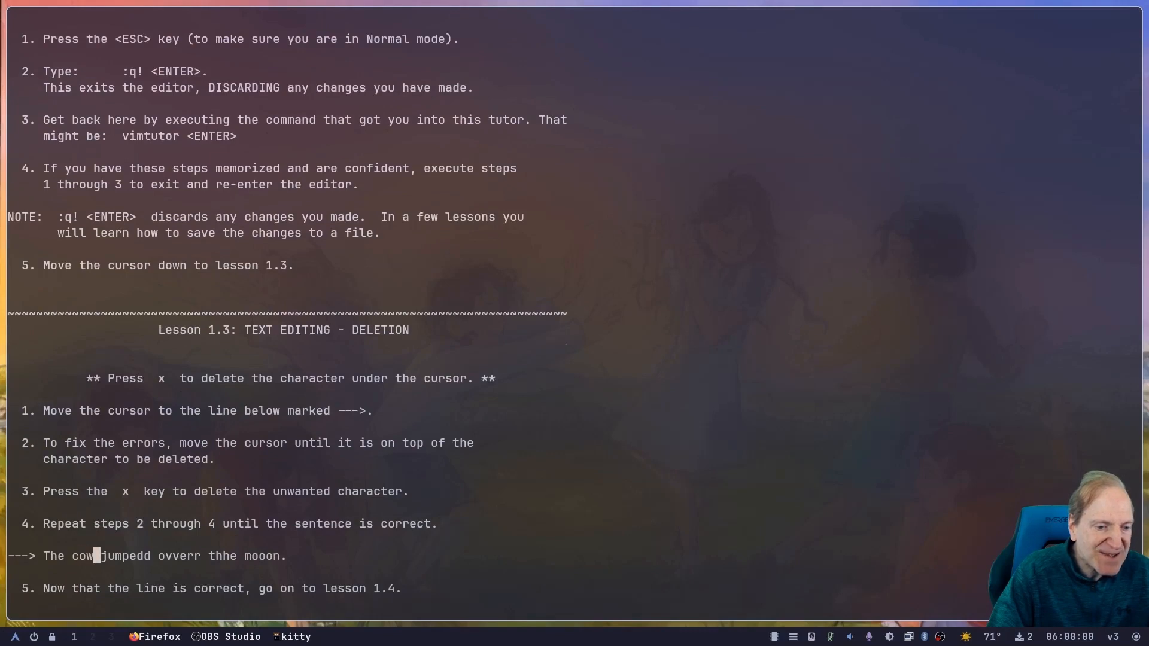
- Delete the extra letters in jumpedd, ovverr, thhe and mooon with x
{"action": "key", "text": "x"}
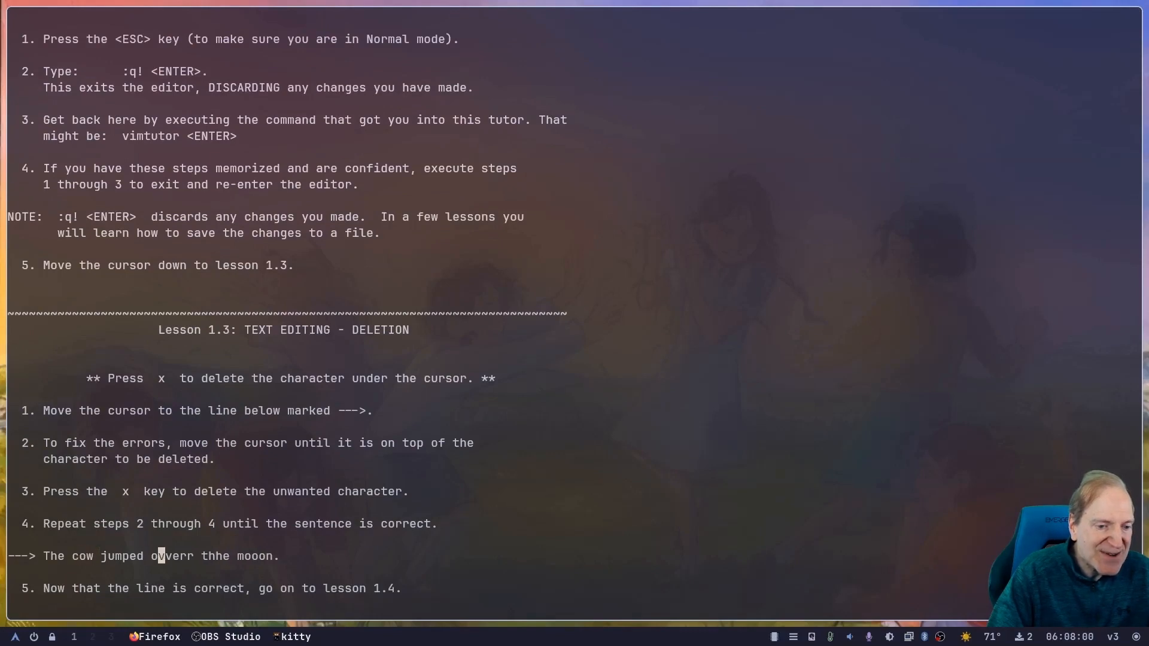
{"action": "key", "text": "x"}
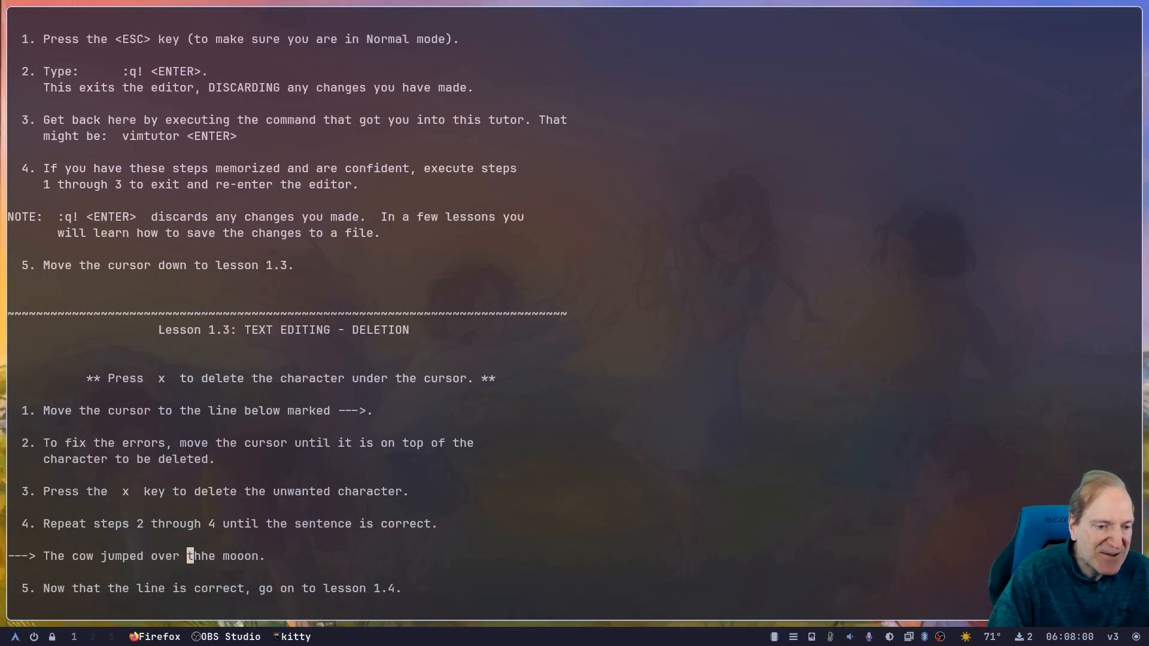
{"action": "key", "text": "x"}
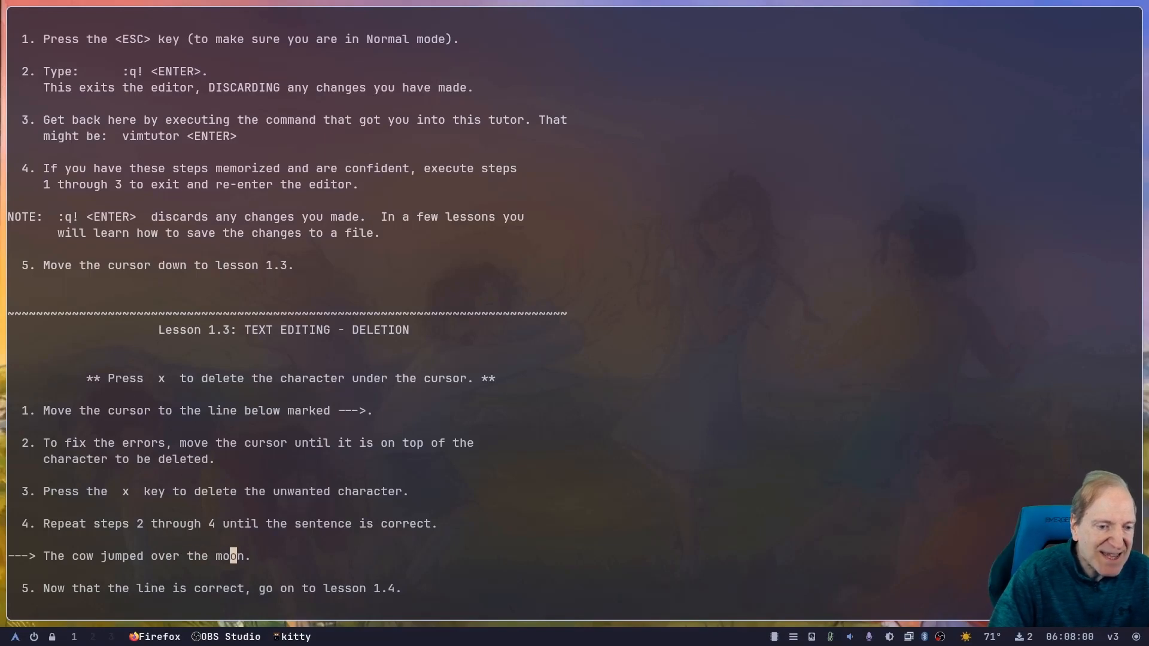
{"action": "key", "text": "x"}
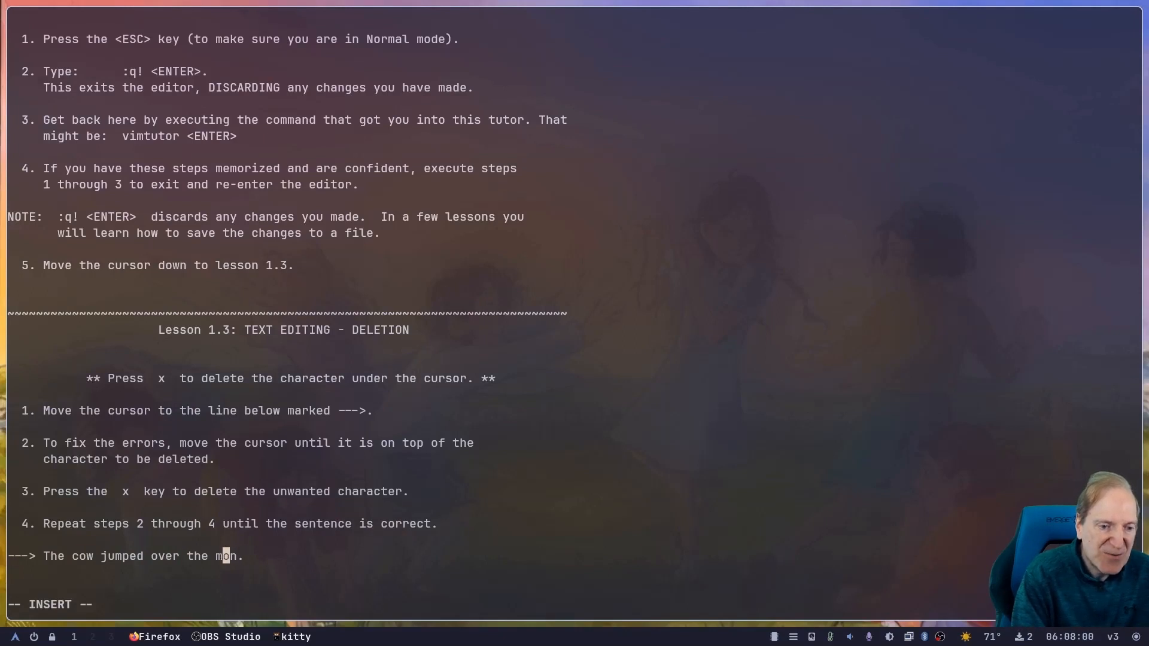
- Re-insert the lost o so the line reads "The cow jumped over the moon." and move on to Lesson 1.4
{"action": "type", "text": "o"}
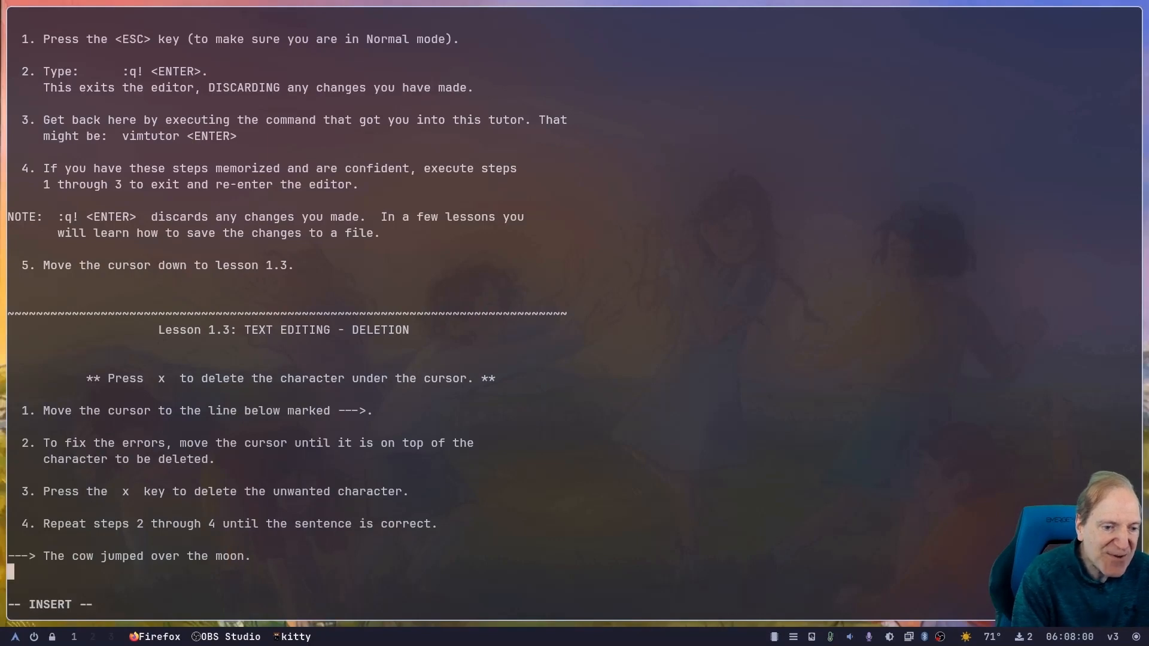
{"action": "key", "text": "Escape"}
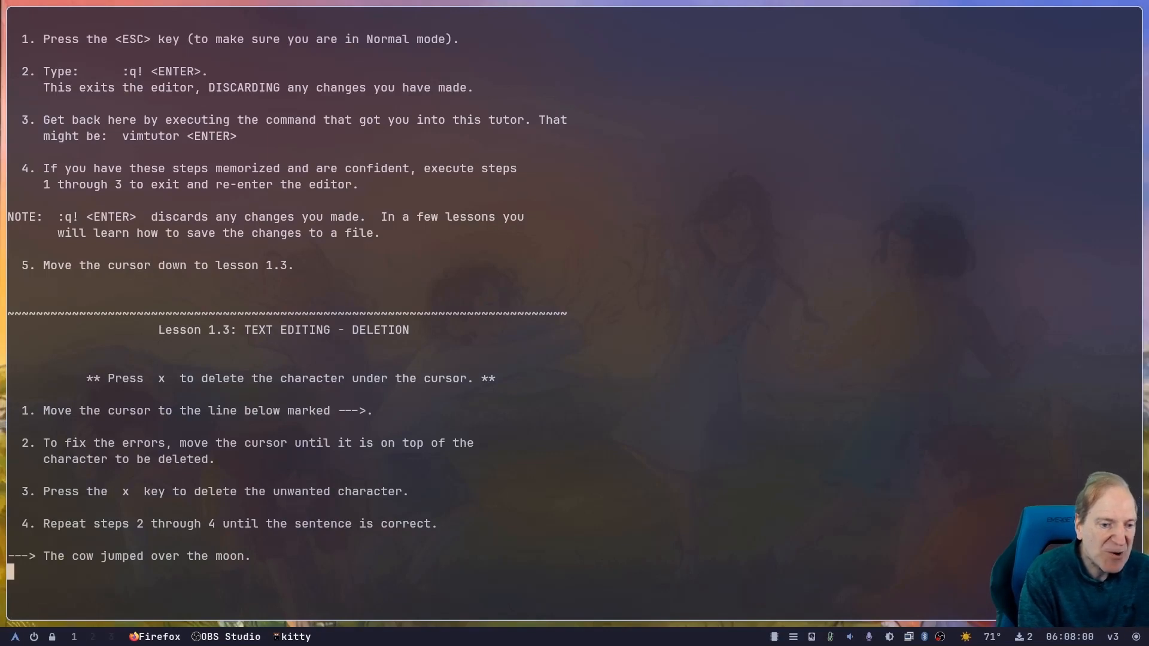
{"action": "scroll", "scroll_direction": "down", "scroll_amount": 3}
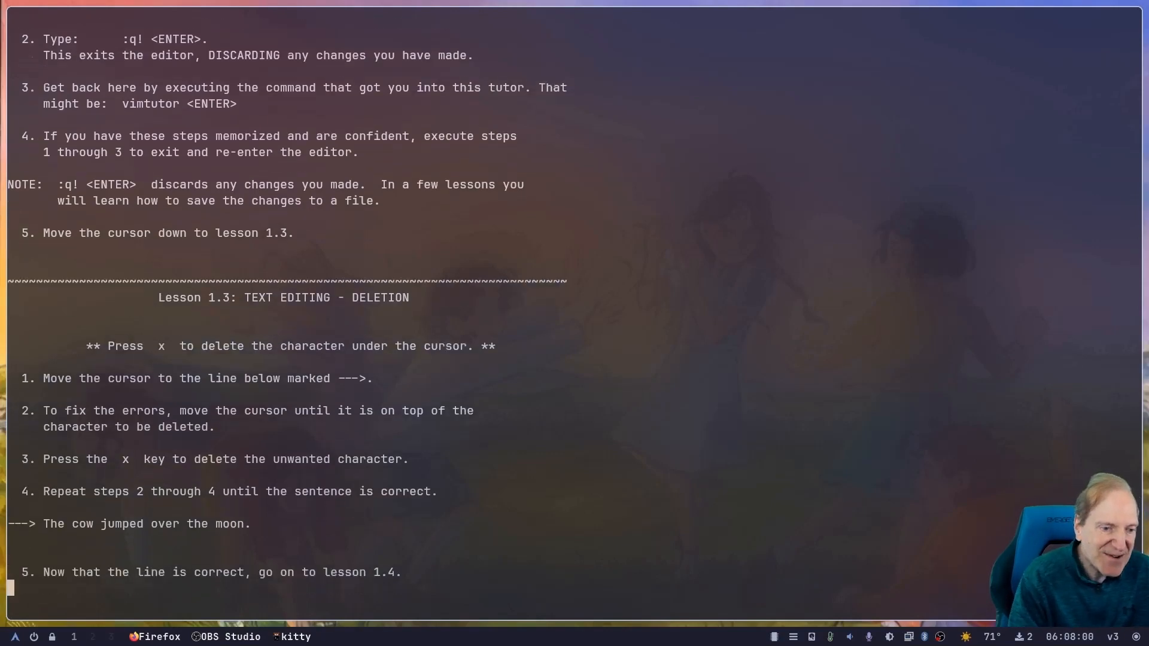
{"action": "scroll", "scroll_direction": "down", "scroll_amount": 3}
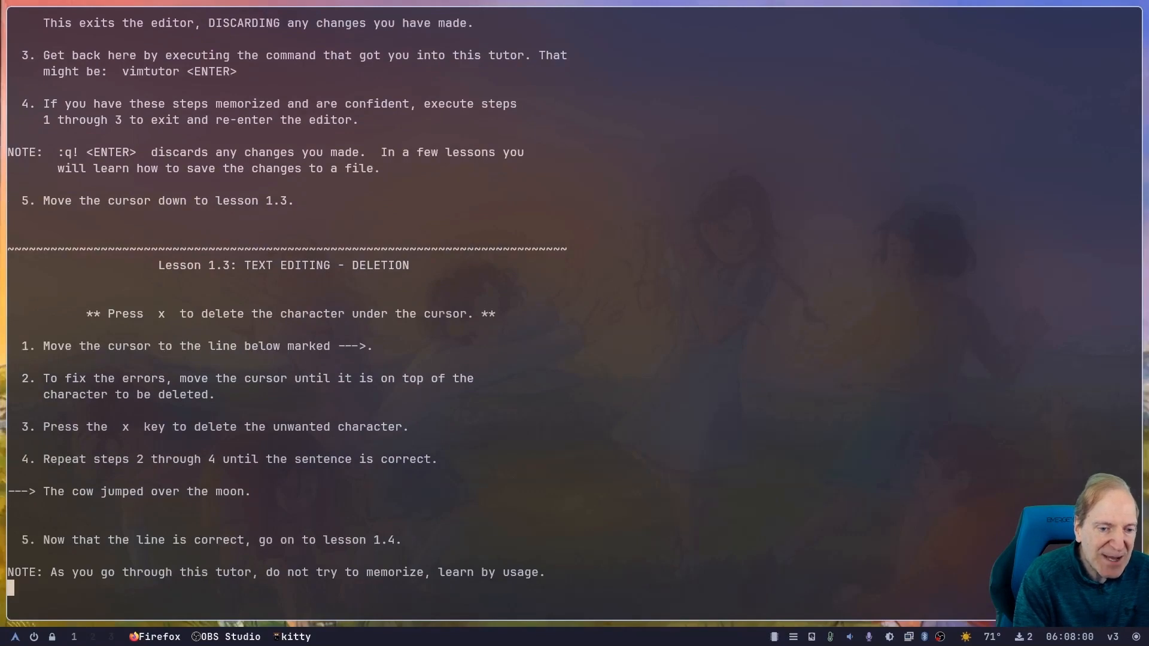
{"action": "scroll", "scroll_direction": "down", "scroll_amount": 3}
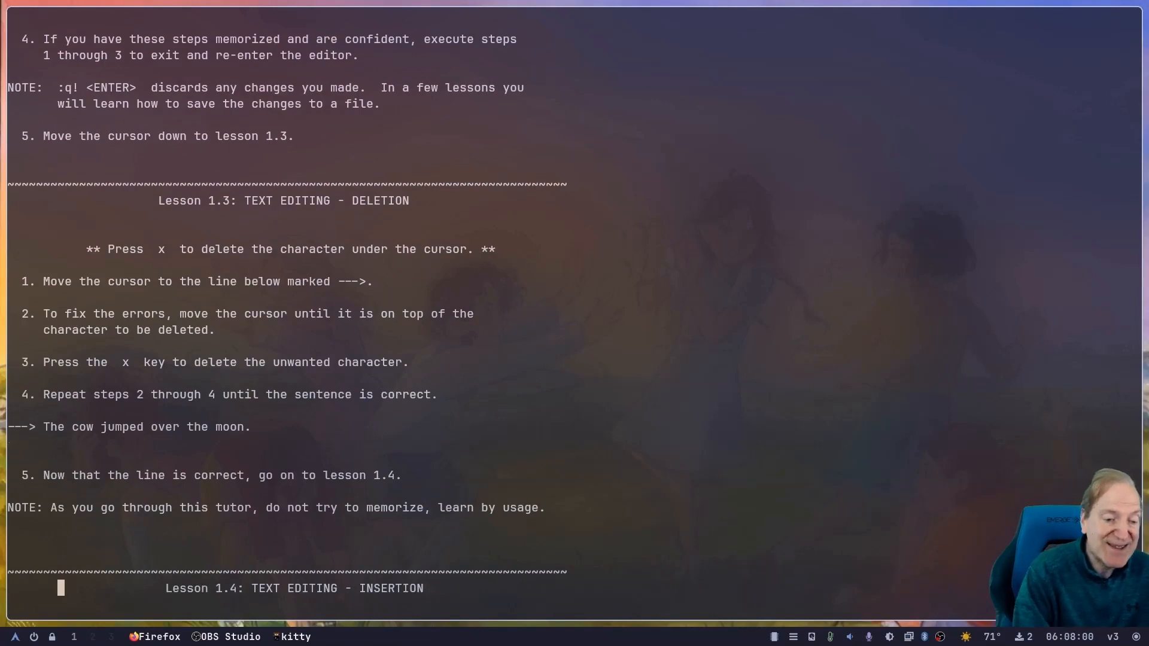
- Scroll through Lesson 1.4 down to the Lesson 1.5 appending practice lines
{"action": "scroll", "scroll_direction": "down", "scroll_amount": 3}
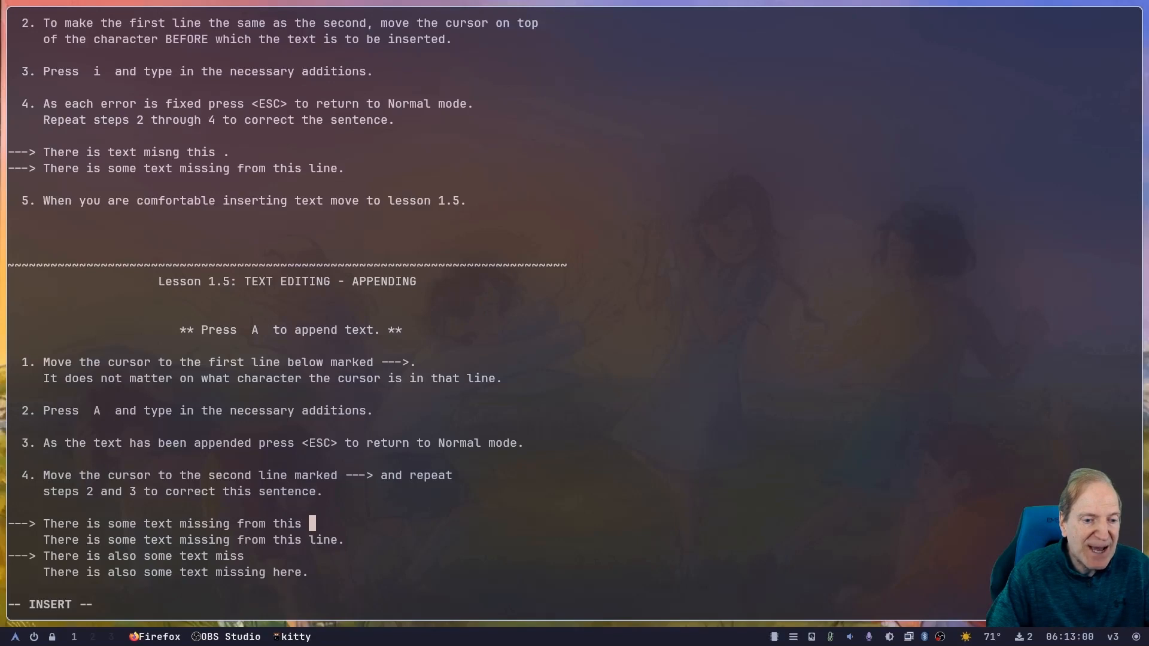
- Append "line." to the first Lesson 1.5 practice line
{"action": "type", "text": "li"}
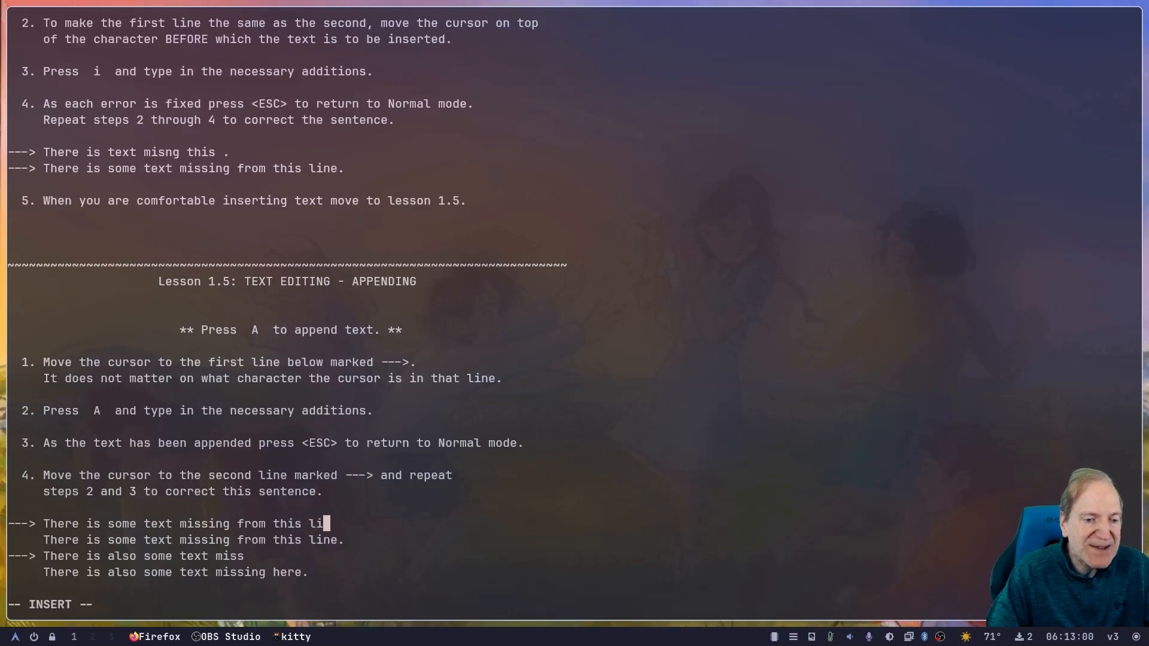
{"action": "type", "text": "ne."}
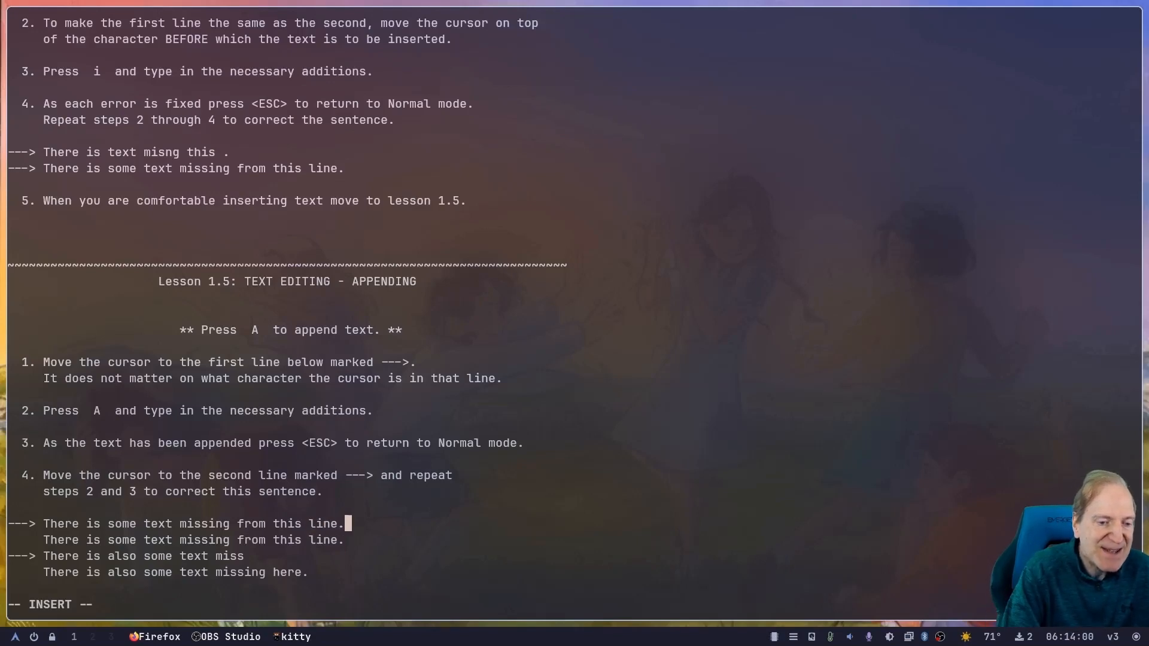
{"action": "key", "text": "Escape"}
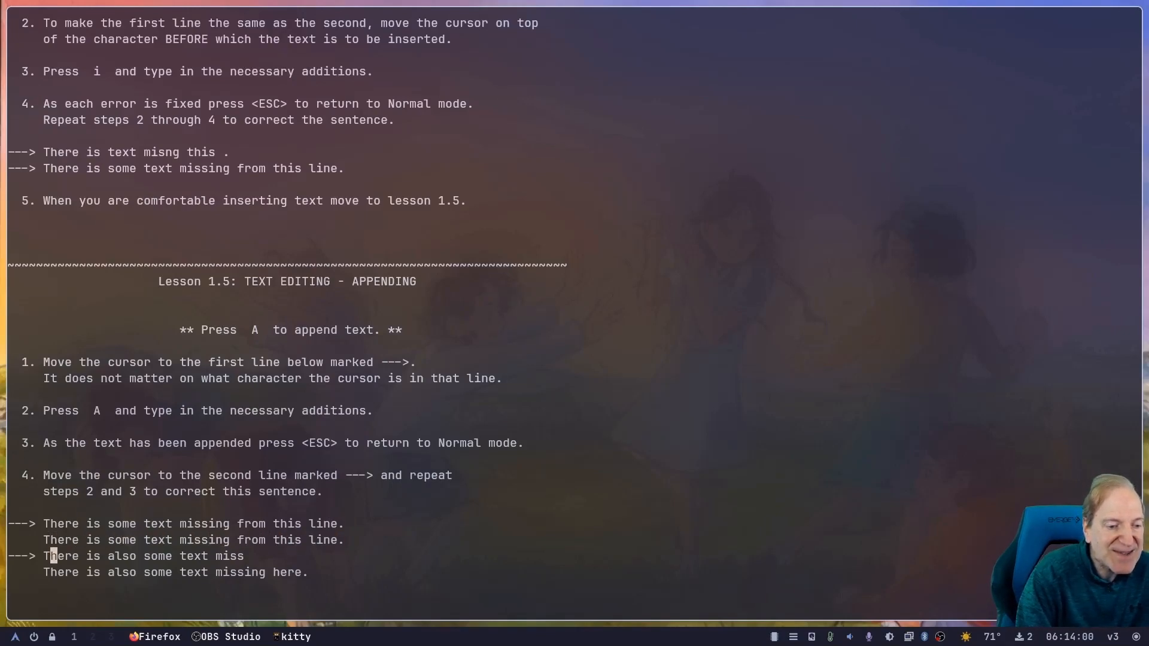
- Append "ing" to the second practice line and move down to Lesson 1.6
{"action": "key", "text": "A"}
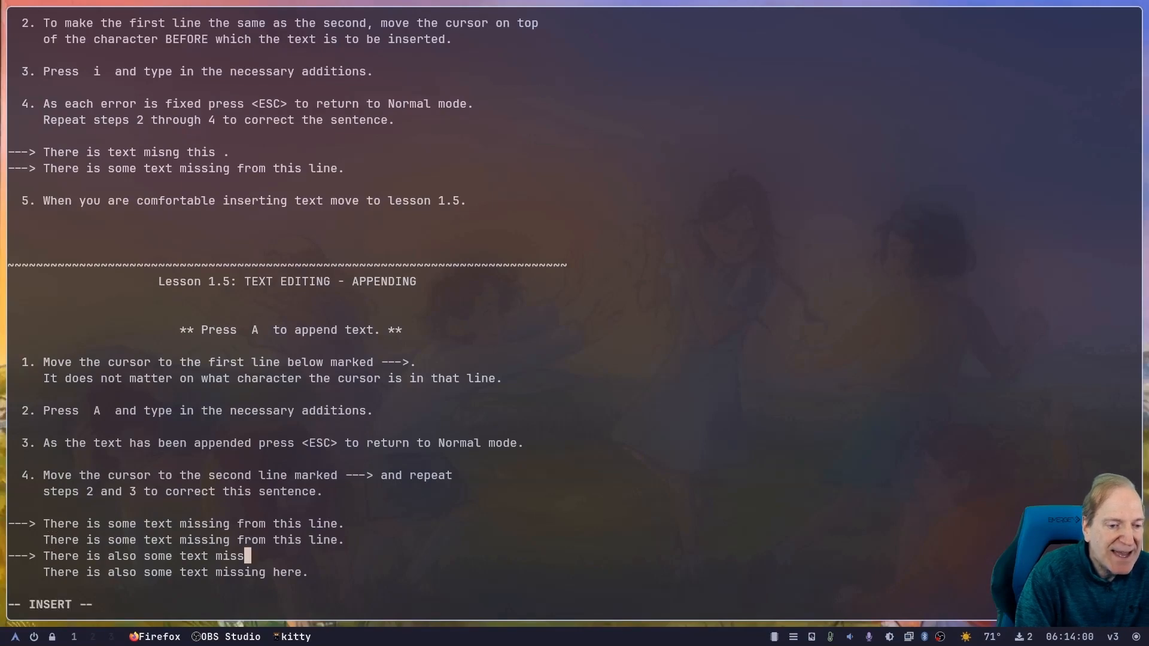
{"action": "type", "text": "ing here."}
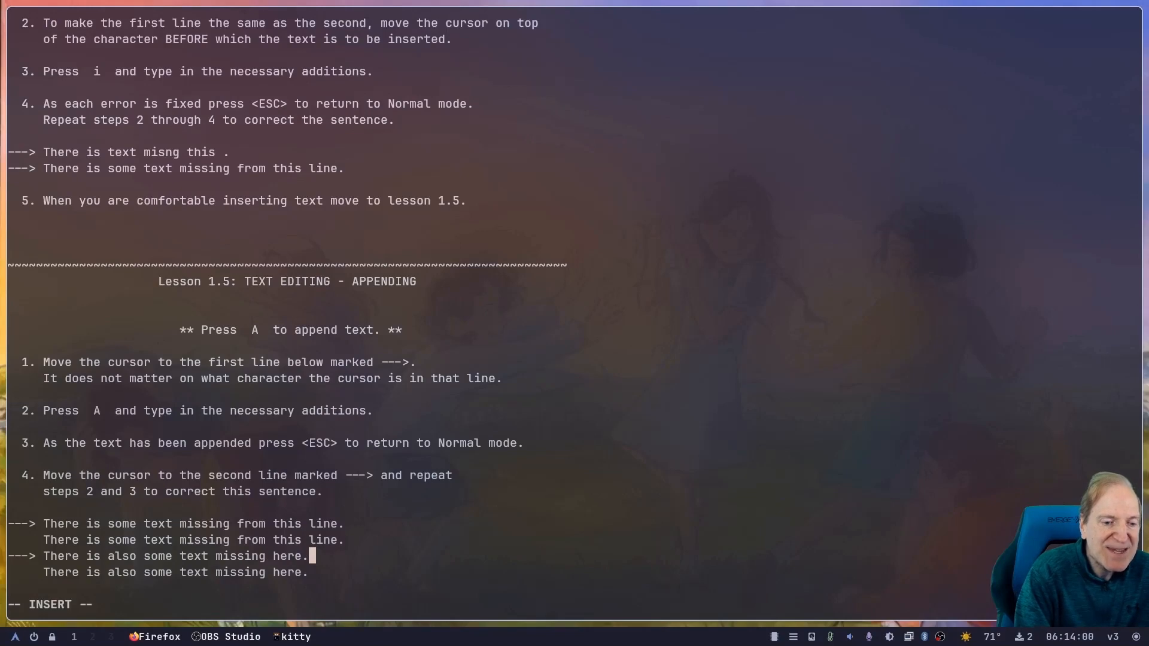
{"action": "key", "text": "Escape"}
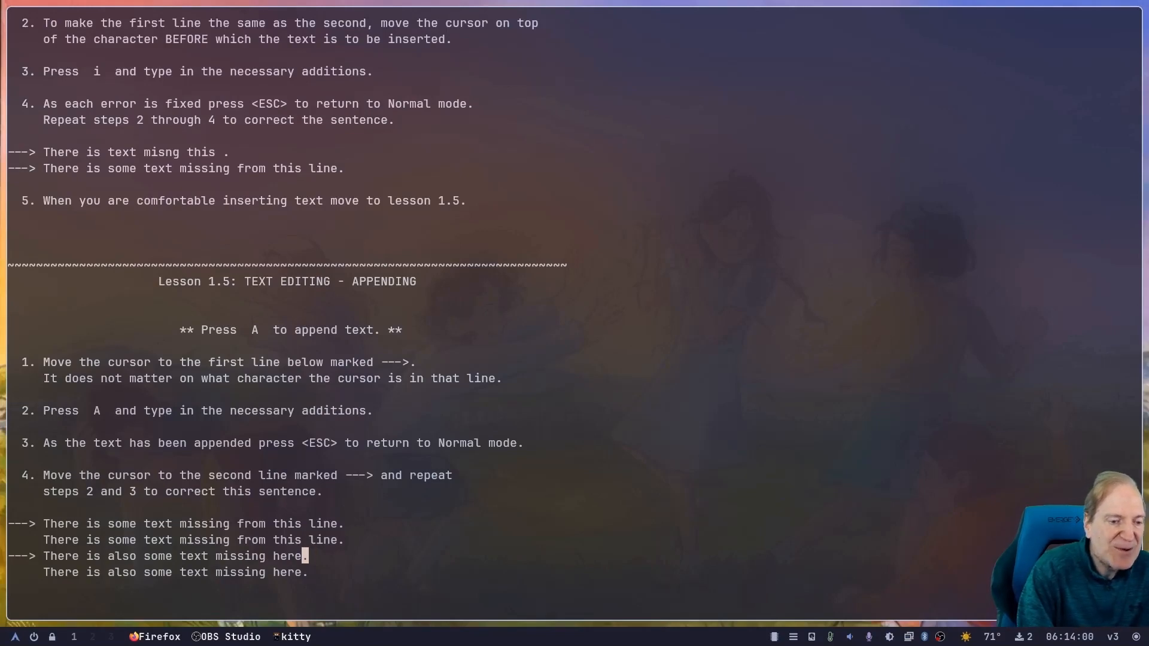
{"action": "scroll", "scroll_direction": "down", "scroll_amount": 3}
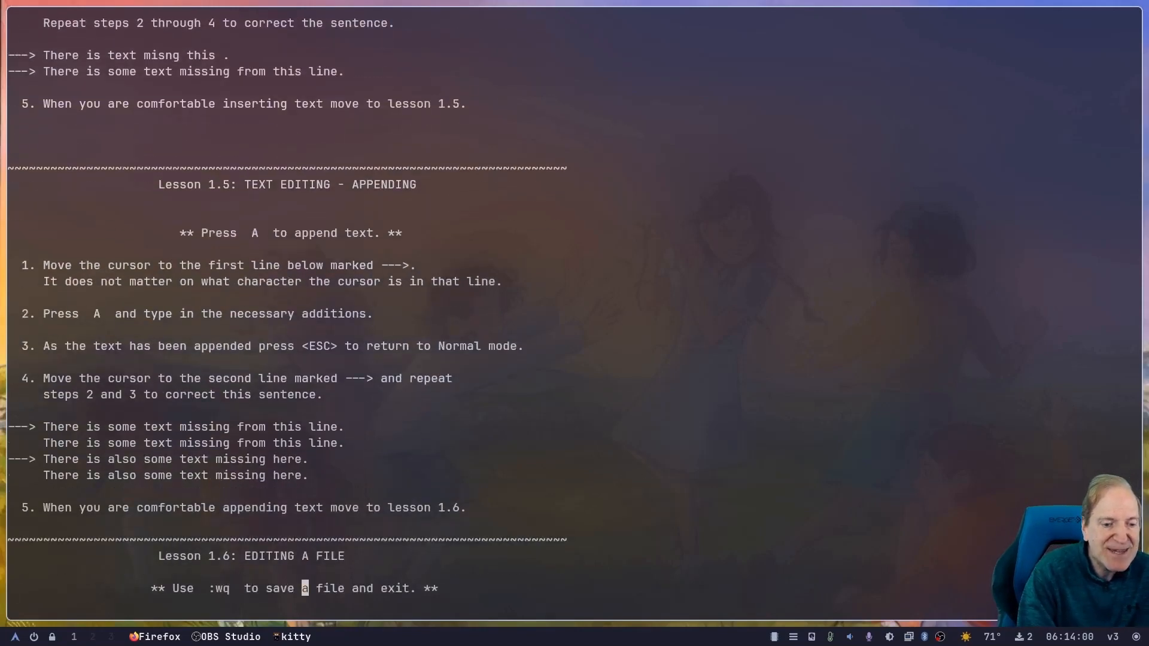
{"action": "scroll", "scroll_direction": "down", "scroll_amount": 3}
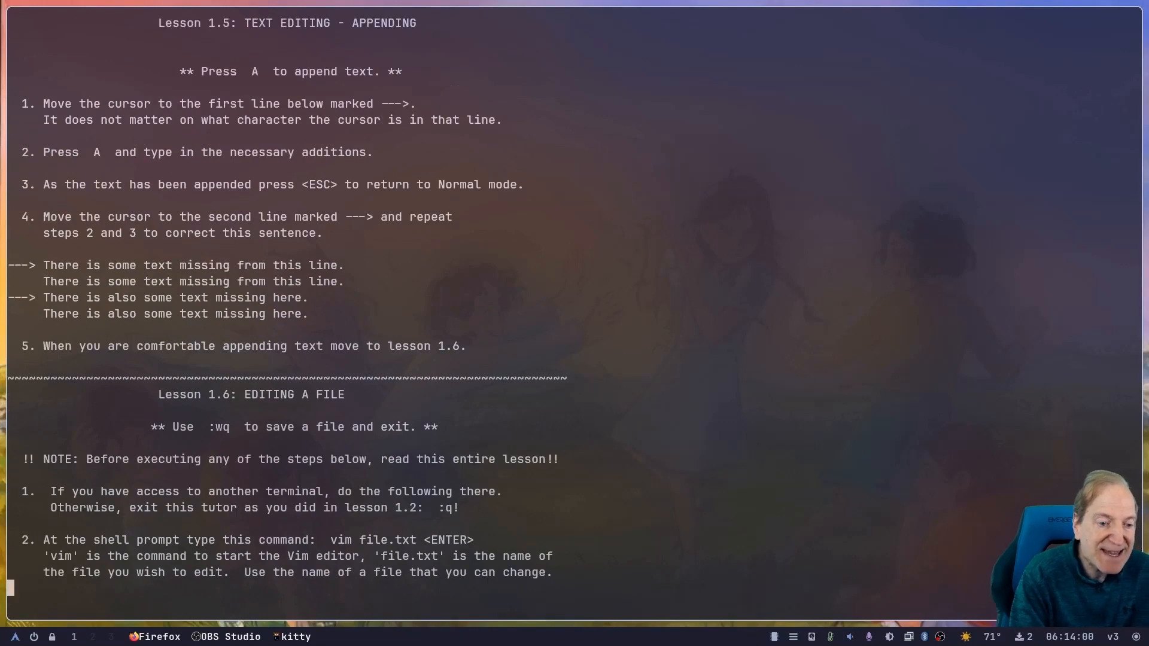
{"action": "scroll", "scroll_direction": "down", "scroll_amount": 3}
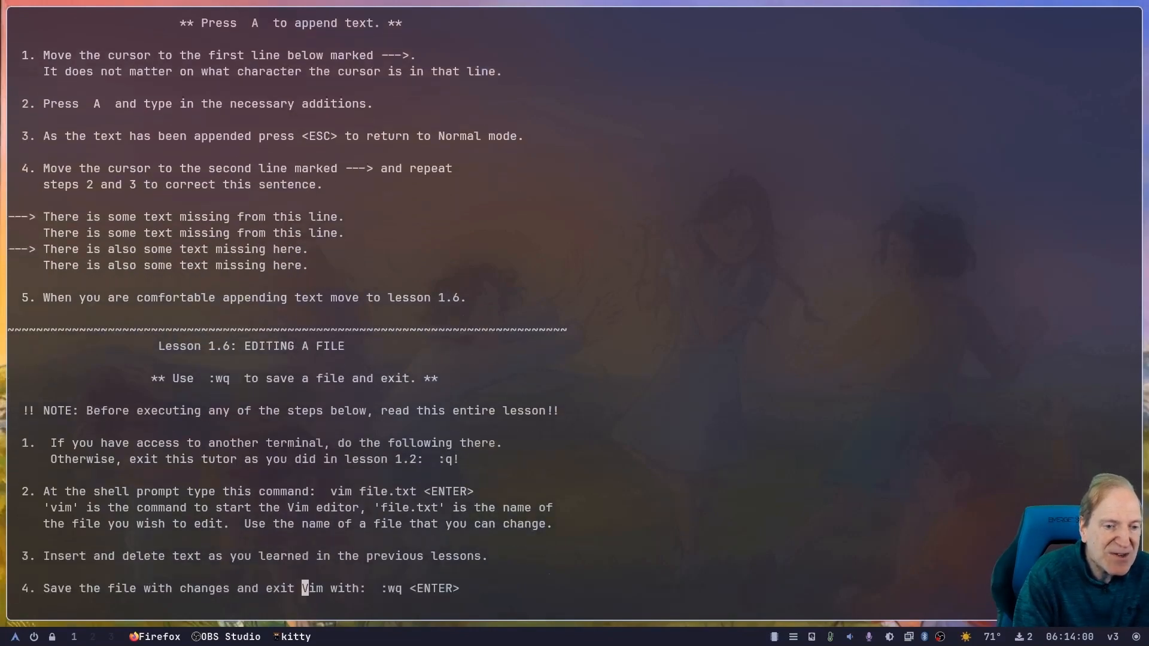
{"action": "scroll", "scroll_direction": "down", "scroll_amount": 3}
{"action": "type", "text": "vim"}
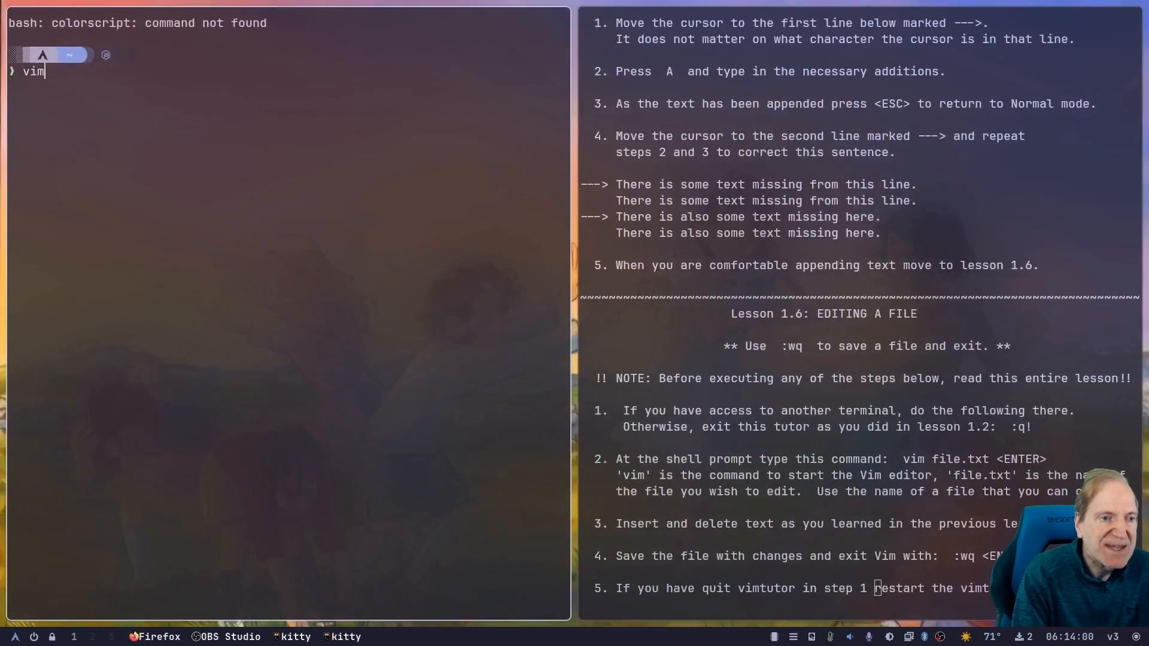
- Launch vim on a new empty file.txt in the left kitty pane
{"action": "type", "text": "file.t"}
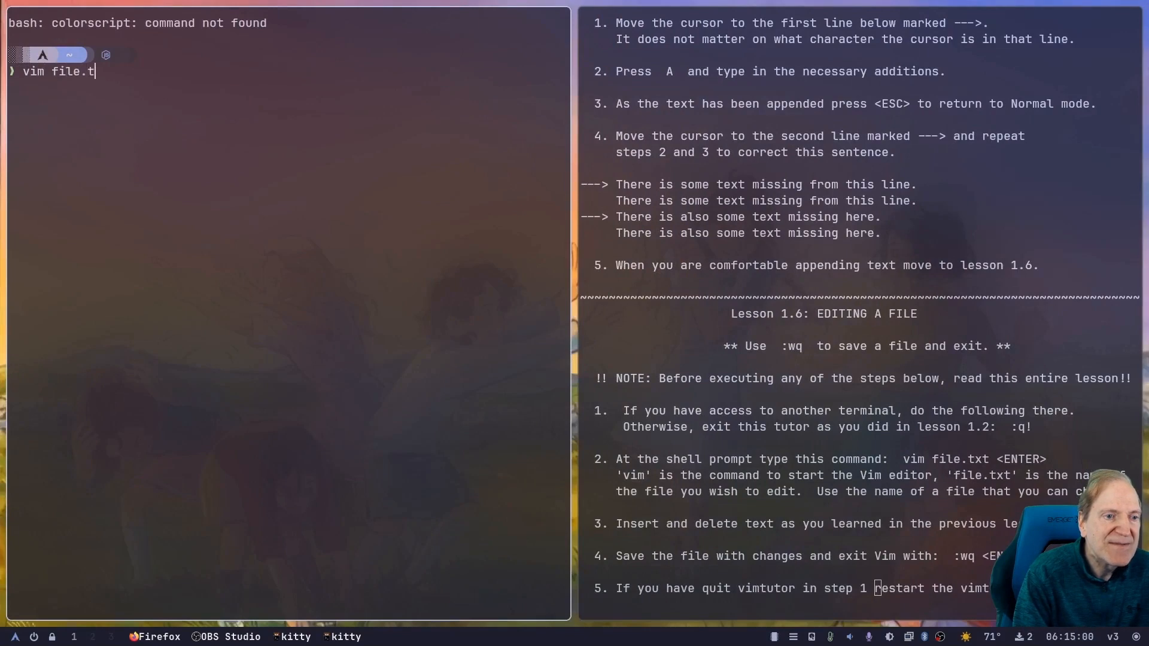
{"action": "key", "text": "Return"}
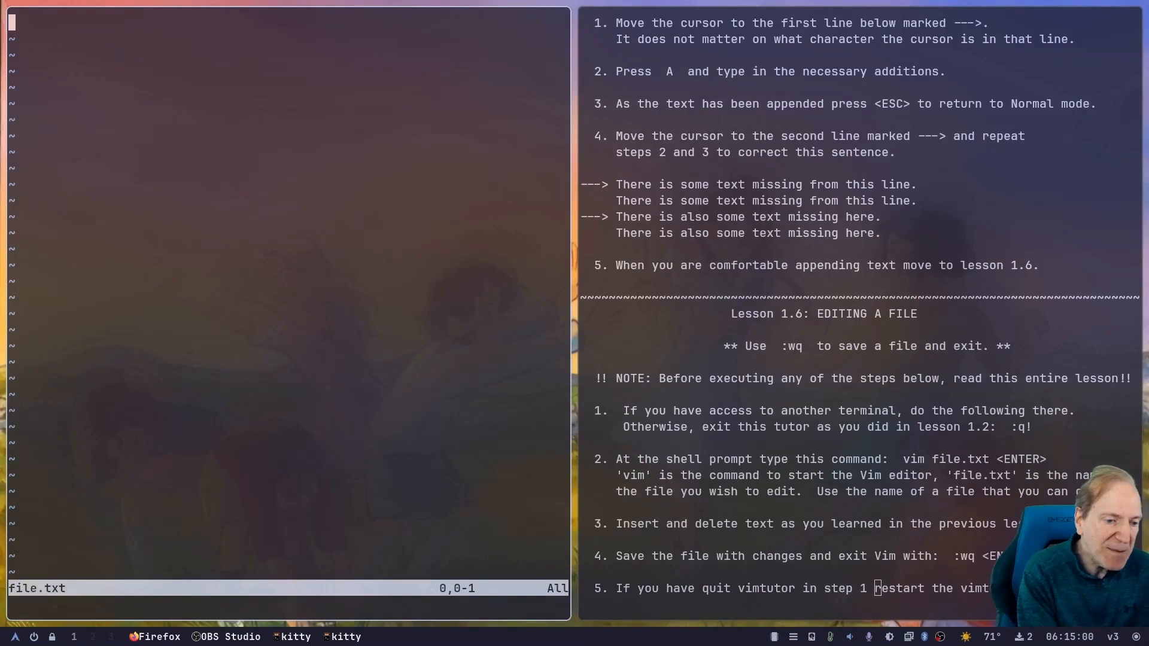
{"action": "scroll", "scroll_direction": "down", "scroll_amount": 3}
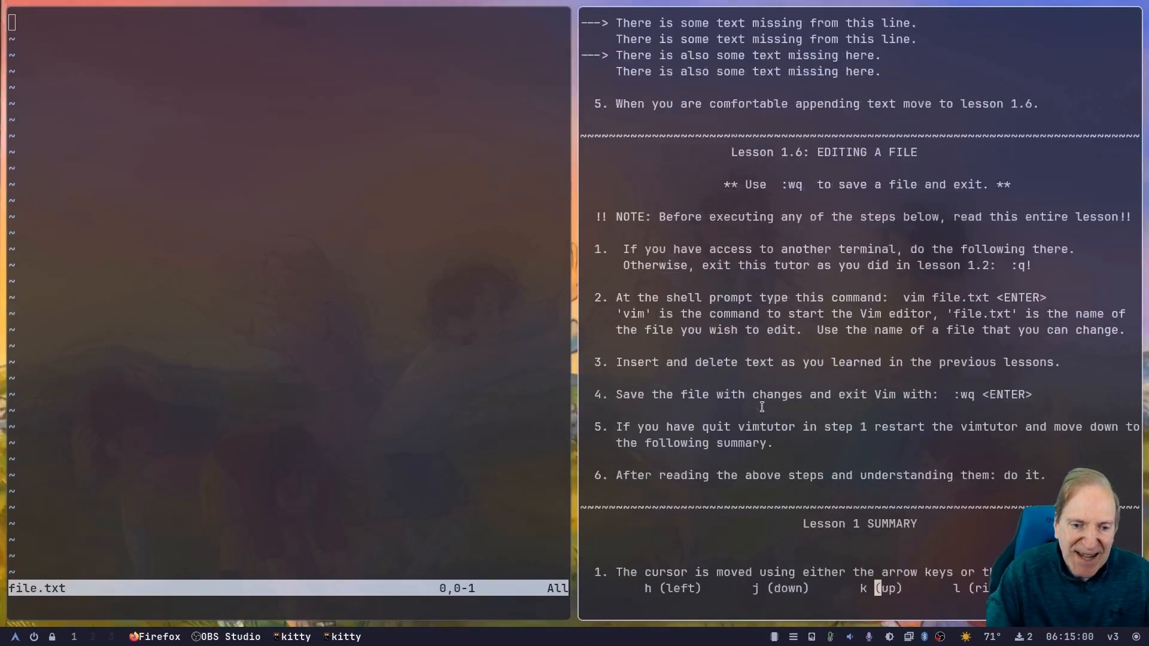
{"action": "mouse_move", "coordinate": [786, 352]}
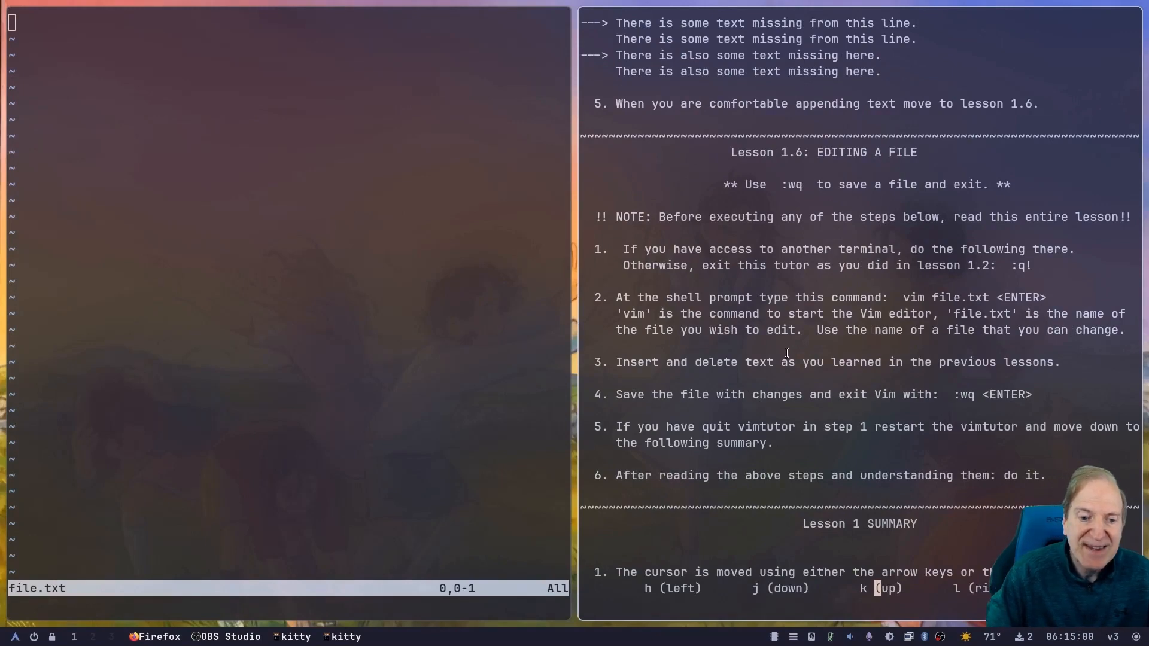
{"action": "mouse_move", "coordinate": [759, 381]}
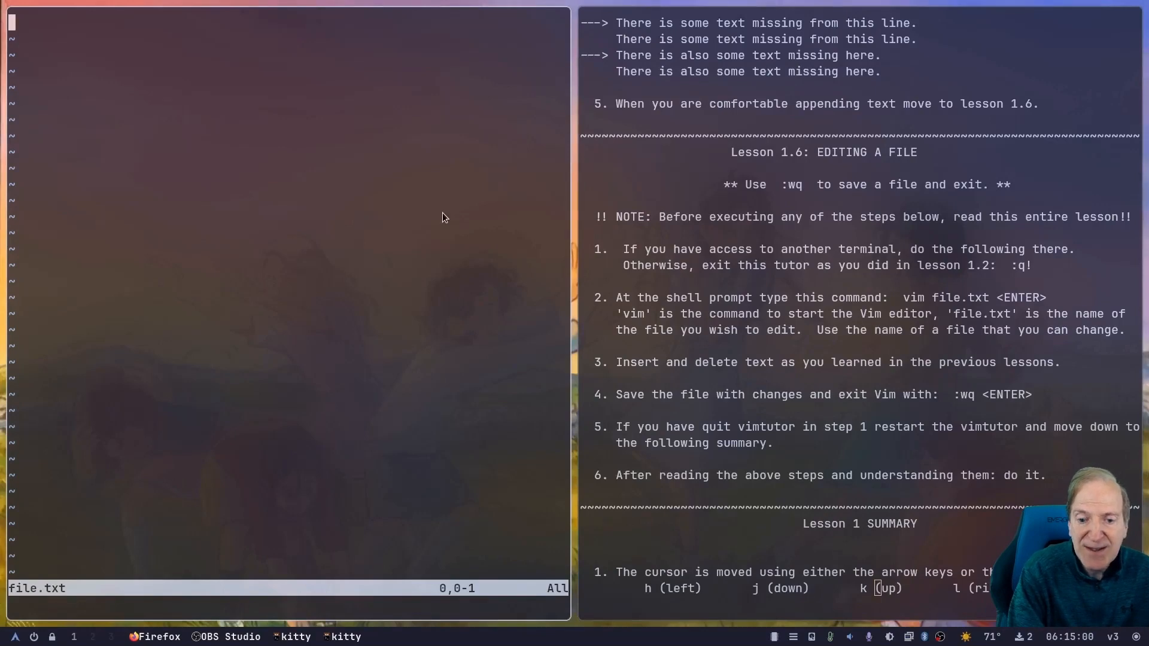
- Insert "Hi there, I am inserting t" and "So why did I do that?" as two lines
{"action": "type", "text": "Hi there, I"}
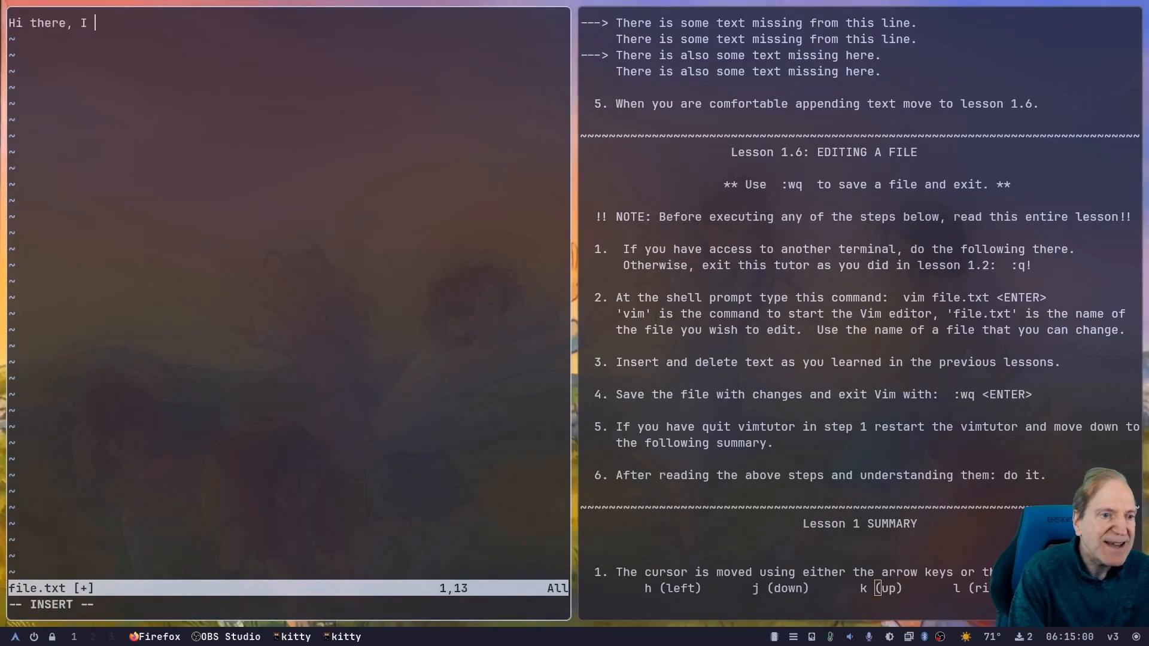
{"action": "type", "text": "am inserting te"}
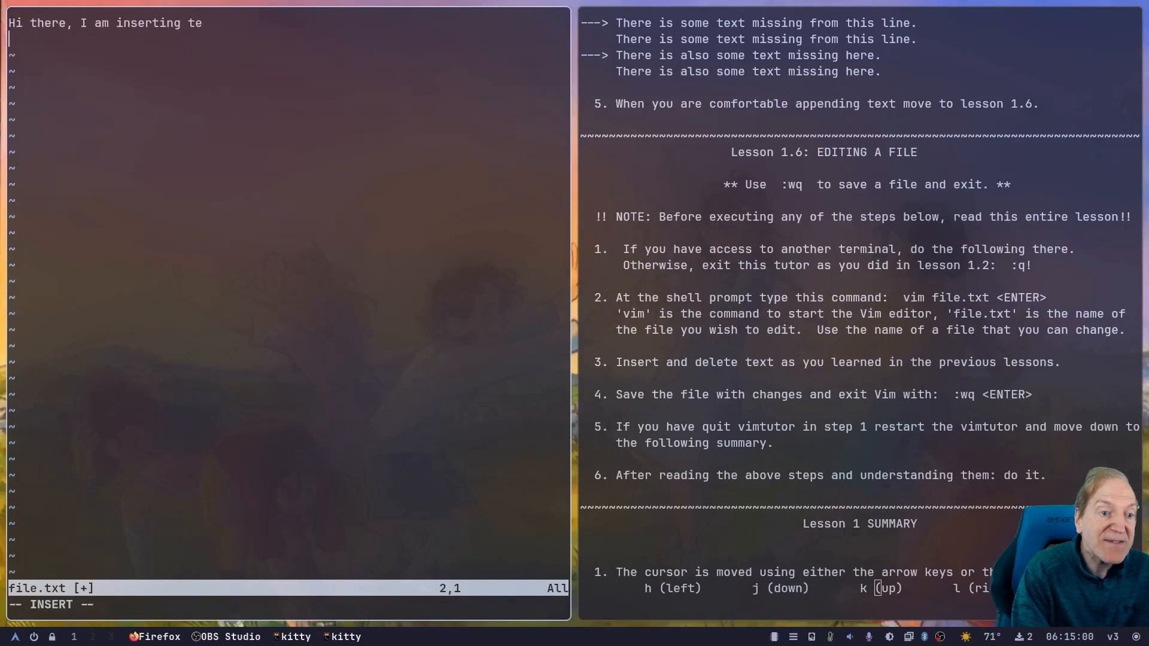
{"action": "type", "text": "So wh"}
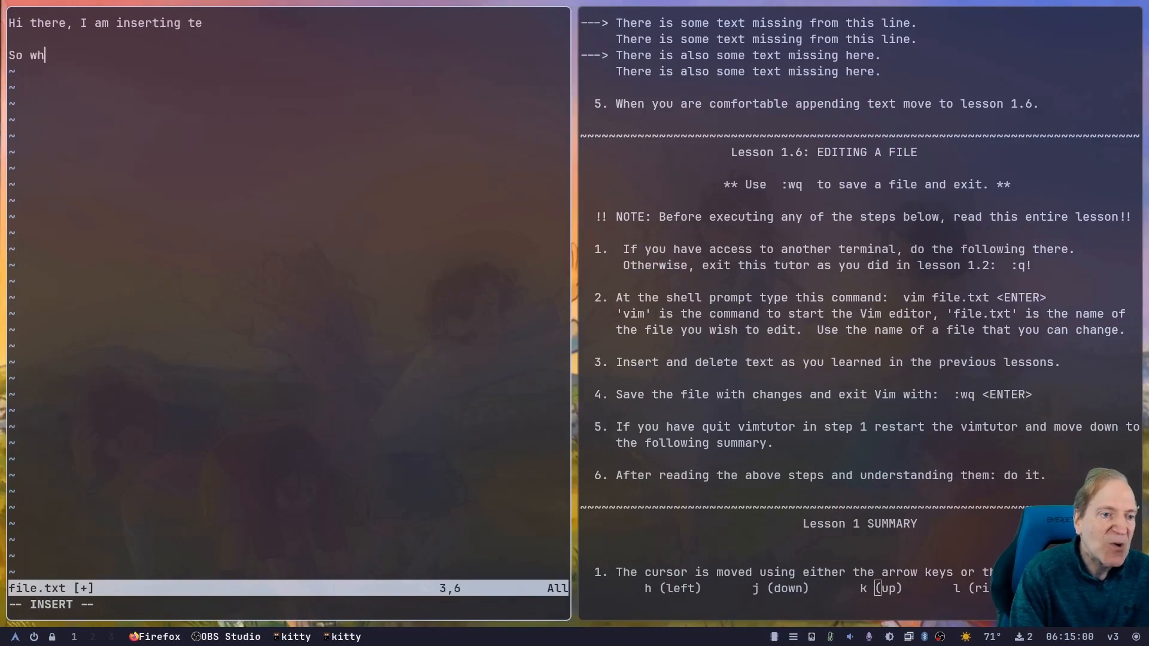
{"action": "type", "text": "y did I do"}
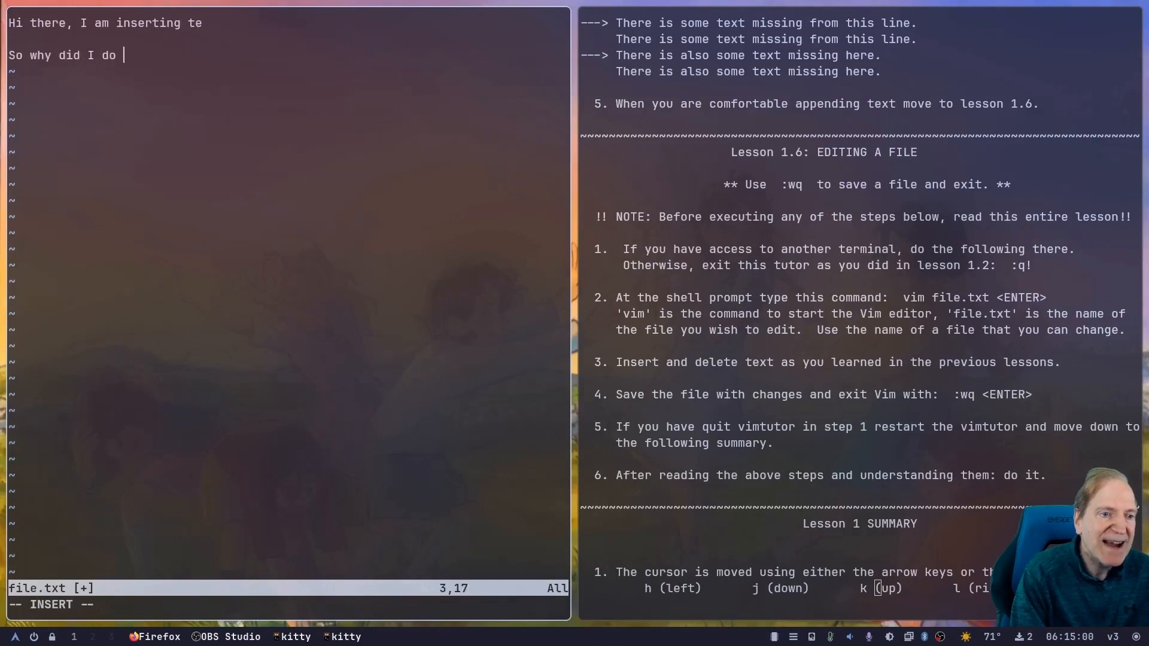
{"action": "type", "text": "that?"}
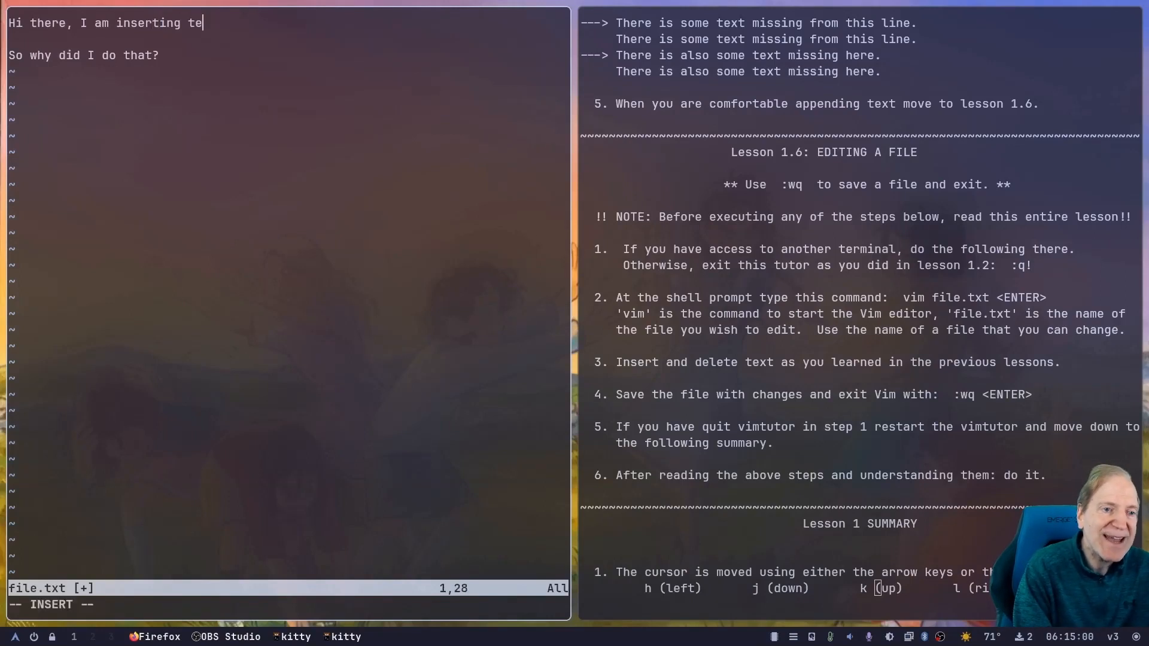
- Finish "text!" on the first line and end the second sentence with "that!?"
{"action": "type", "text": "xt!"}
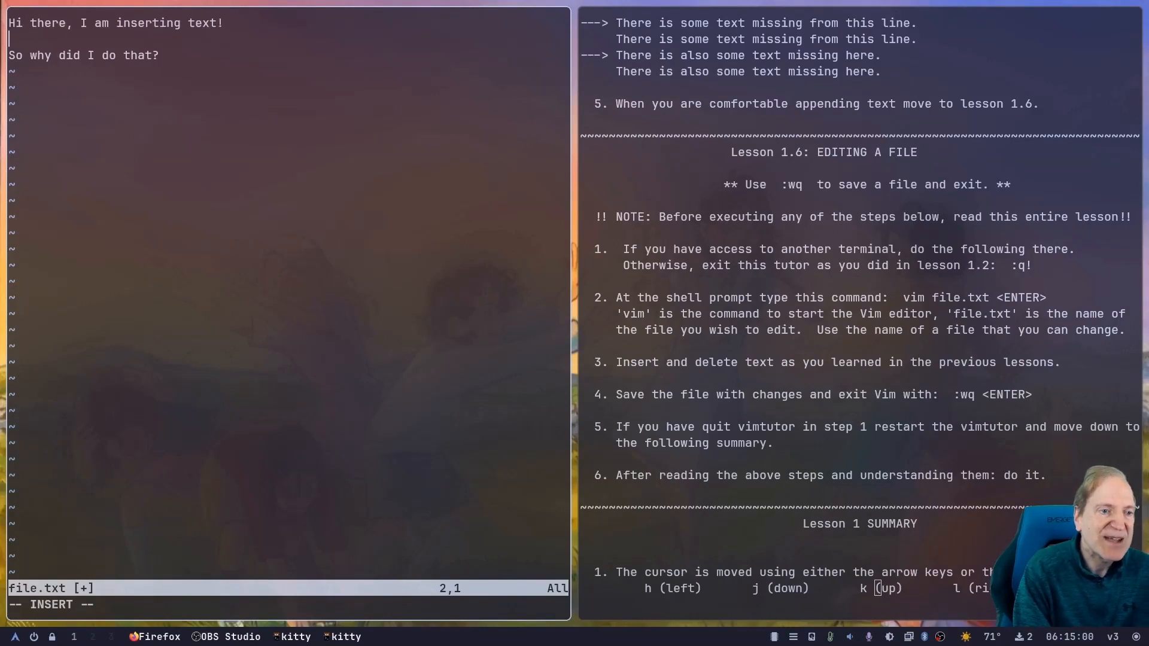
{"action": "key", "text": "End"}
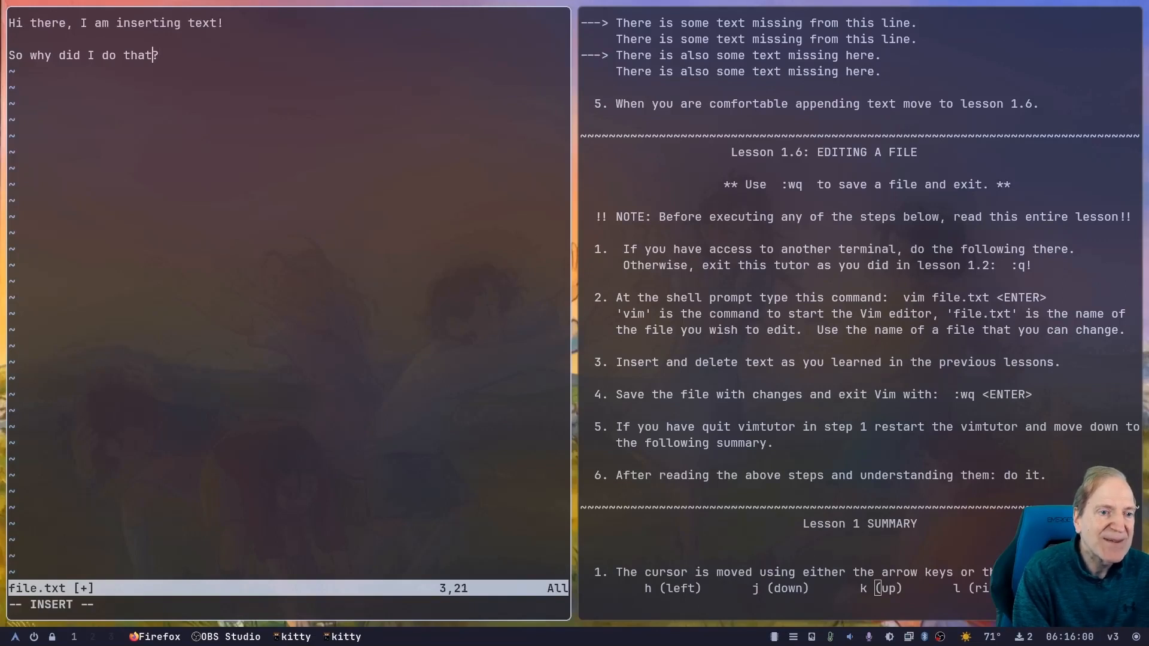
{"action": "key", "text": "Escape"}
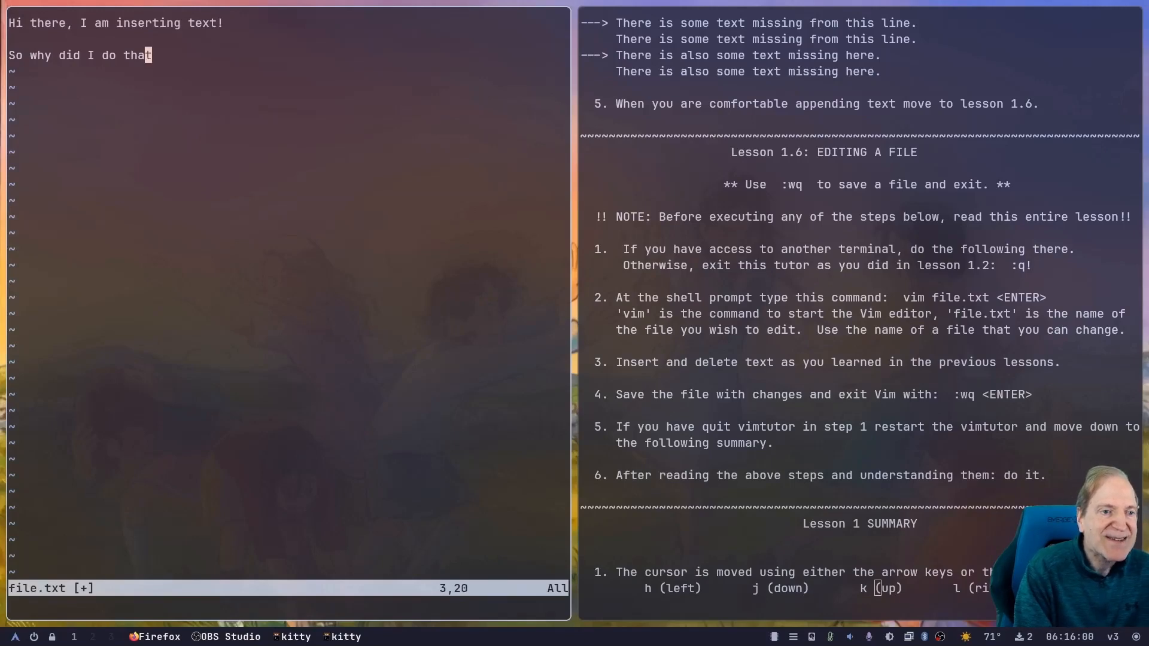
{"action": "key", "text": "i"}
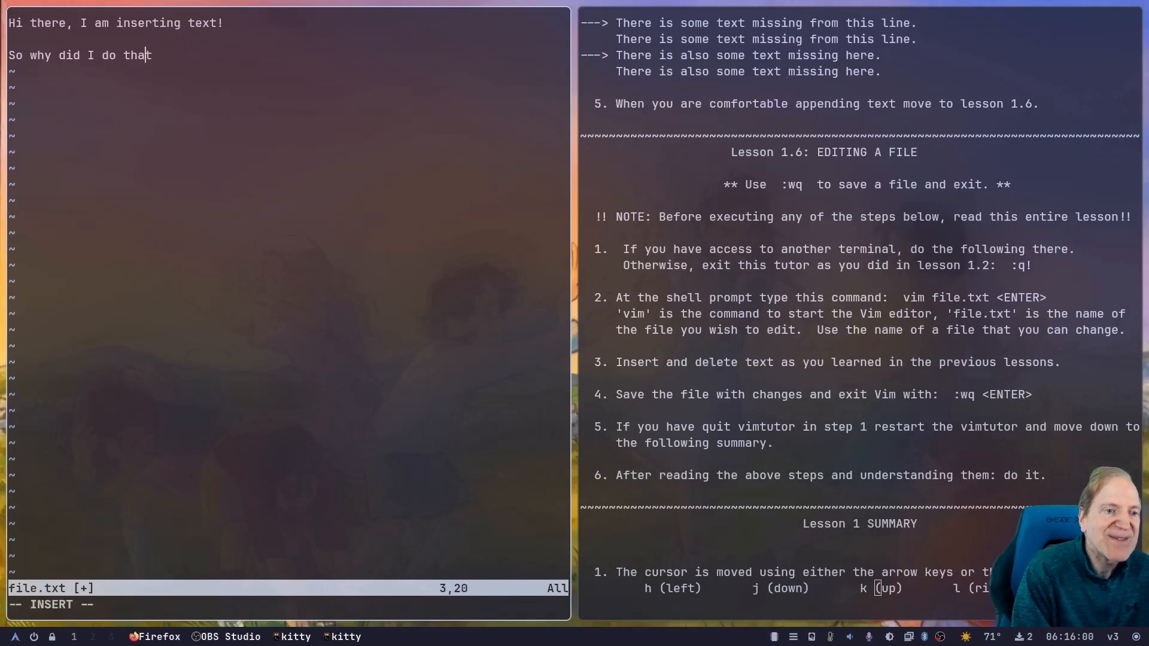
{"action": "type", "text": "t"}
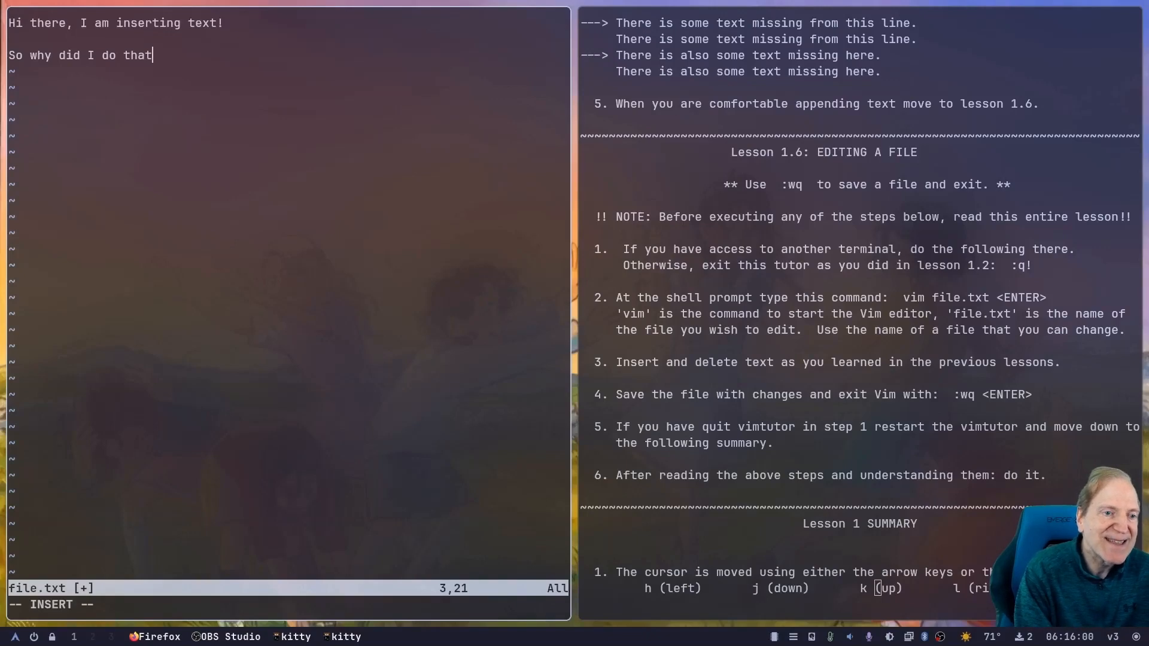
{"action": "type", "text": "!?"}
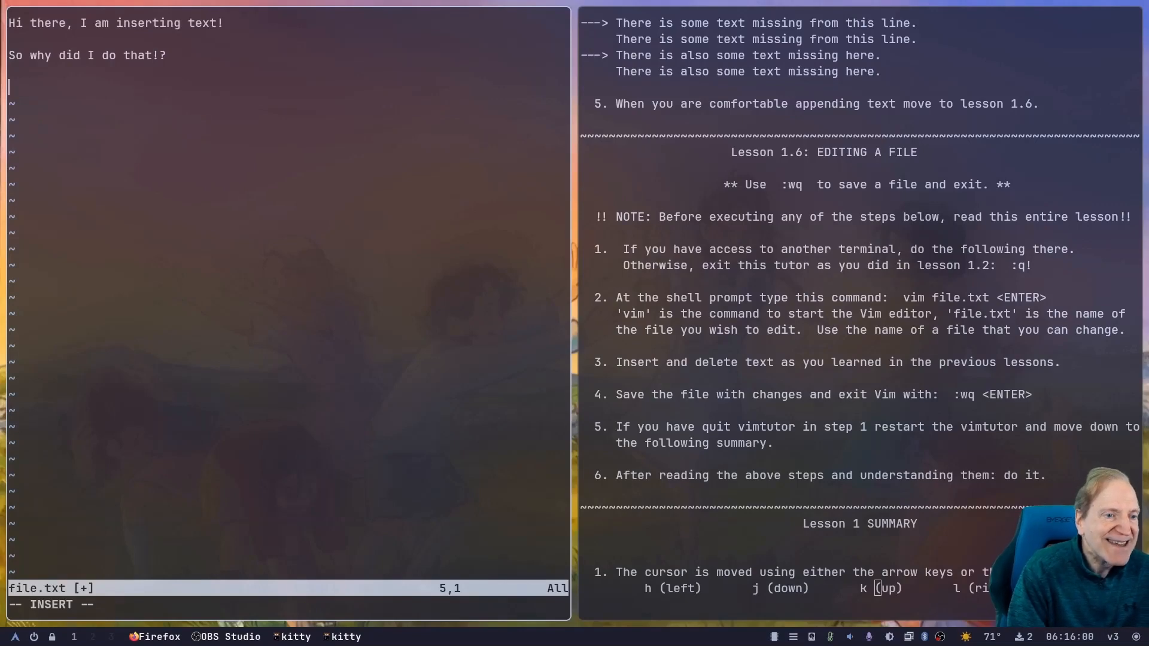
- Save file.txt with :wq and quit to the shell, leaving a stray ":wq" line in it
{"action": "type", "text": ":"}
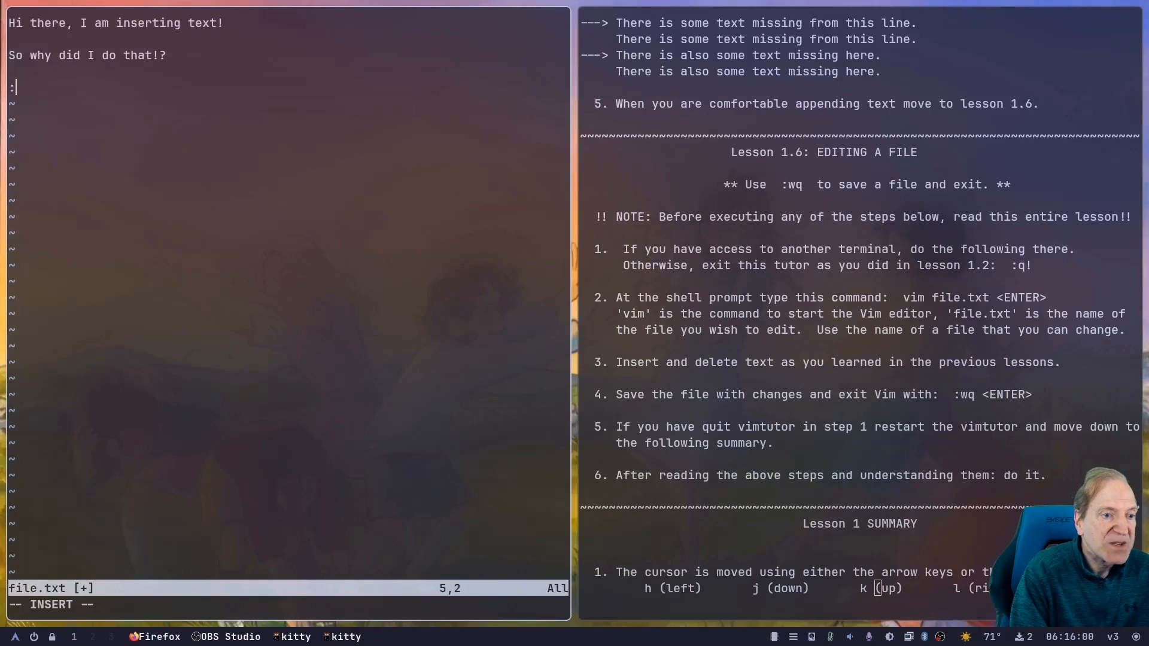
{"action": "type", "text": "wq"}
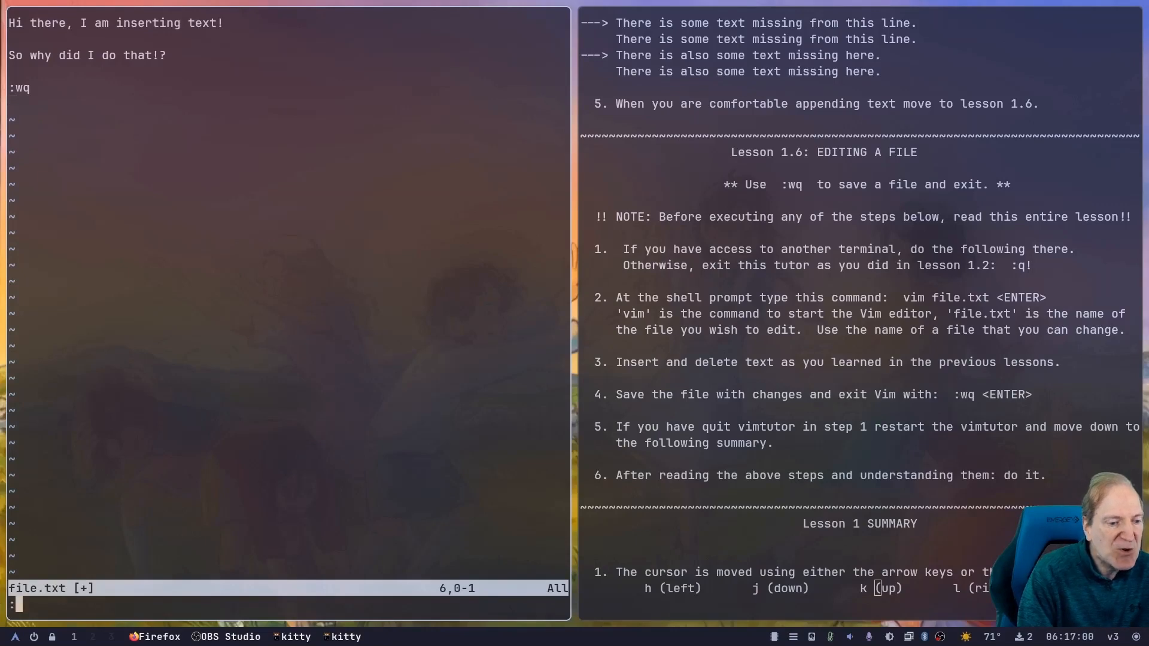
{"action": "key", "text": "Return"}
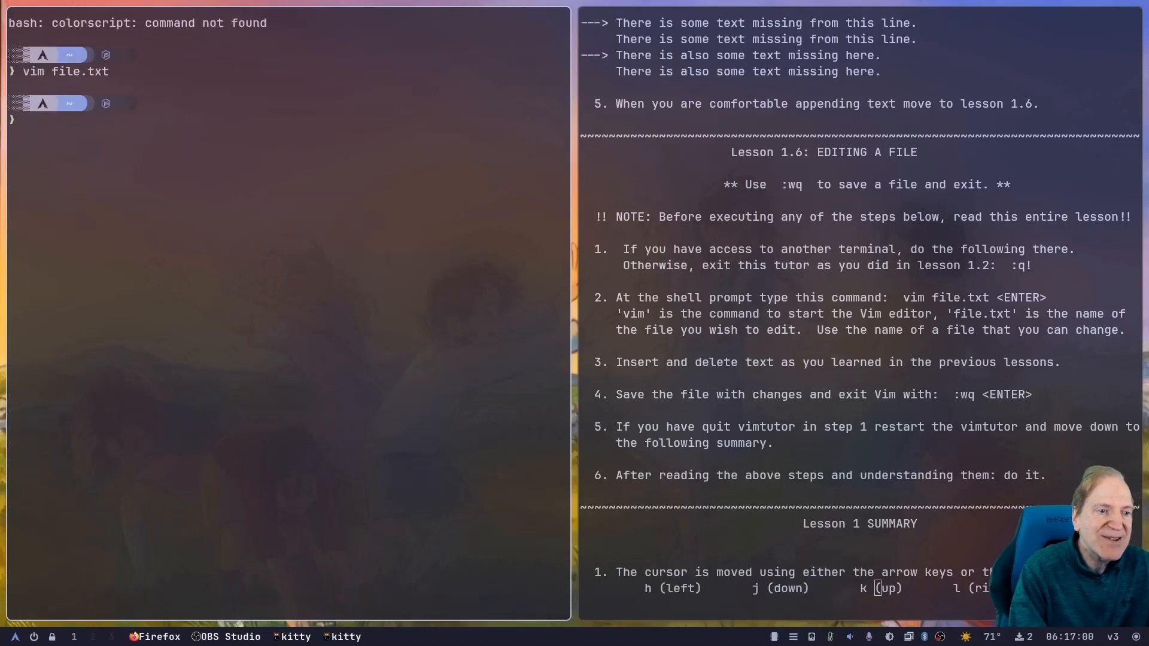
- Show the saved contents of file.txt with cat
{"action": "type", "text": "cat file."}
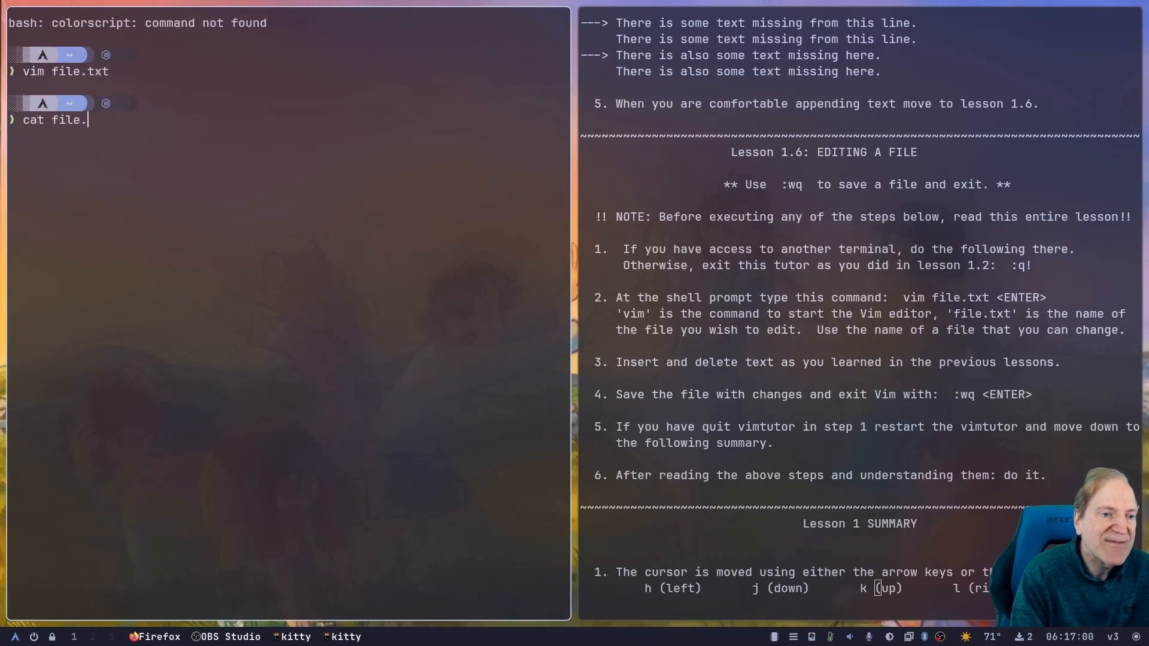
{"action": "key", "text": "Return"}
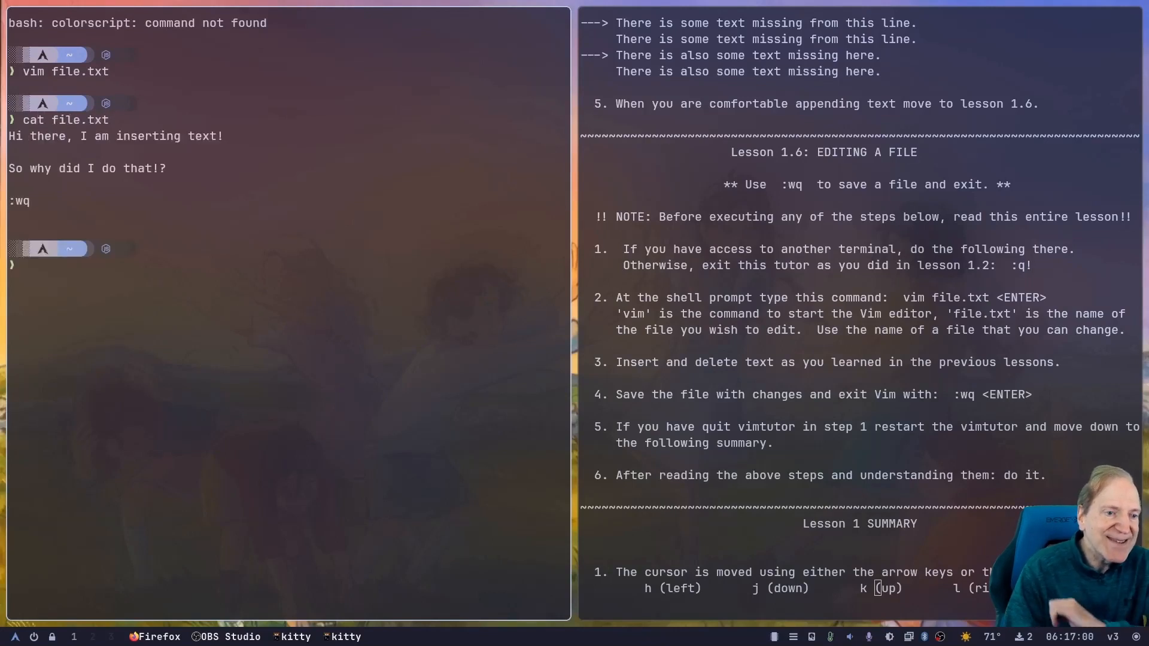